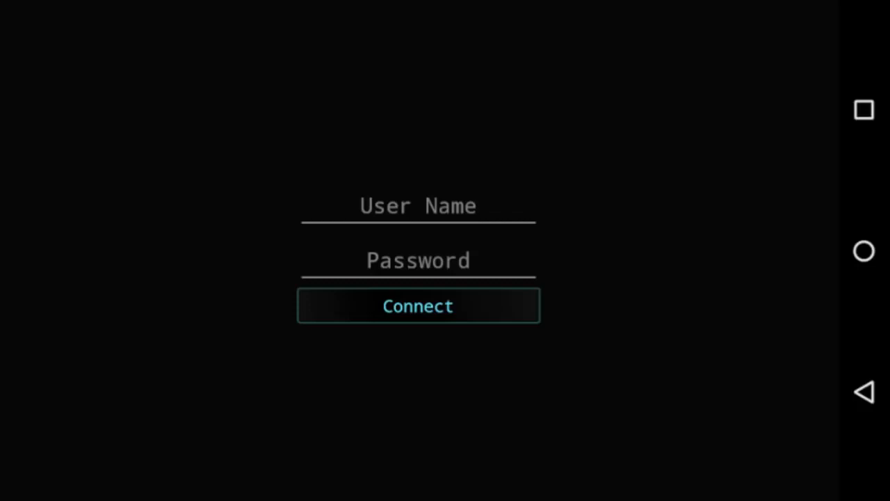
Enter the user name 'youtube' in the login form and advance to the password field.
left_click(418, 206)
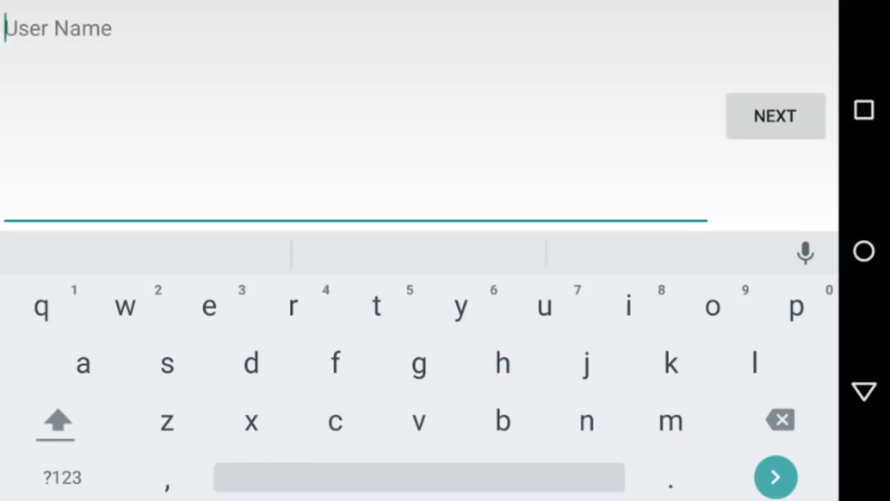
type("youtube")
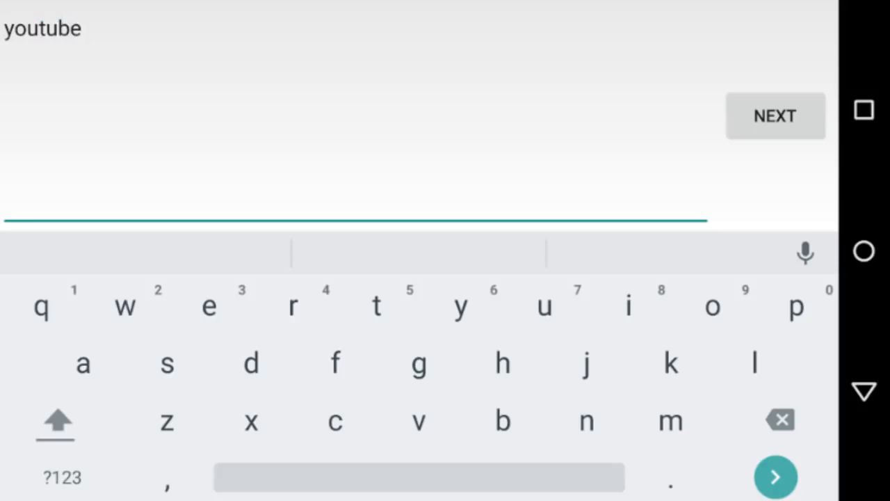
left_click(774, 115)
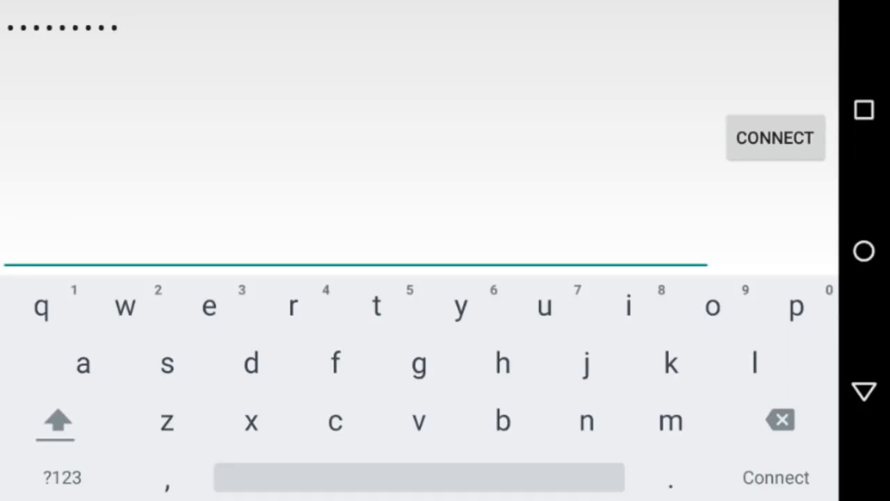
Submit the login with CONNECT to reach the developer welcome message and resource counters.
left_click(774, 137)
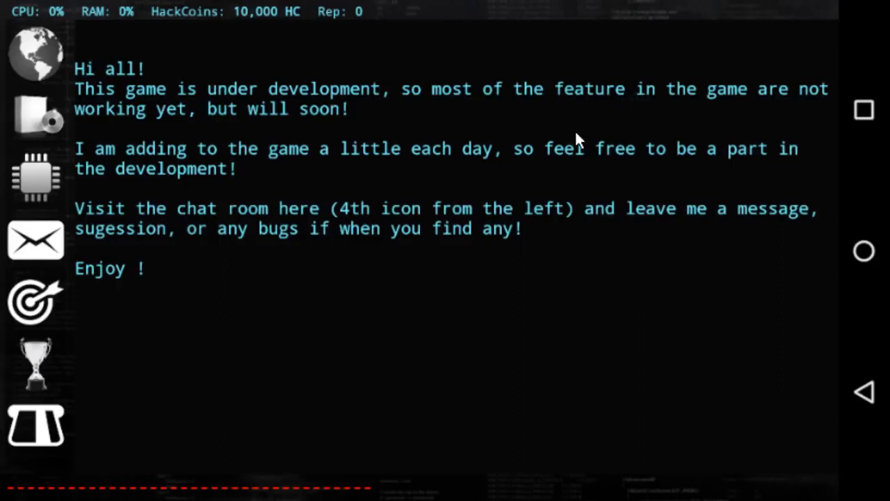
mouse_move(83, 63)
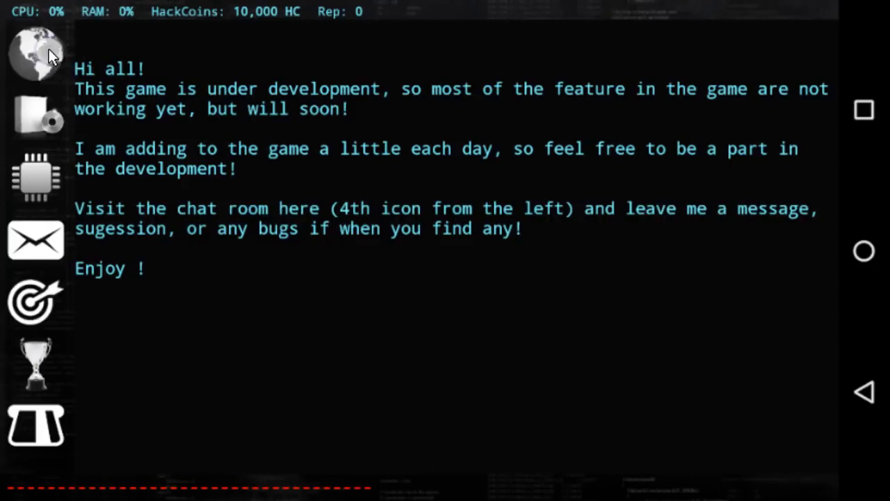
Open the Connection Manager from the globe icon in the sidebar.
left_click(35, 55)
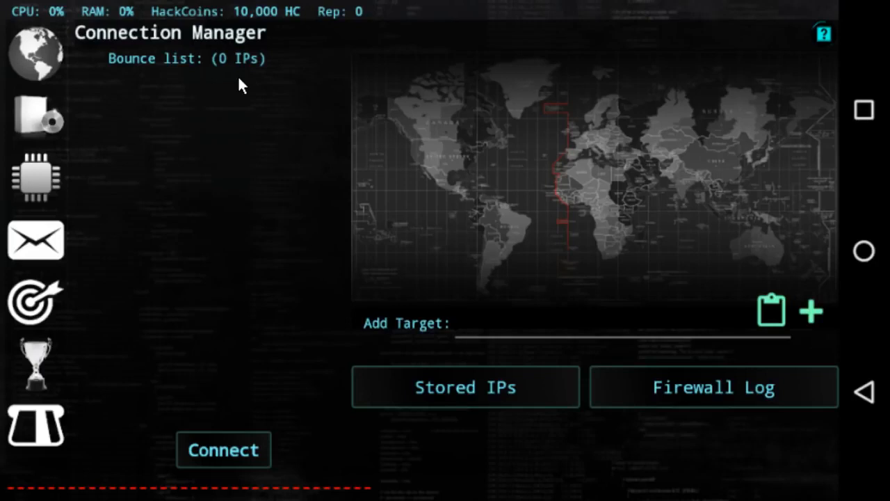
mouse_move(549, 150)
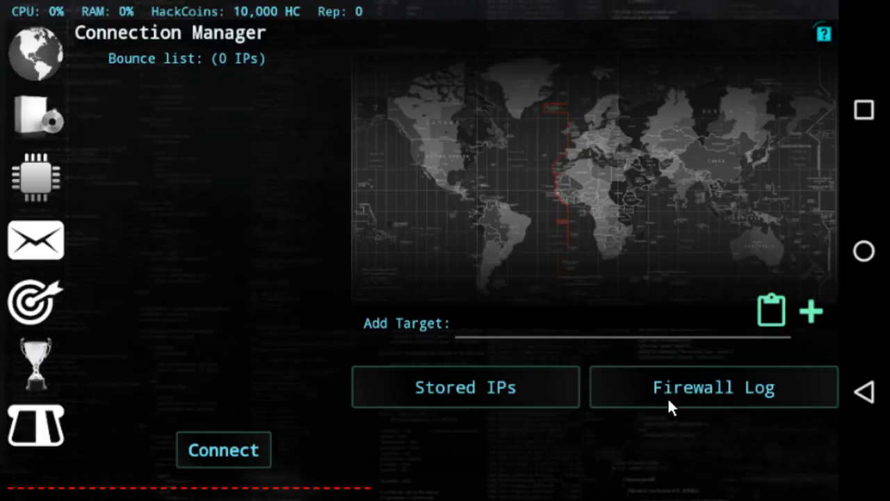
mouse_move(710, 394)
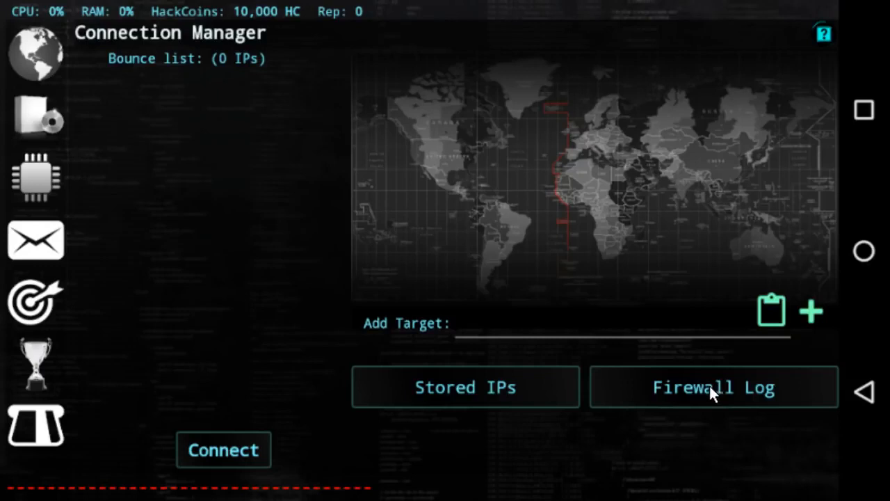
left_click(712, 387)
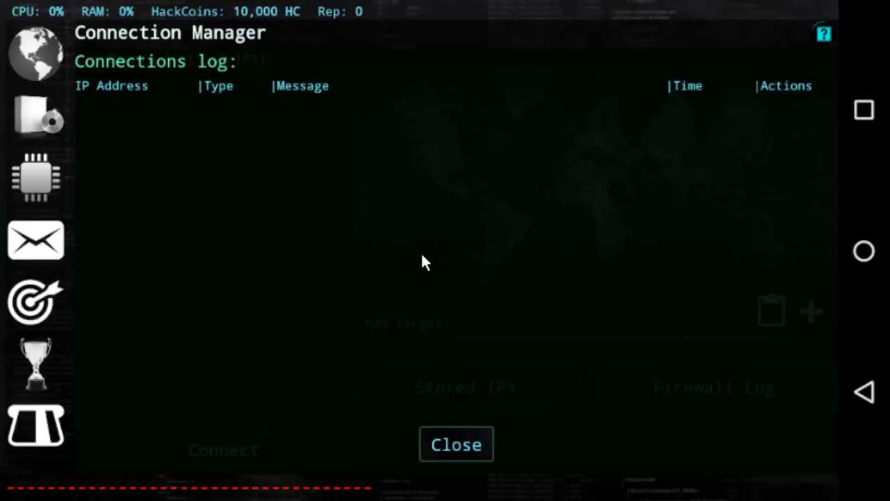
mouse_move(192, 134)
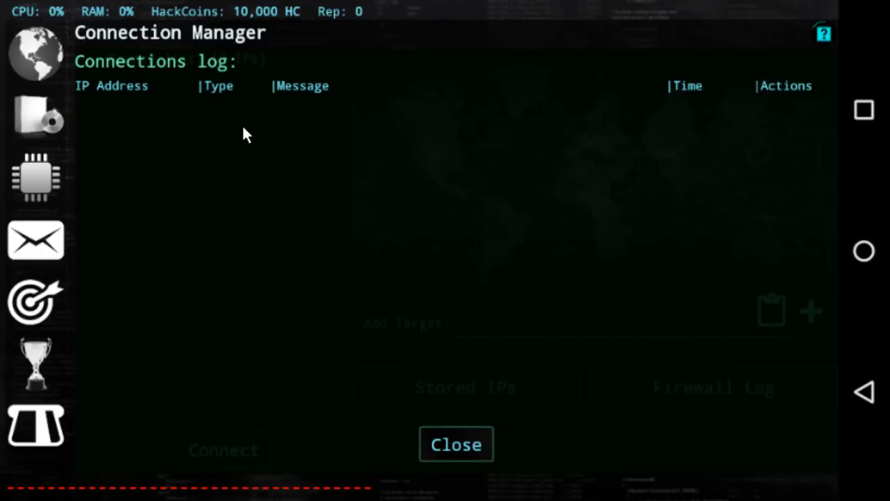
mouse_move(186, 116)
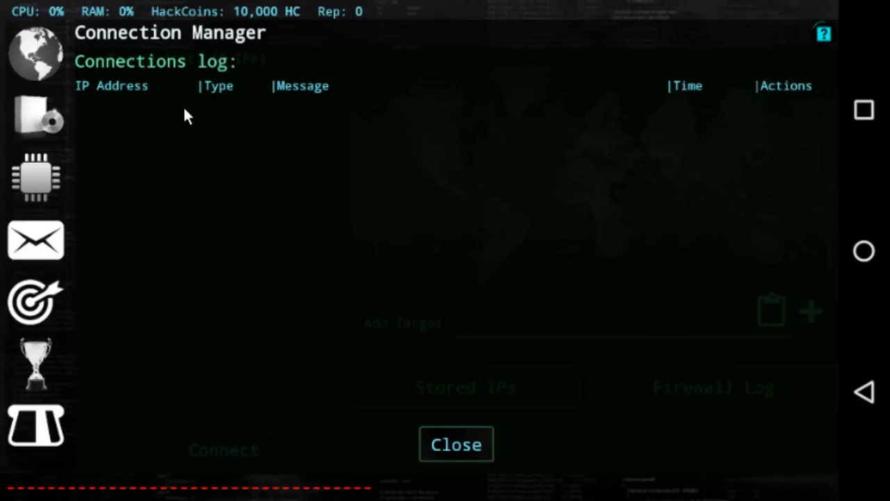
mouse_move(254, 148)
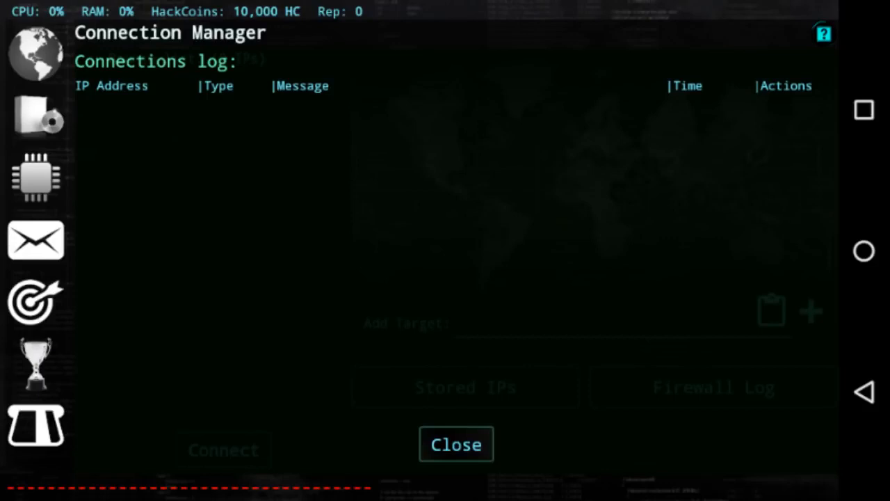
mouse_move(480, 215)
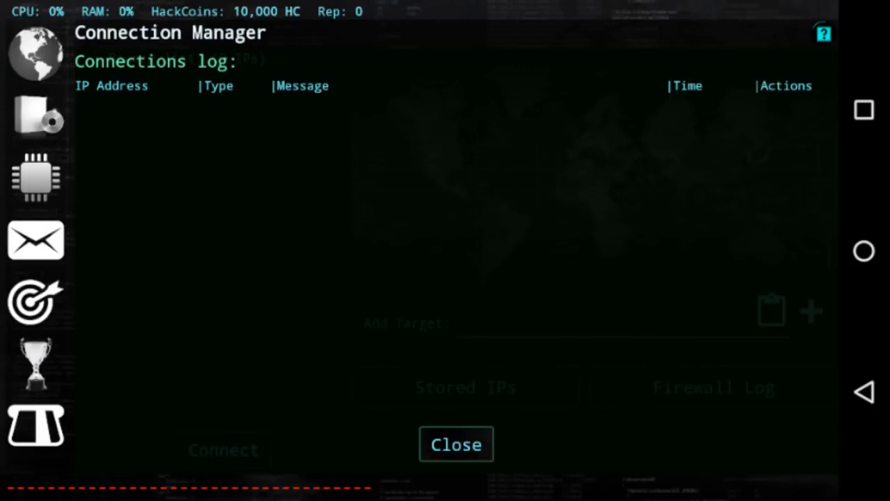
mouse_move(409, 102)
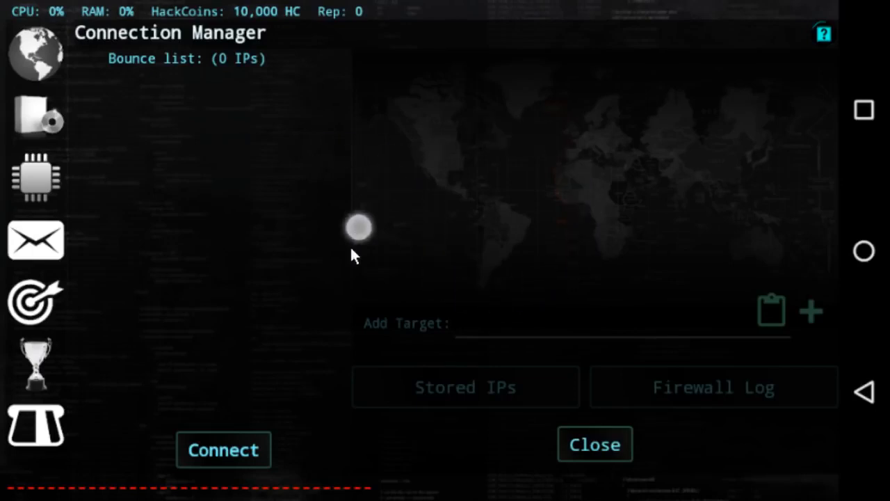
mouse_move(594, 87)
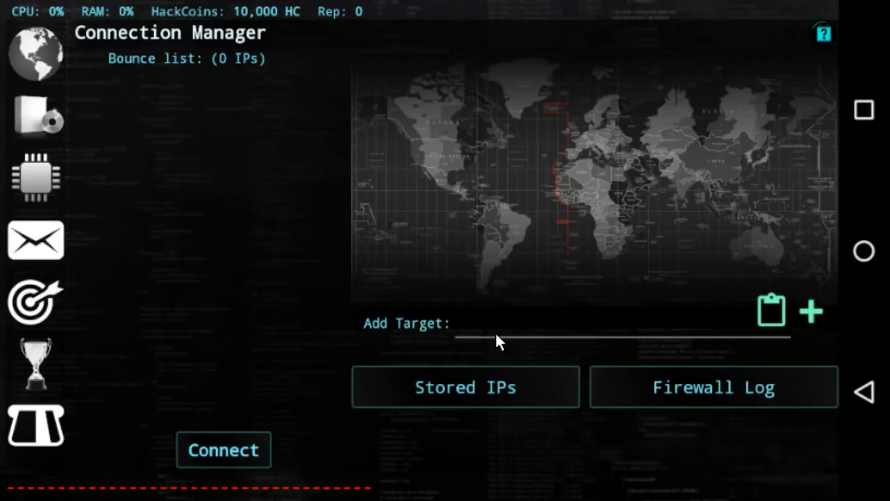
left_click(619, 322)
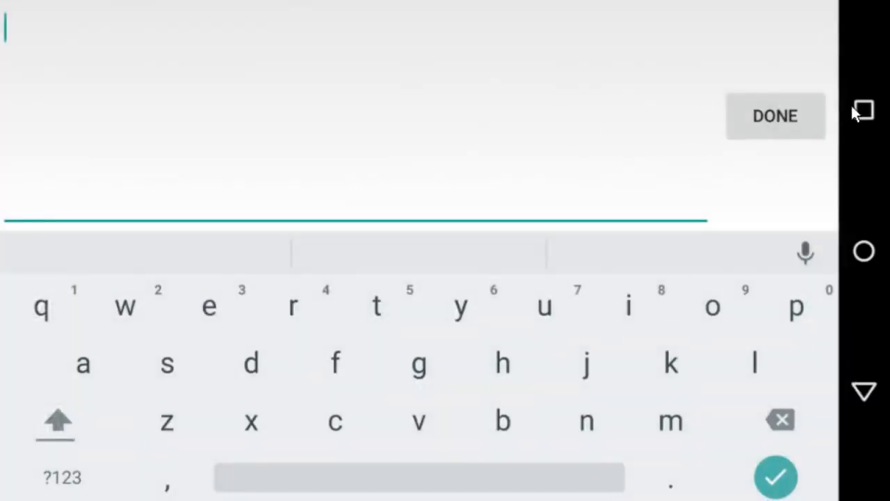
left_click(775, 115)
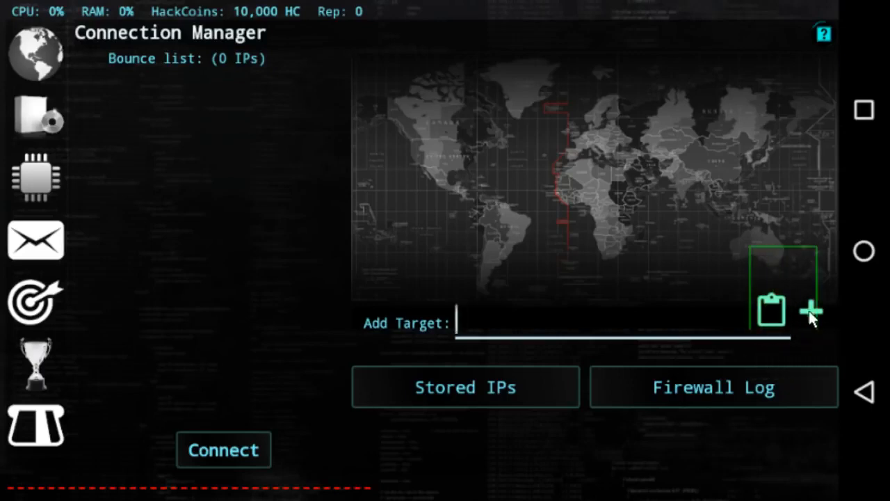
left_click(810, 312)
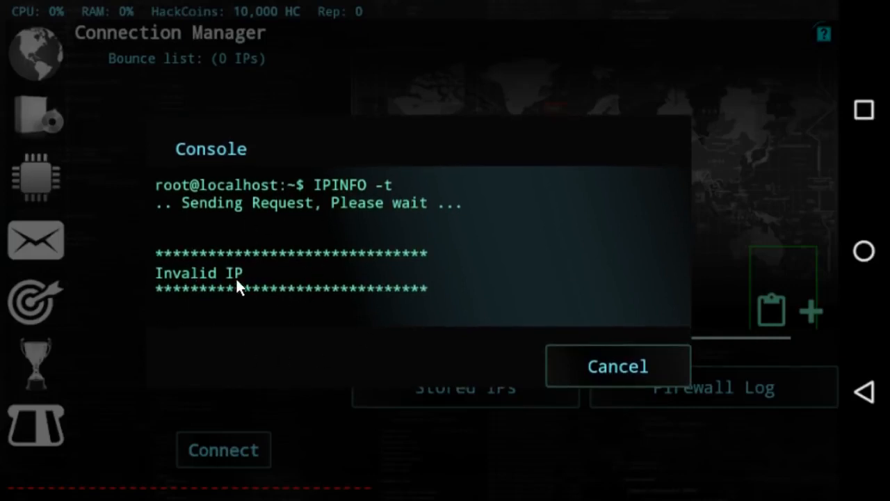
mouse_move(430, 296)
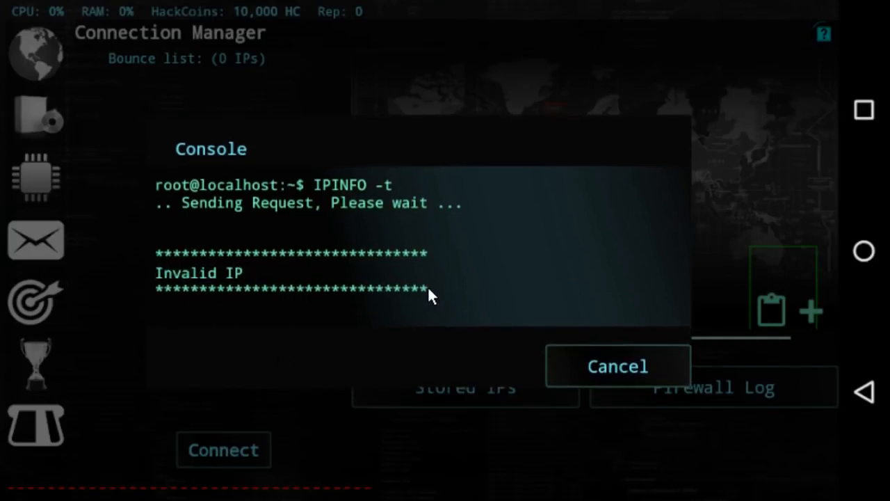
left_click(616, 366)
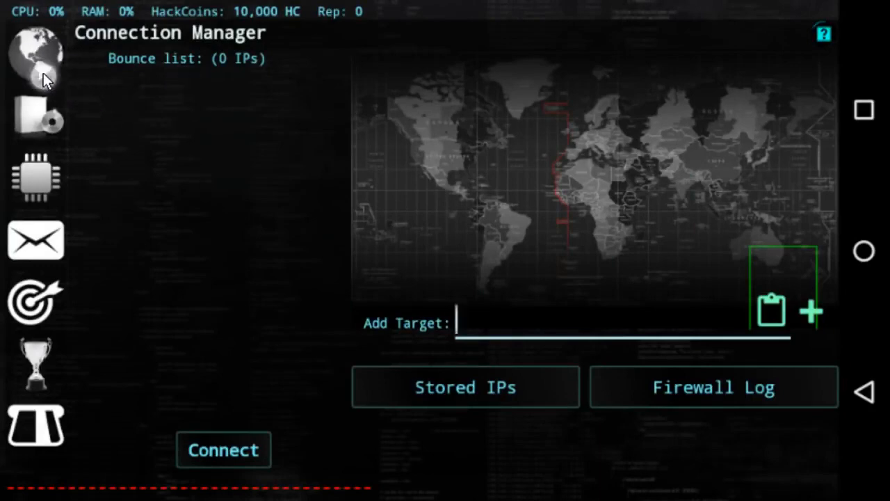
Open the Software Center listing five V1.0 programs, then view and dismiss its help notes.
left_click(35, 117)
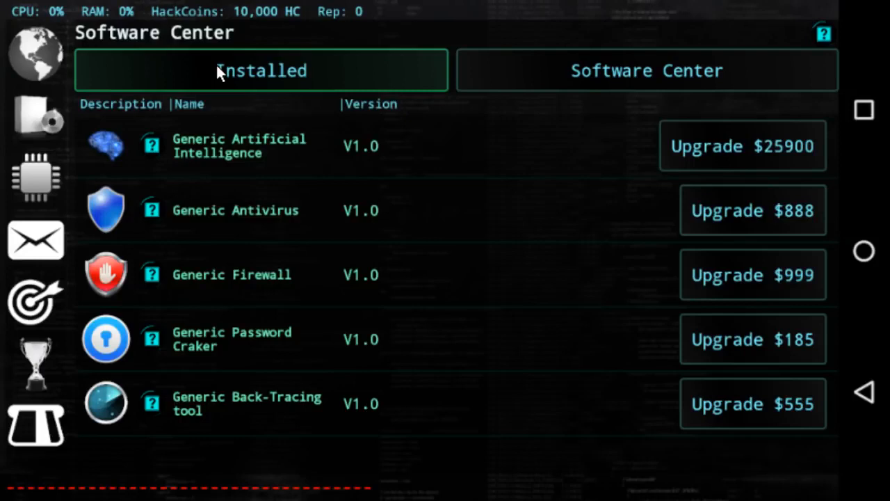
mouse_move(159, 124)
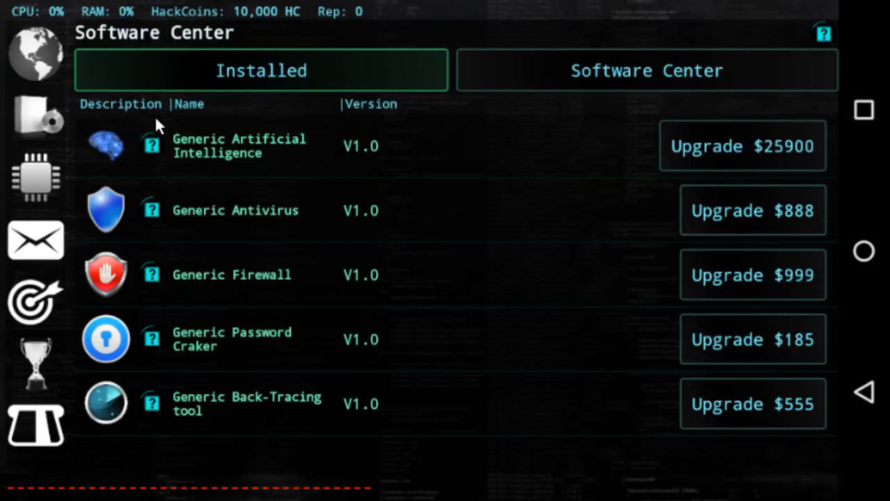
mouse_move(786, 56)
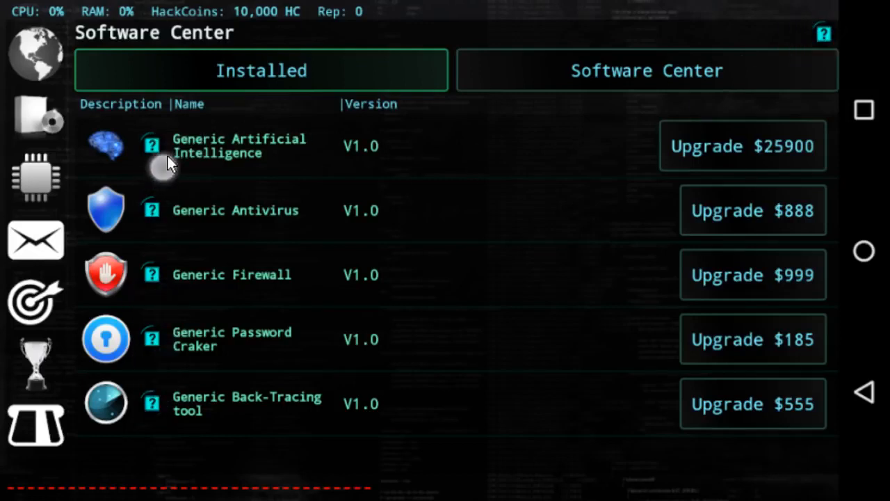
mouse_move(438, 163)
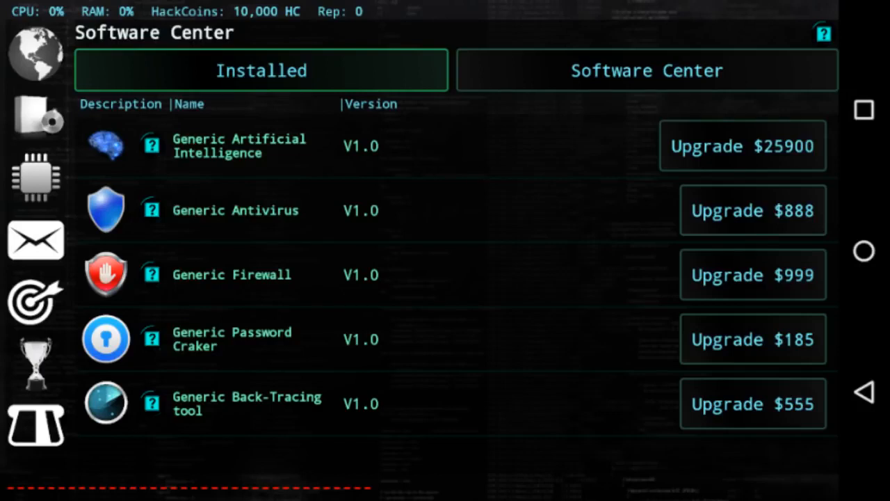
left_click(823, 34)
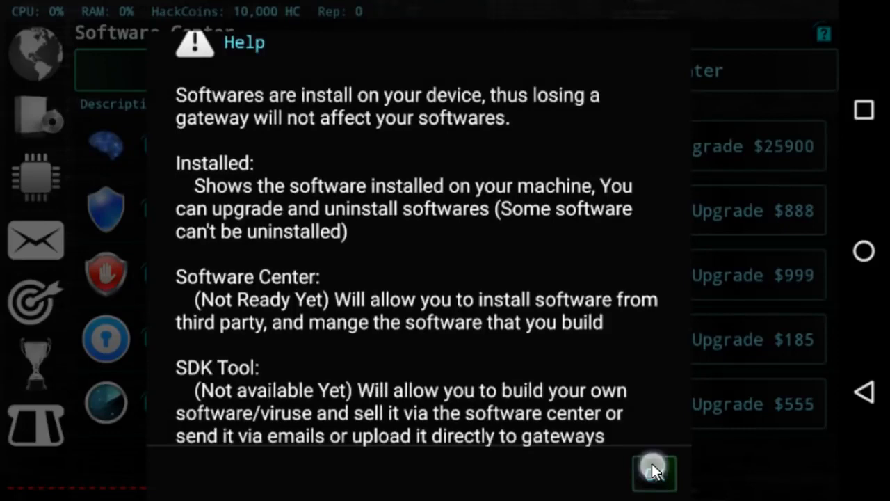
left_click(652, 471)
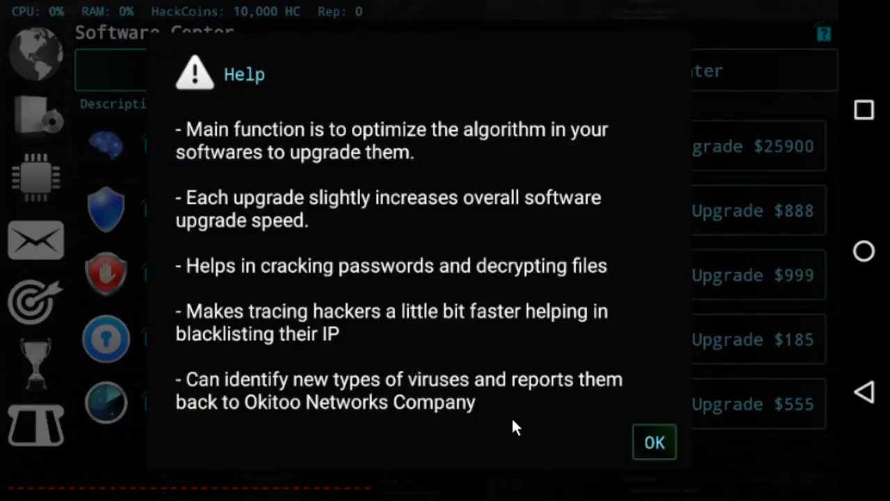
left_click(653, 442)
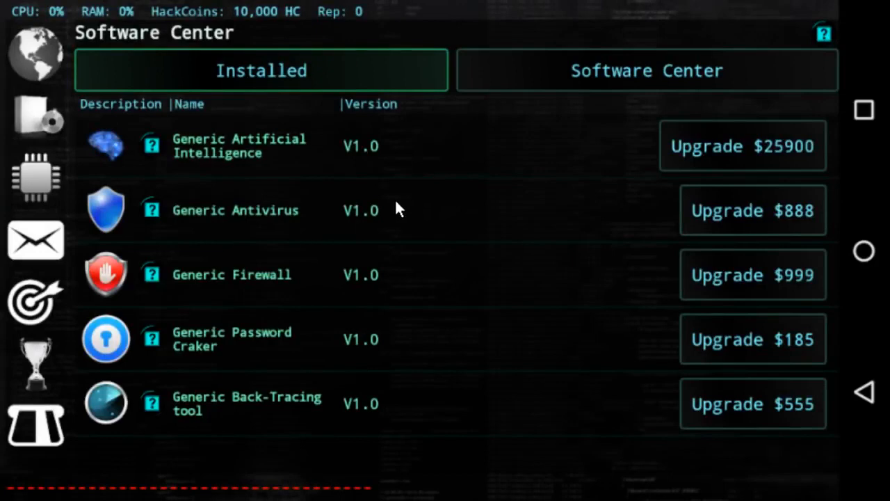
mouse_move(195, 139)
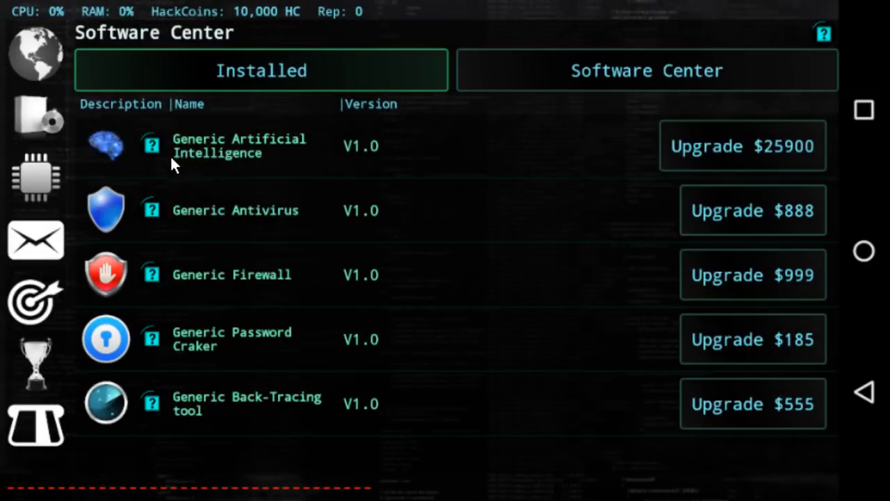
mouse_move(181, 108)
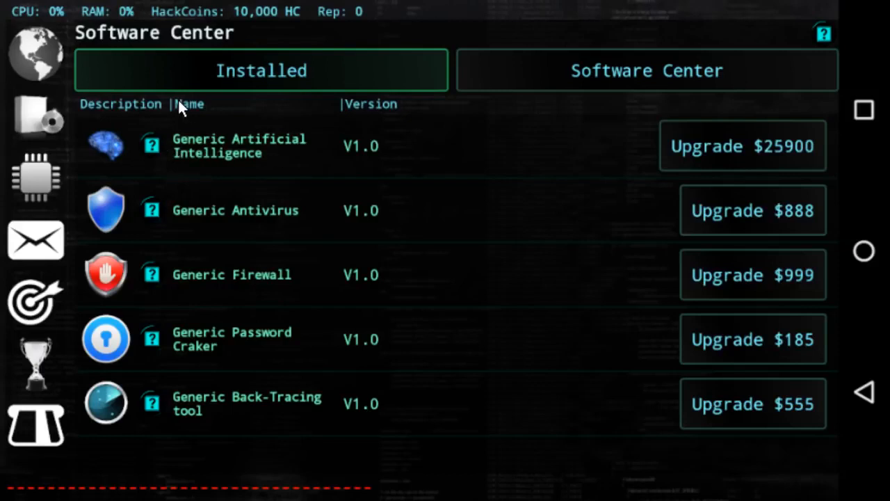
mouse_move(254, 131)
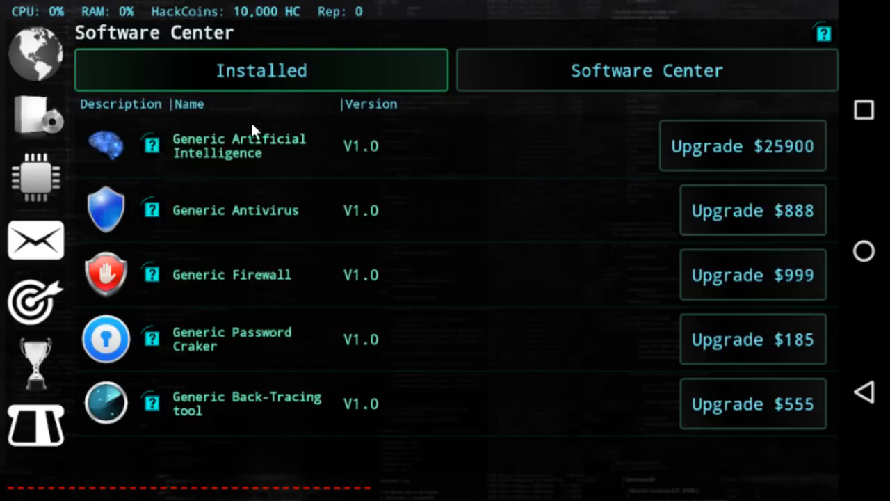
mouse_move(400, 108)
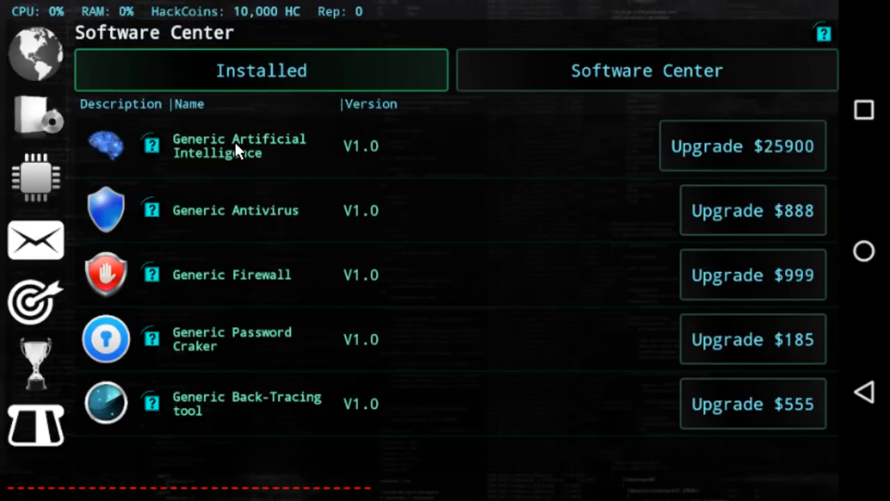
mouse_move(201, 219)
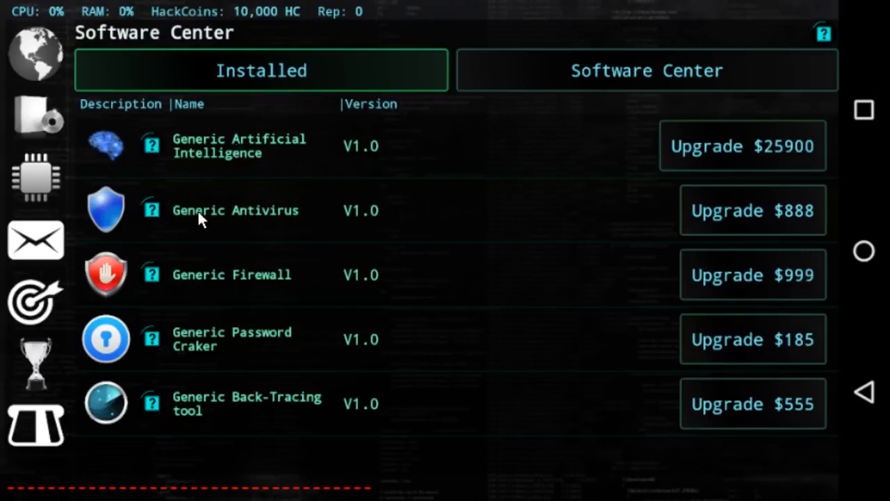
mouse_move(308, 222)
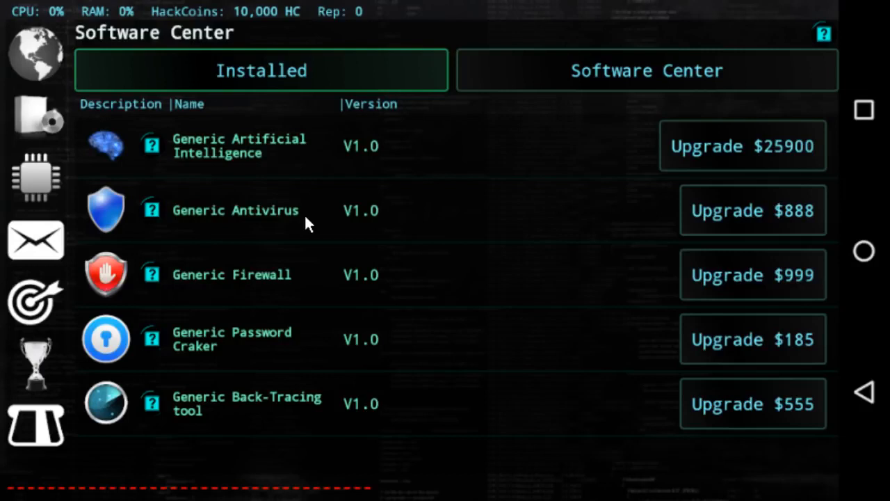
mouse_move(304, 224)
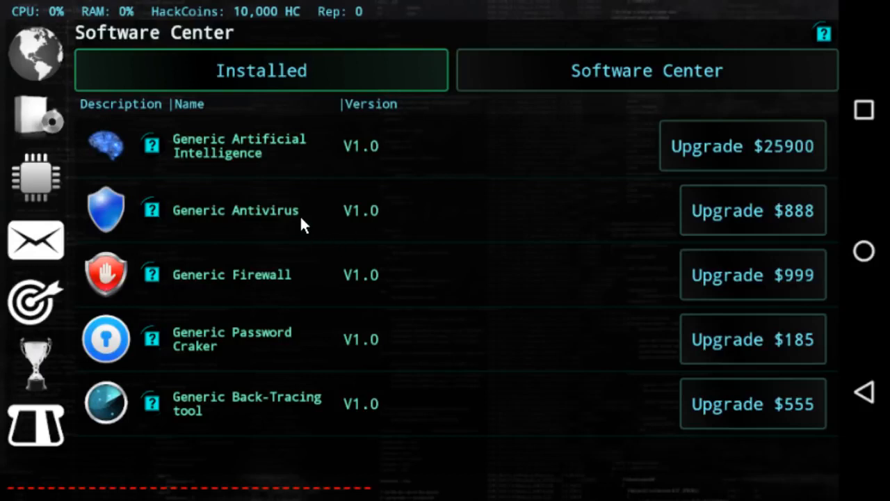
mouse_move(205, 215)
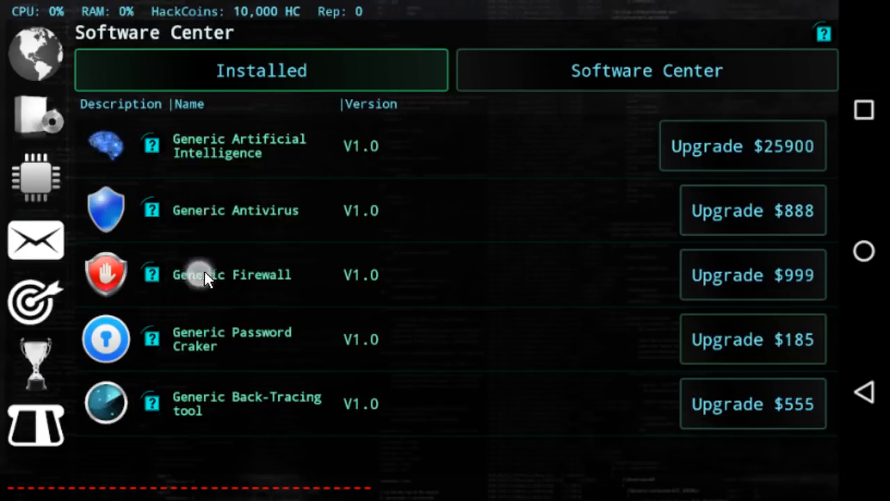
mouse_move(302, 285)
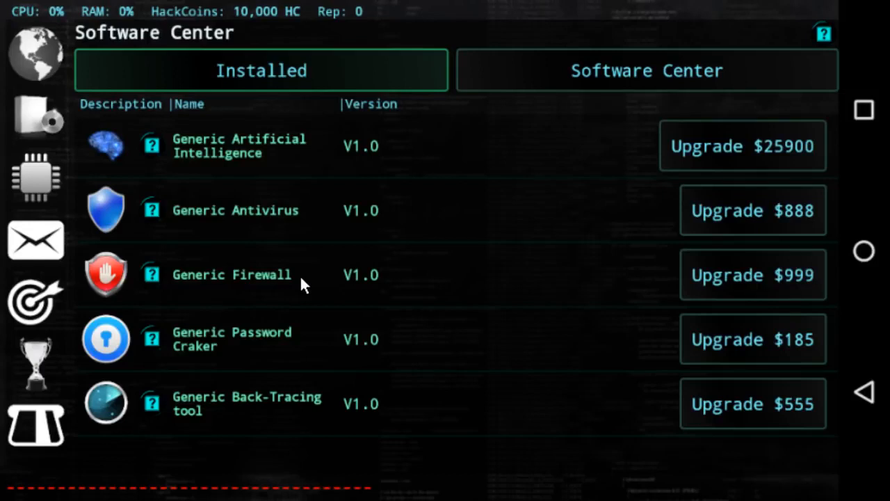
mouse_move(271, 329)
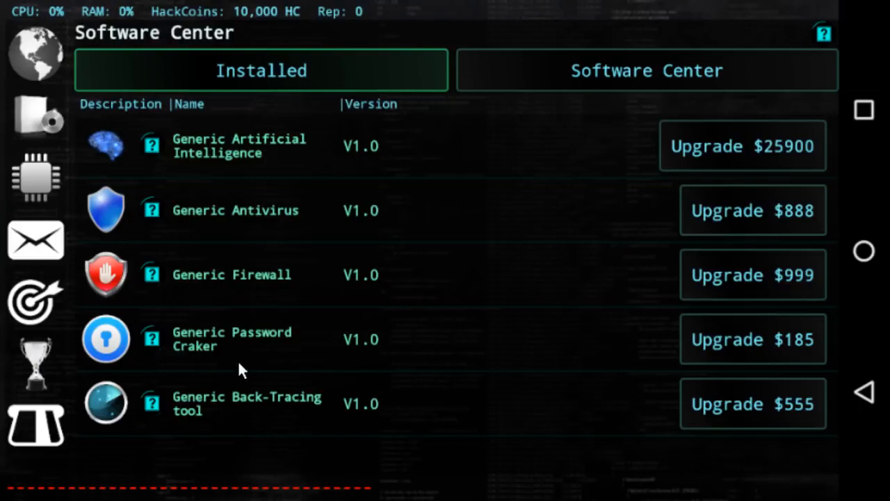
mouse_move(213, 192)
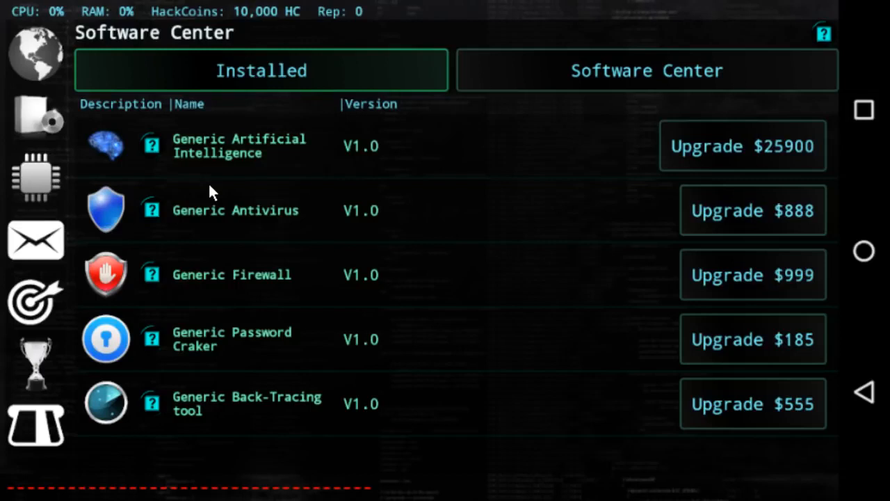
mouse_move(226, 415)
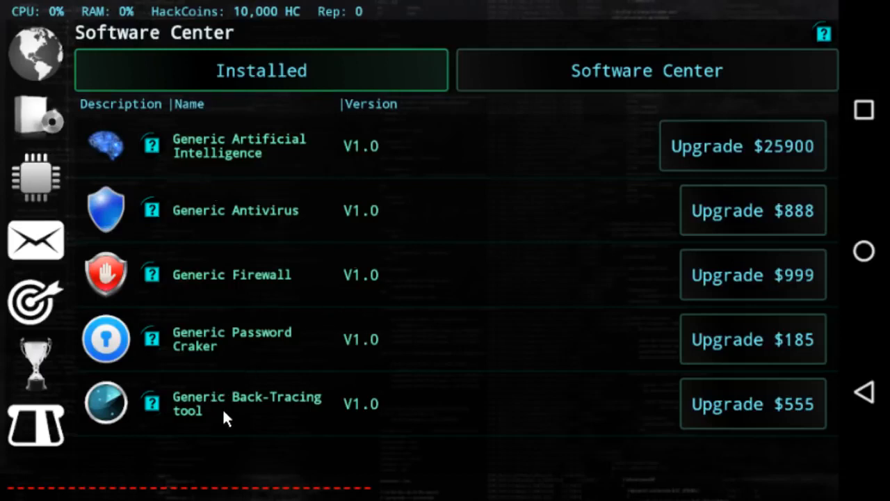
mouse_move(242, 416)
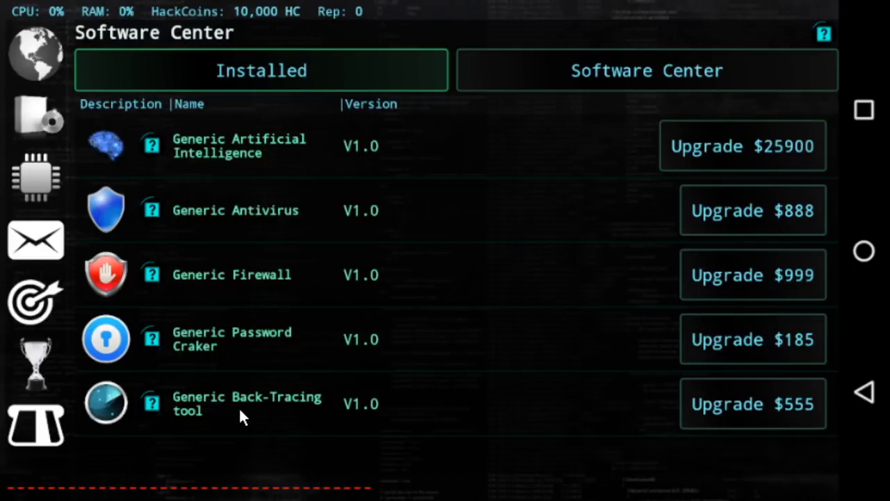
mouse_move(664, 339)
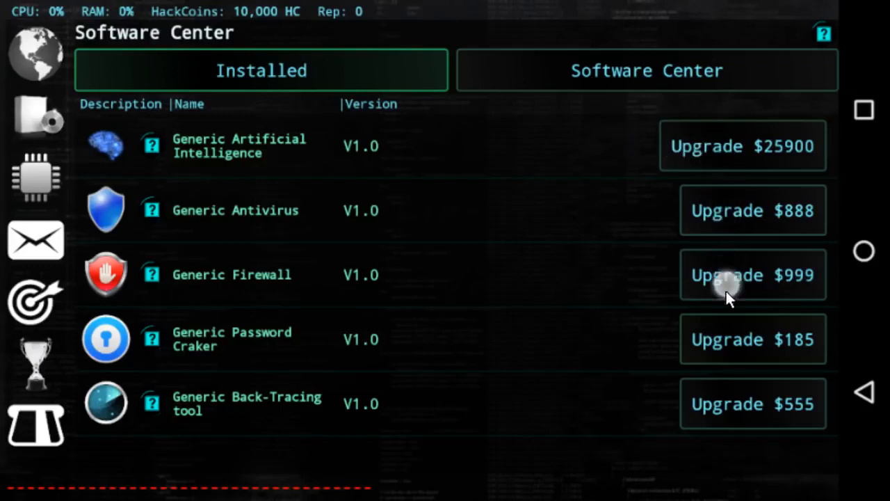
mouse_move(584, 434)
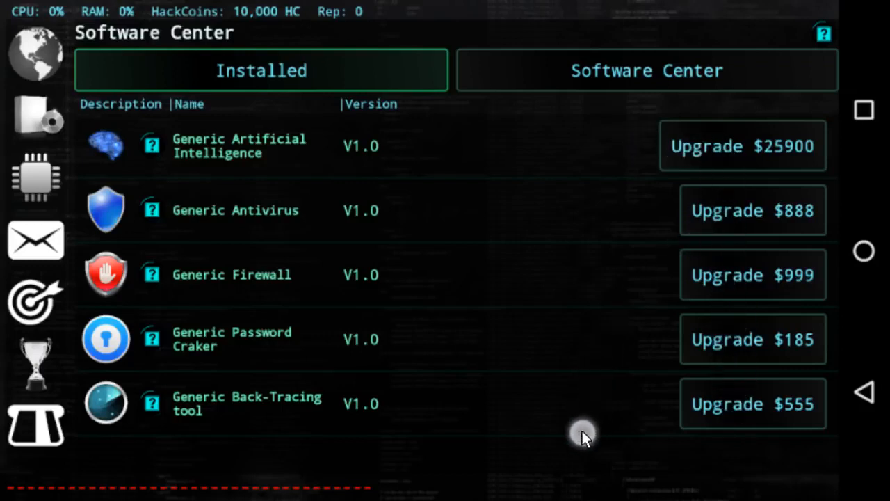
mouse_move(737, 404)
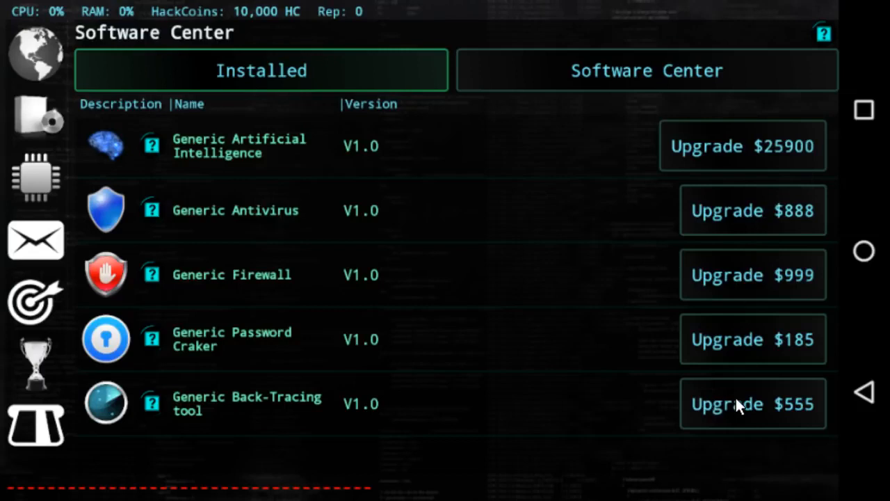
Start the $555 Generic Back-Tracing upgrade, then open the gateway server's Hardware page.
left_click(753, 403)
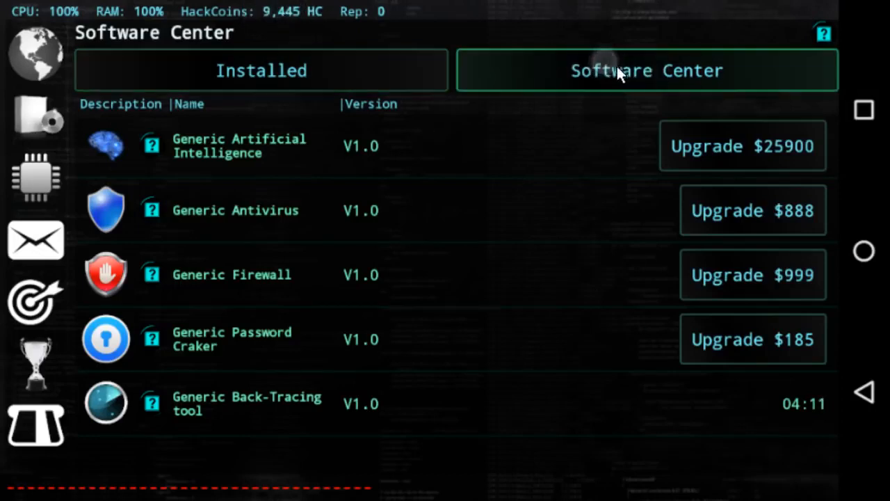
left_click(260, 69)
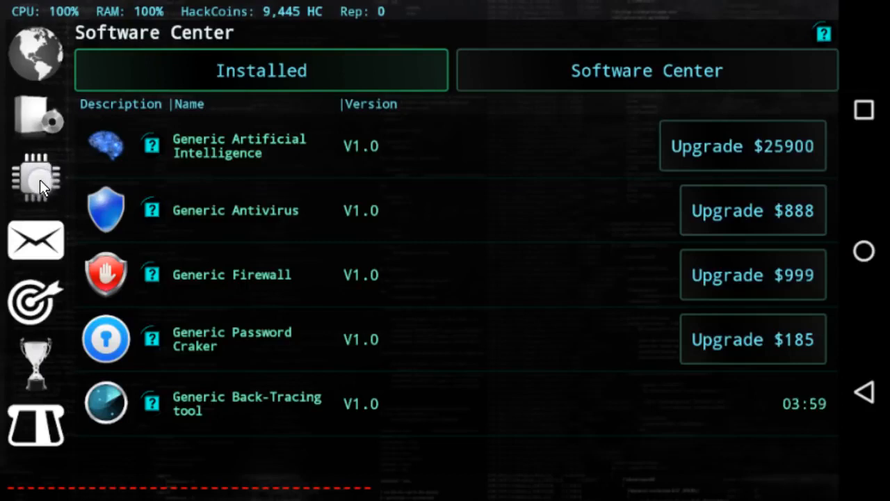
left_click(36, 177)
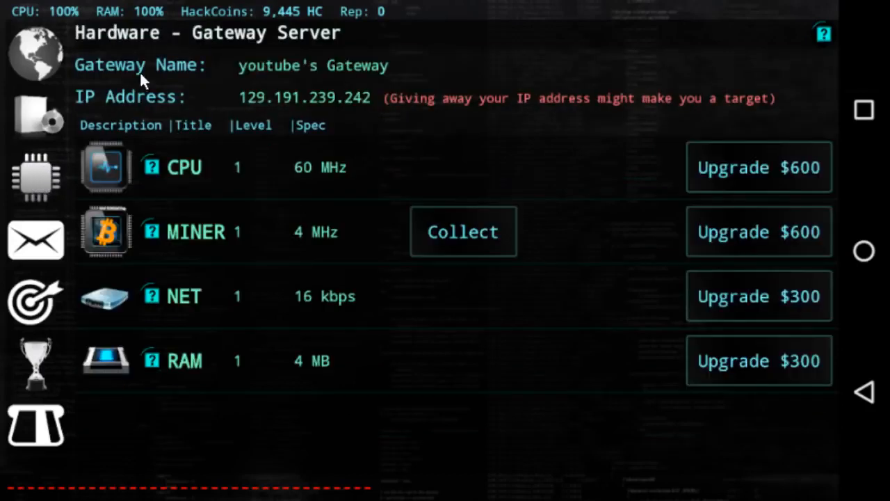
mouse_move(382, 490)
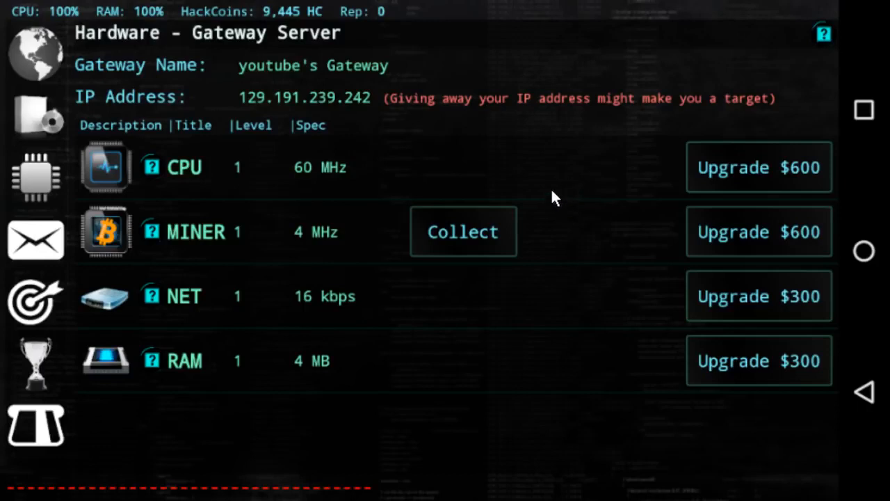
mouse_move(494, 245)
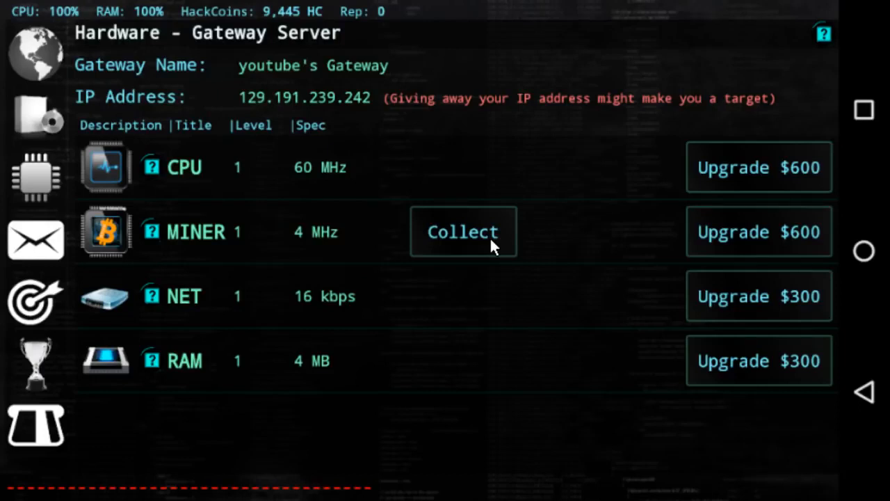
mouse_move(104, 69)
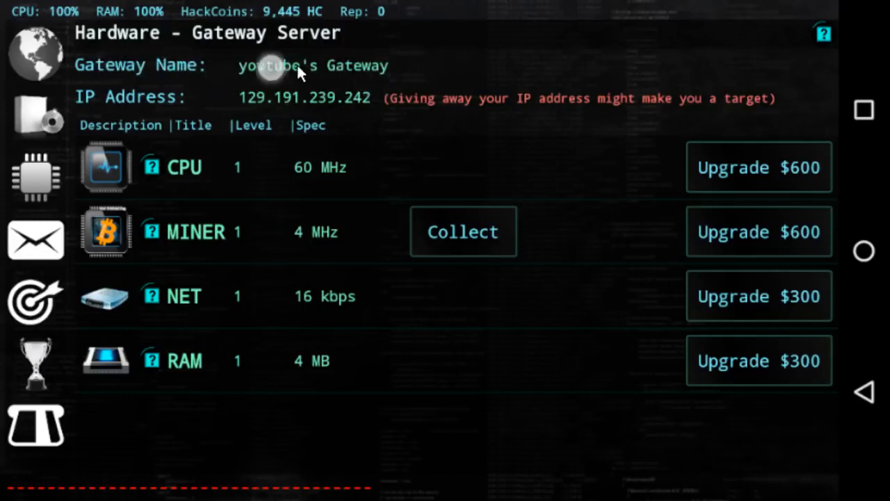
mouse_move(327, 73)
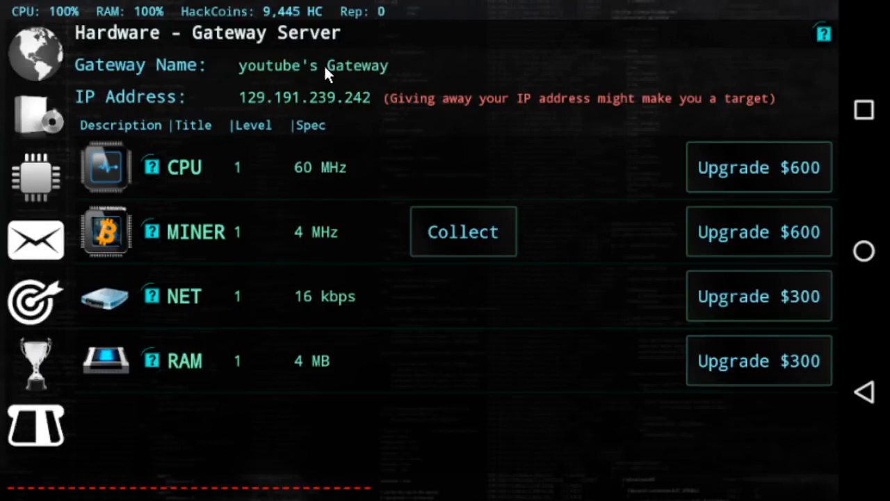
mouse_move(471, 98)
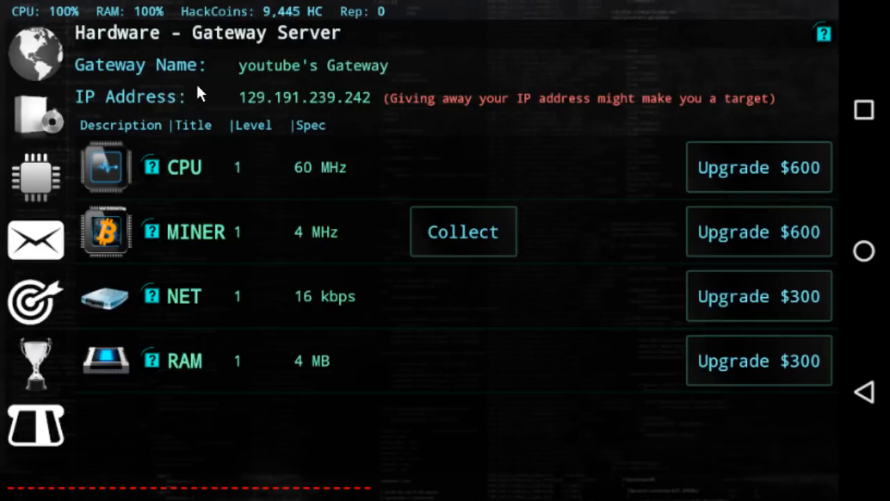
mouse_move(368, 115)
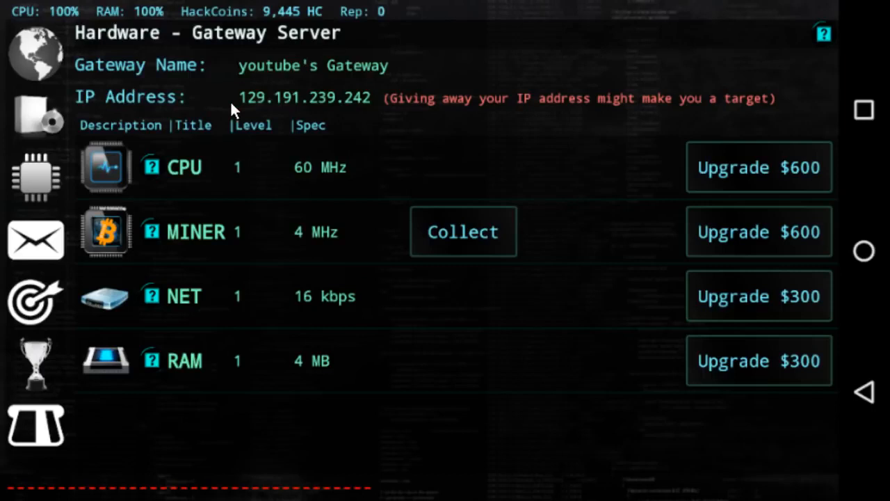
left_click(304, 97)
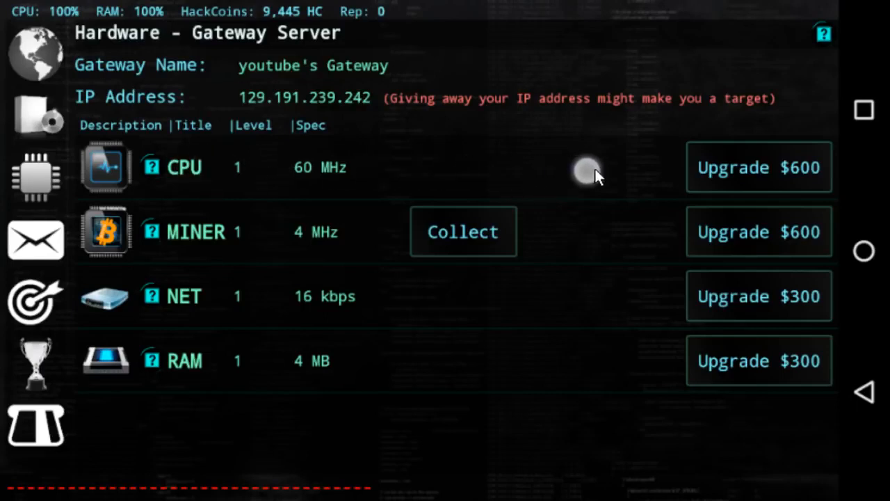
mouse_move(565, 170)
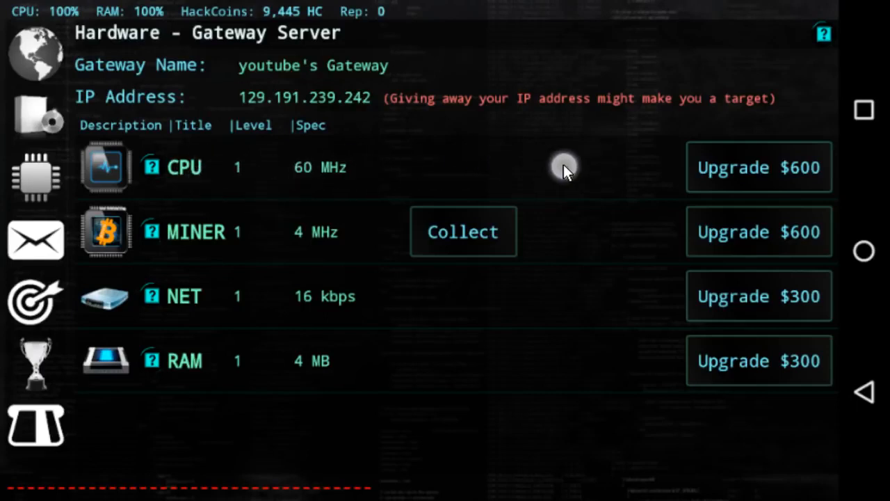
mouse_move(580, 163)
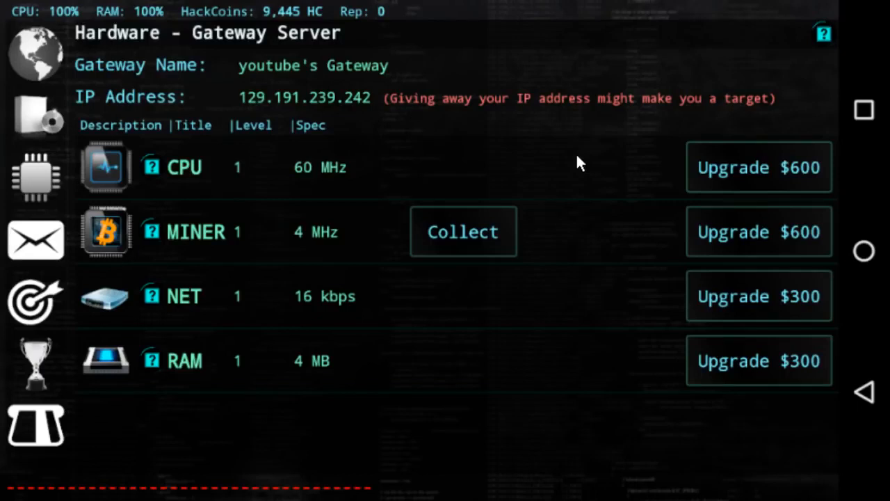
mouse_move(166, 251)
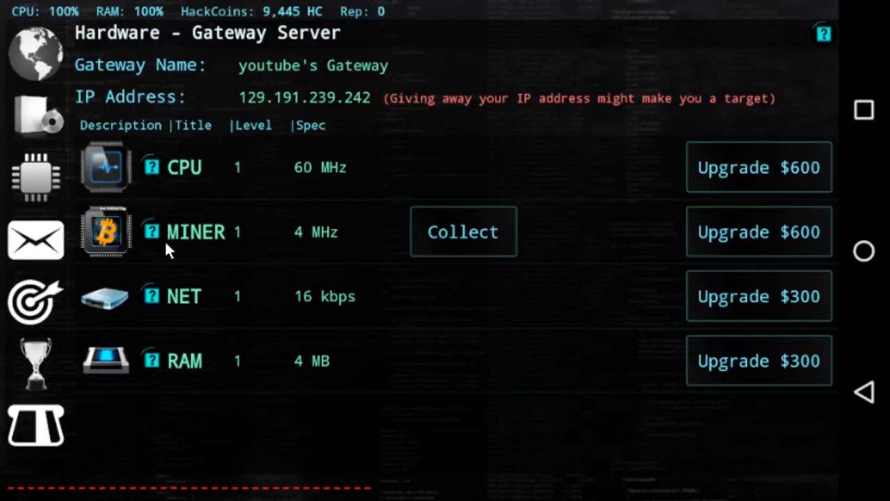
mouse_move(257, 240)
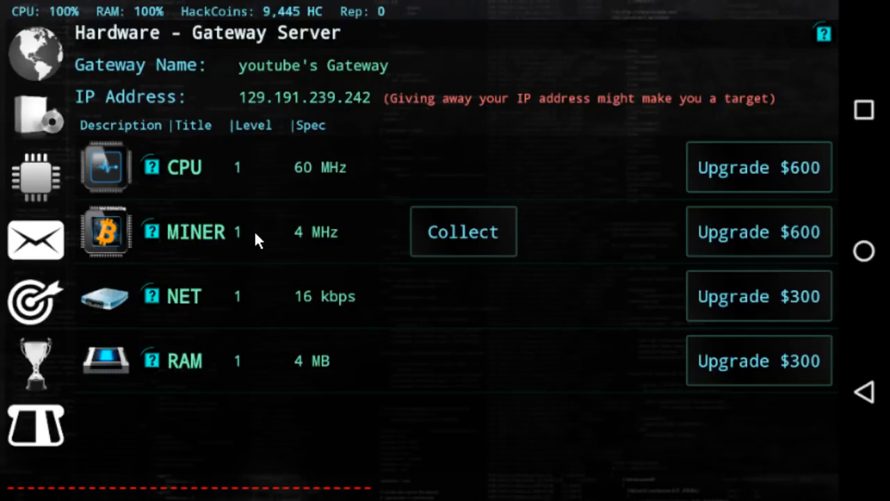
Collect the earnings from the MINER row on the Hardware page.
left_click(463, 231)
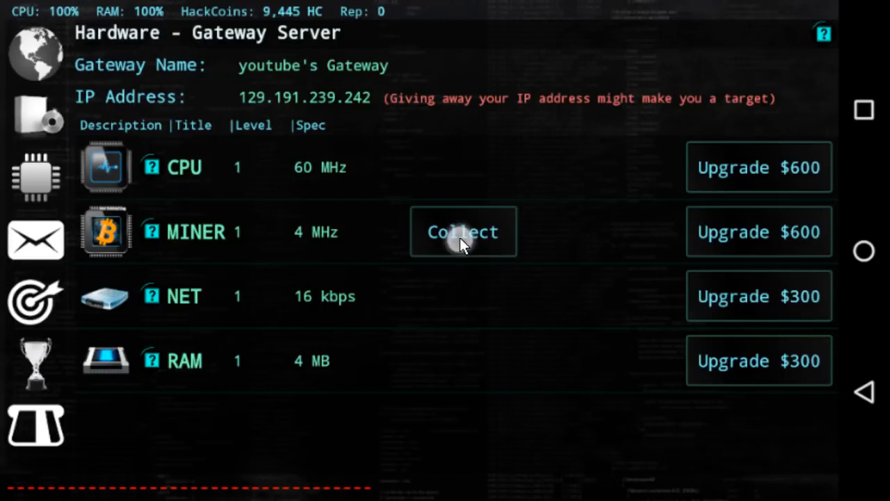
left_click(462, 231)
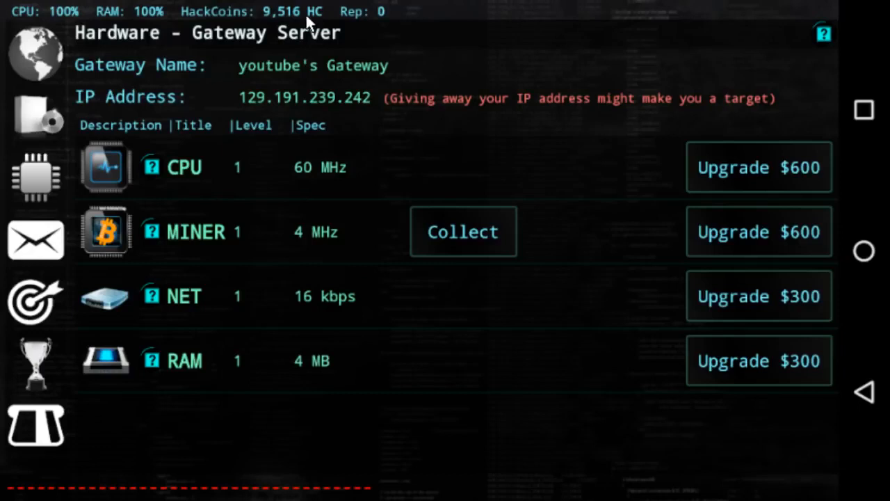
mouse_move(771, 238)
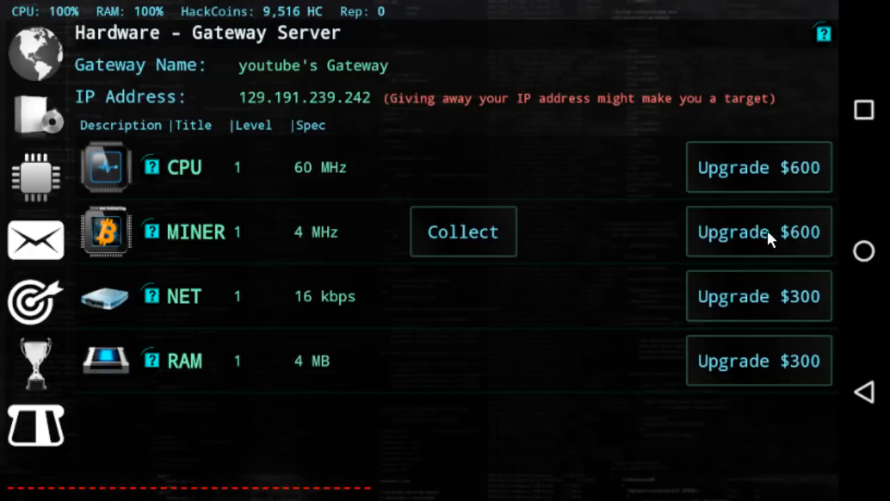
mouse_move(744, 240)
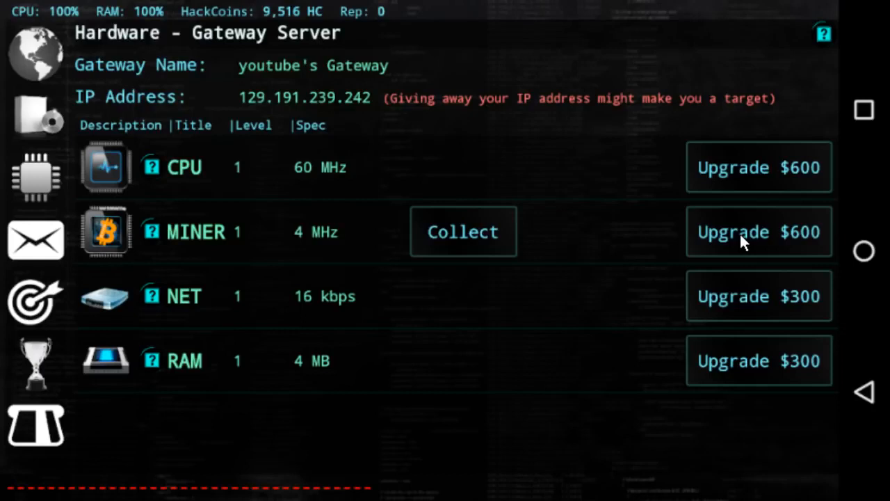
mouse_move(588, 201)
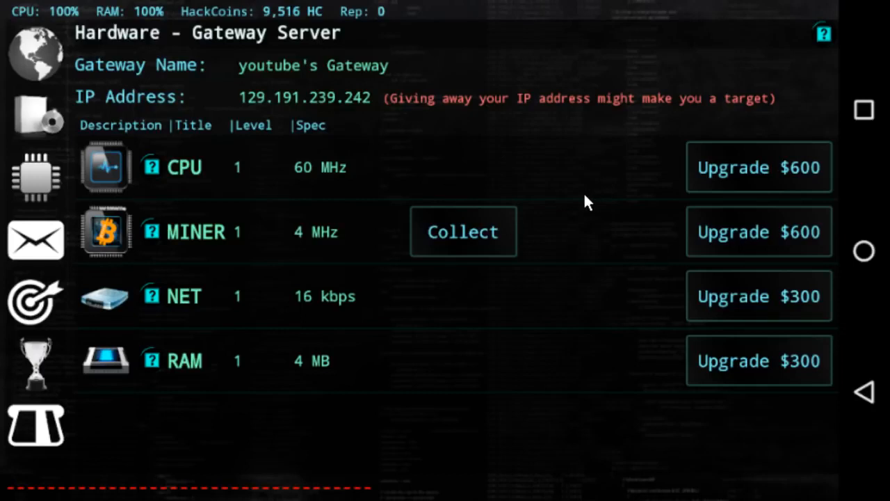
mouse_move(620, 282)
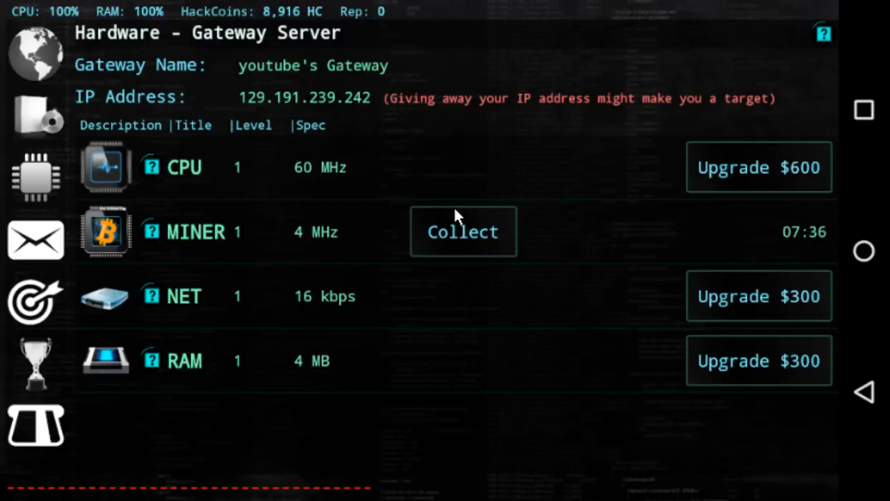
mouse_move(666, 241)
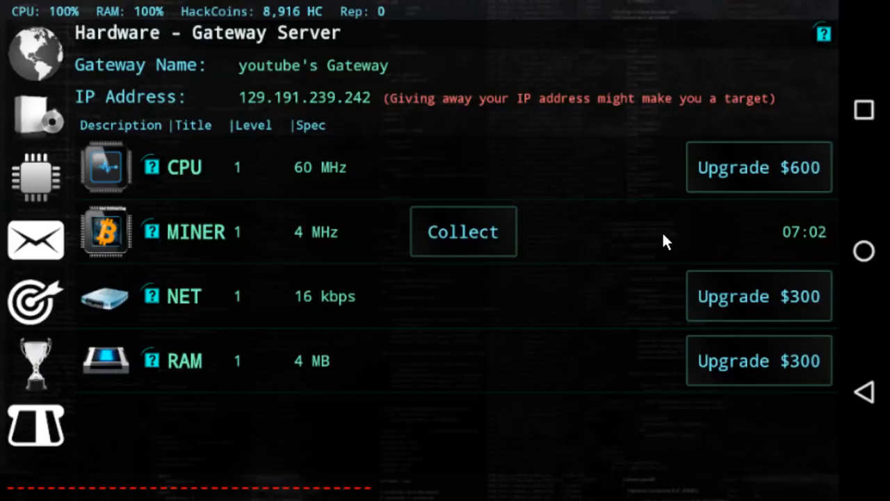
mouse_move(368, 25)
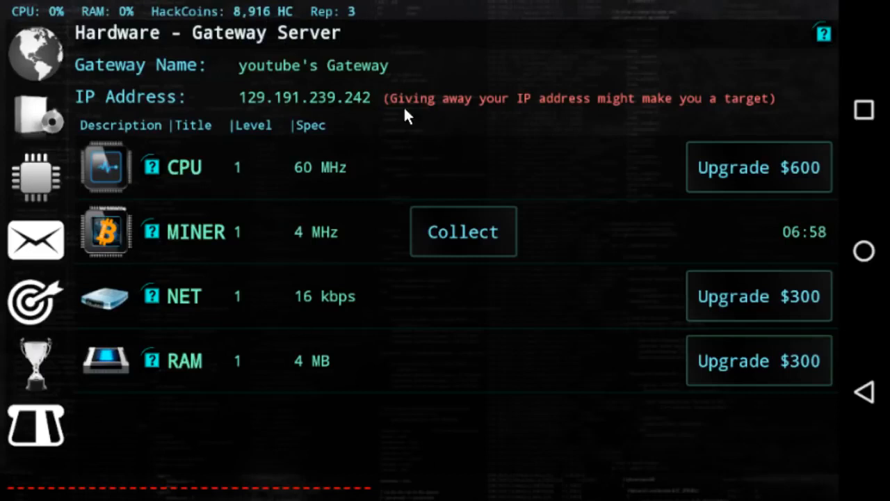
mouse_move(54, 115)
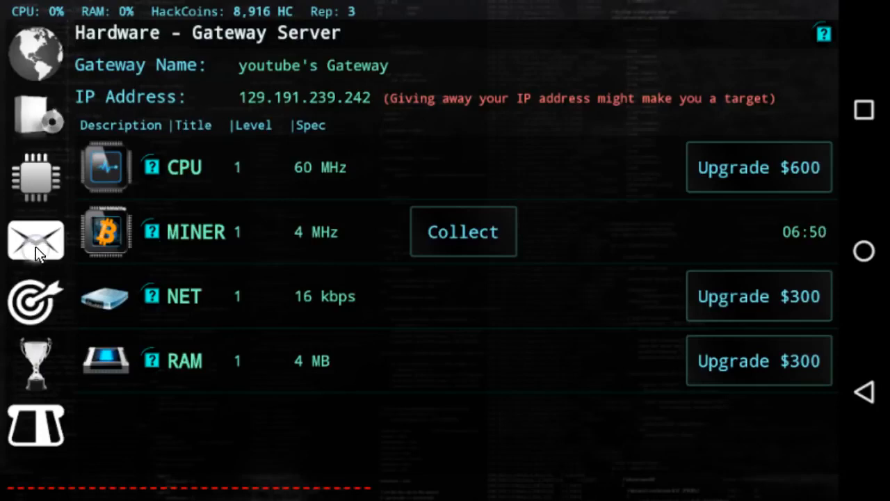
Open the Communication Center chat while the $600 miner upgrade counts down.
left_click(34, 240)
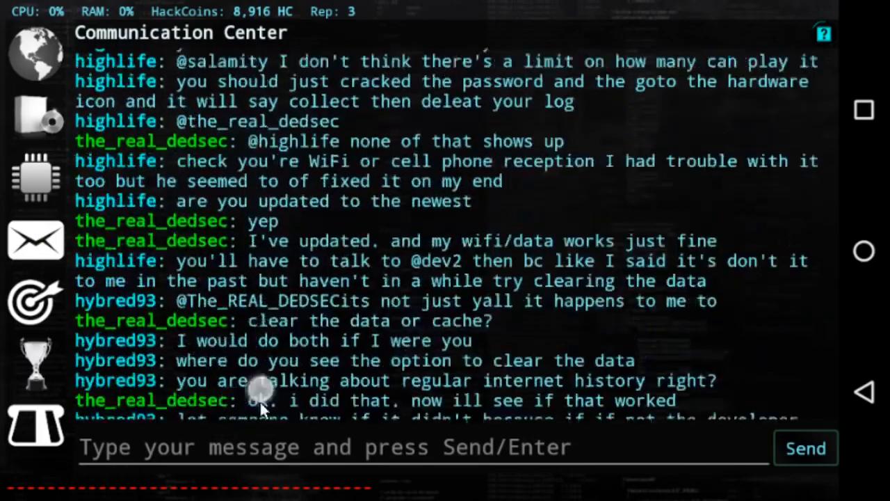
Scroll through the chat history back to the User Help chat commands.
scroll("down", 3)
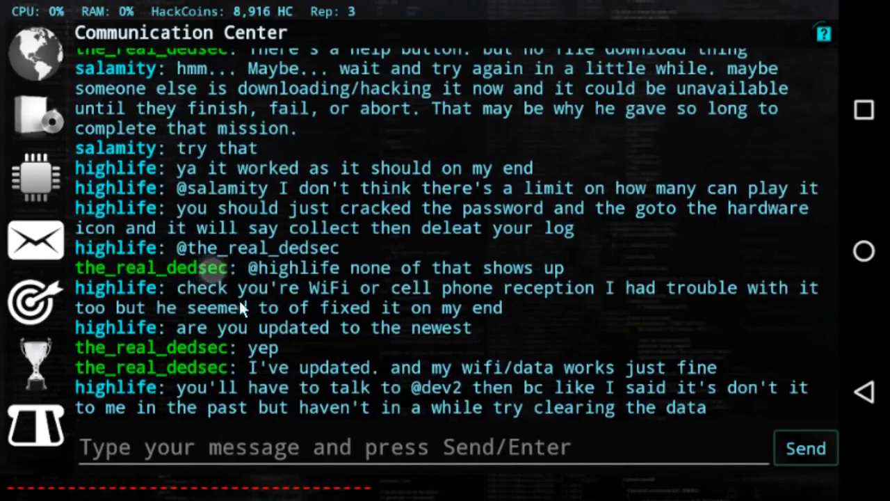
scroll("down", 3)
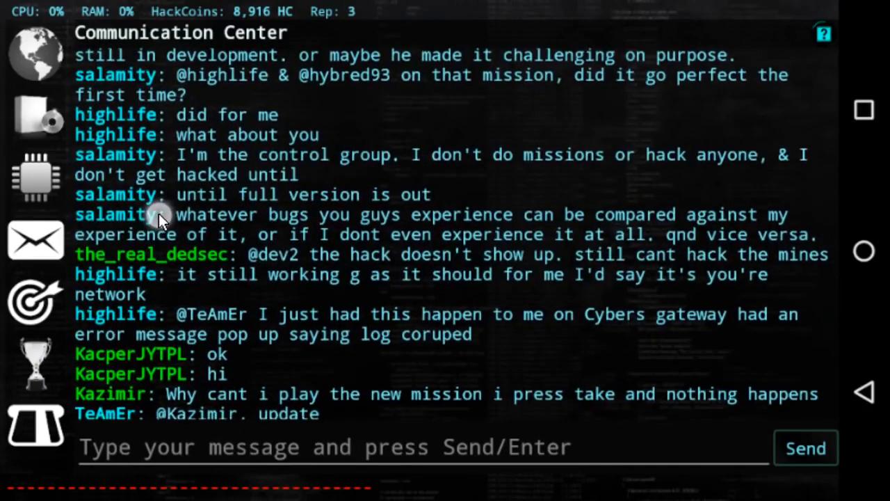
scroll("down", 3)
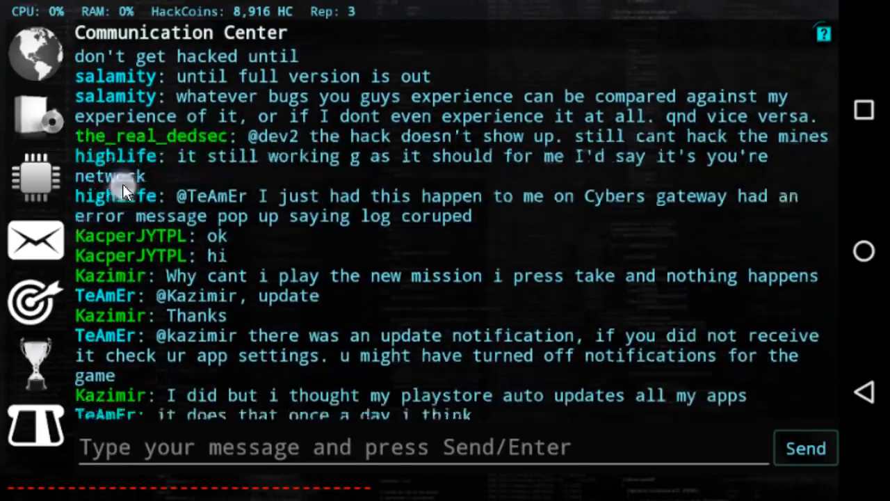
scroll("down", 3)
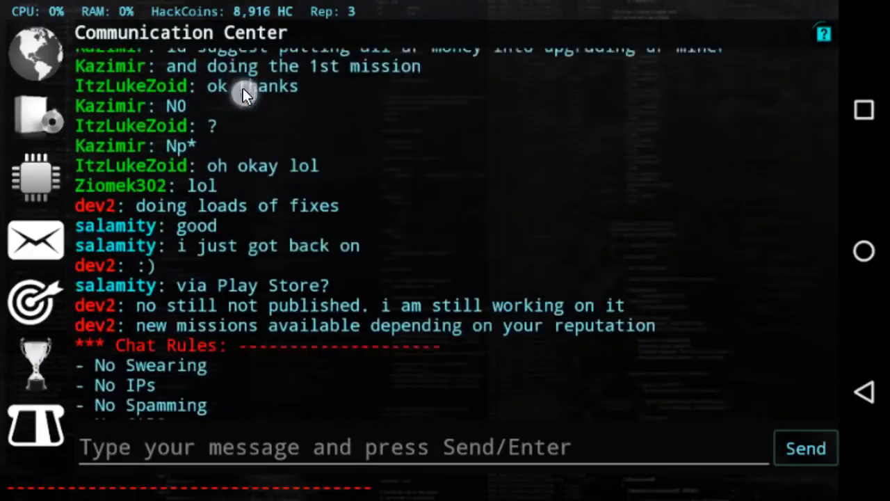
scroll("down", 3)
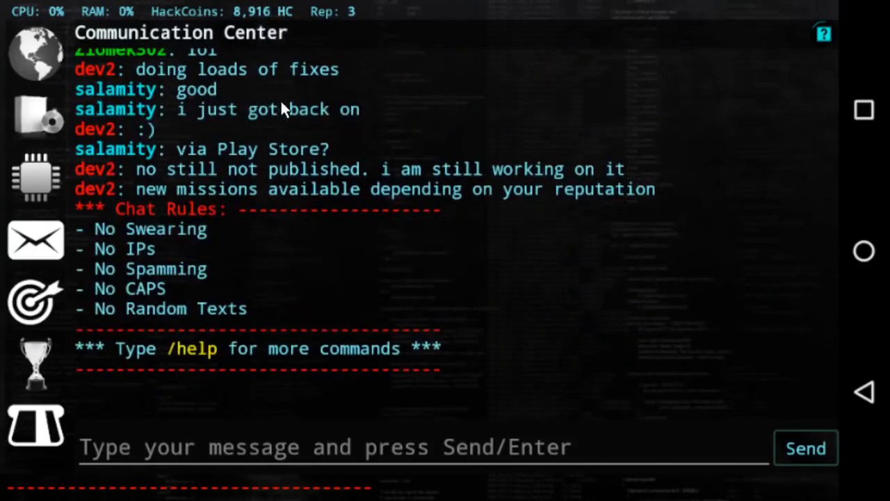
mouse_move(233, 283)
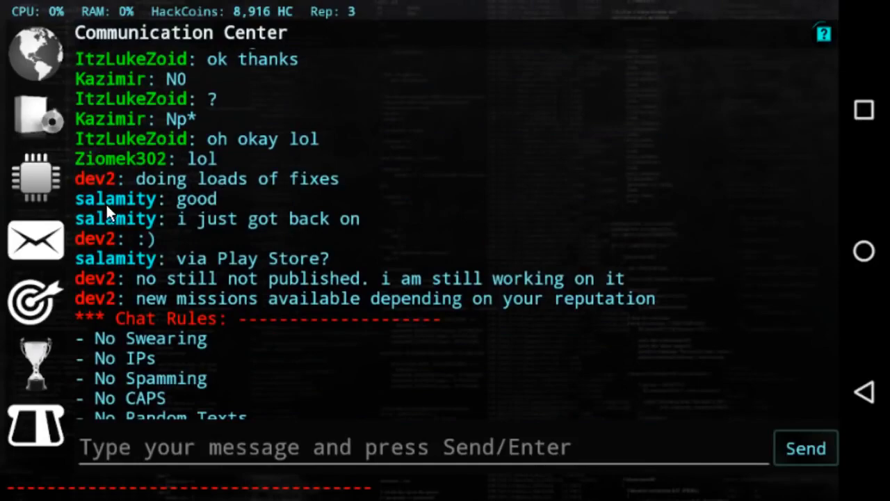
scroll("down", 3)
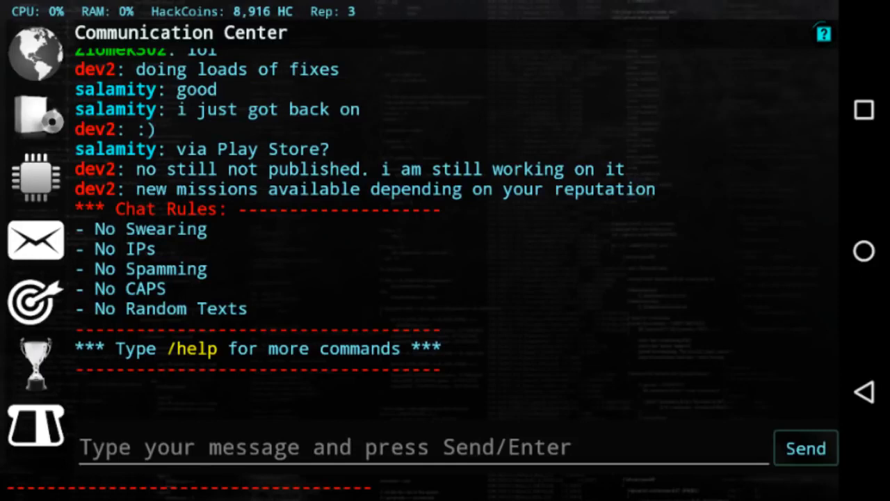
mouse_move(347, 126)
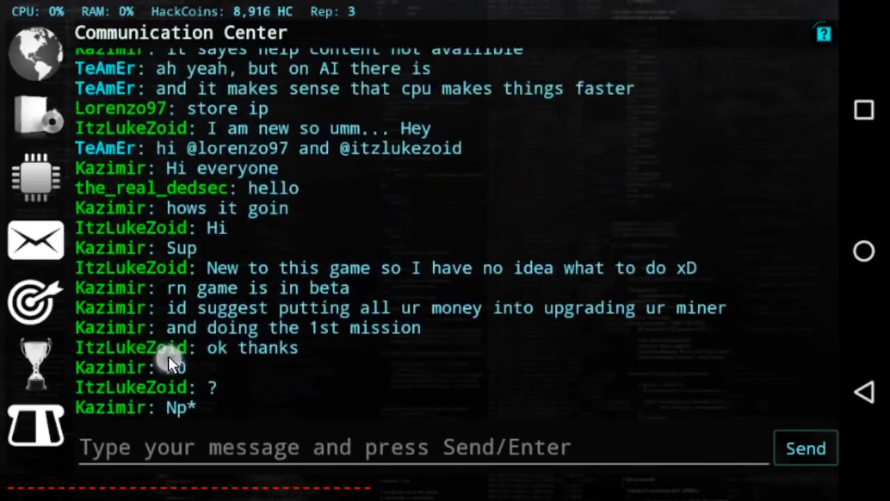
scroll("down", 3)
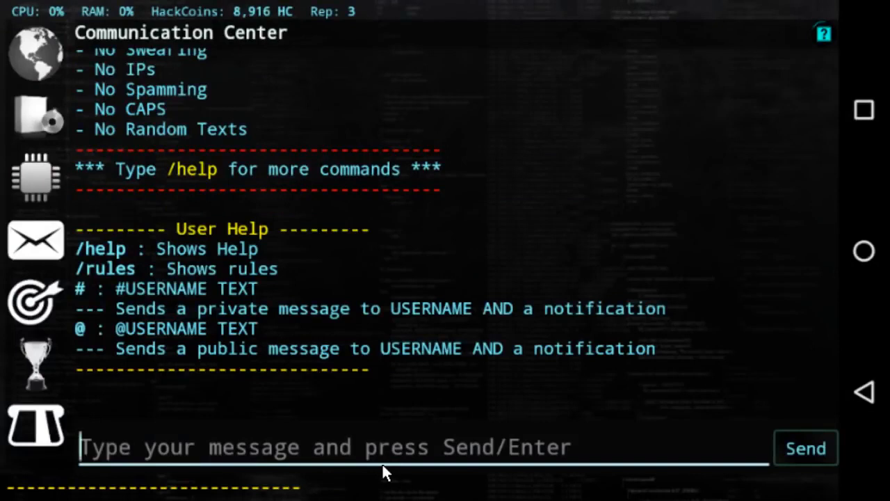
Send the /rules command and draft a message to highlife about recording a YouTube video.
type("/rules")
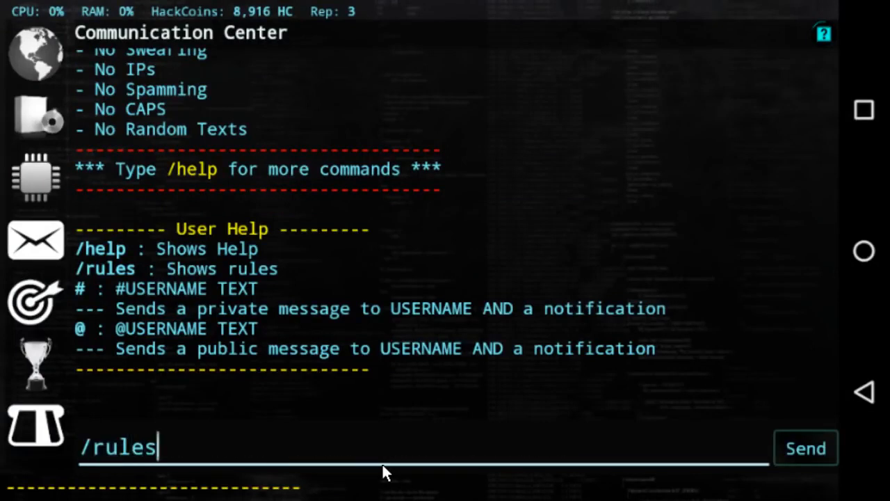
left_click(806, 447)
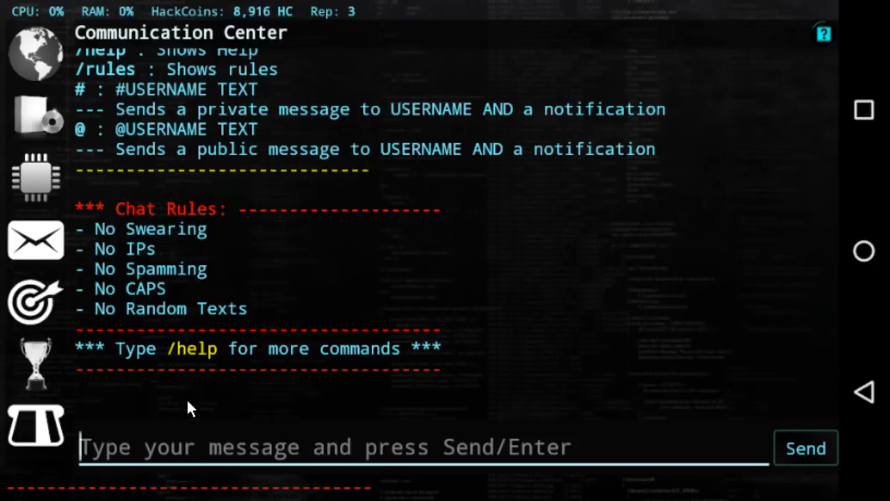
mouse_move(212, 445)
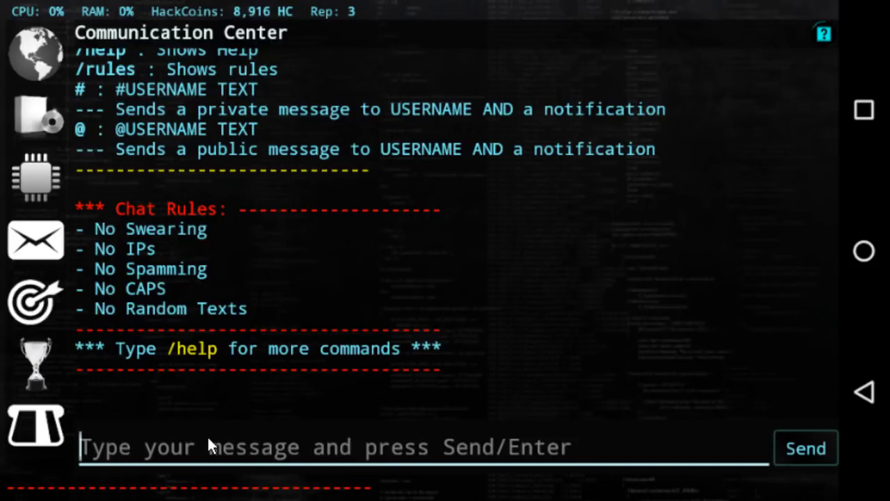
type("@h")
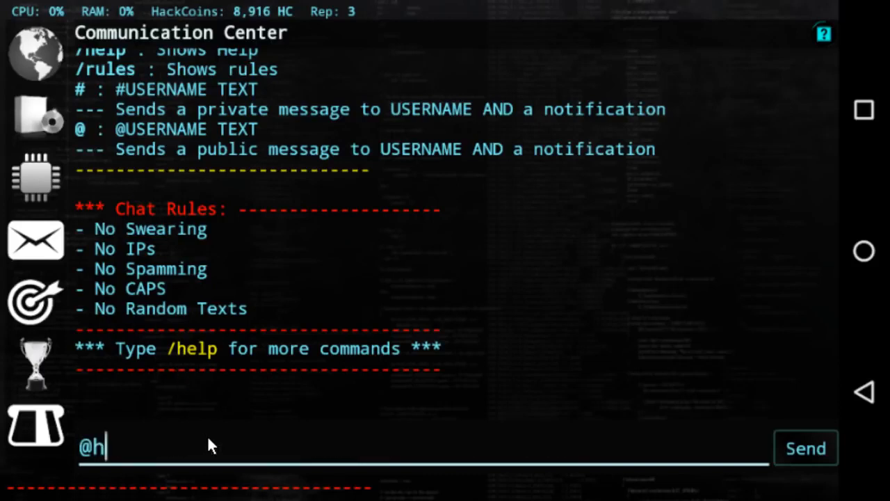
type("ighlife")
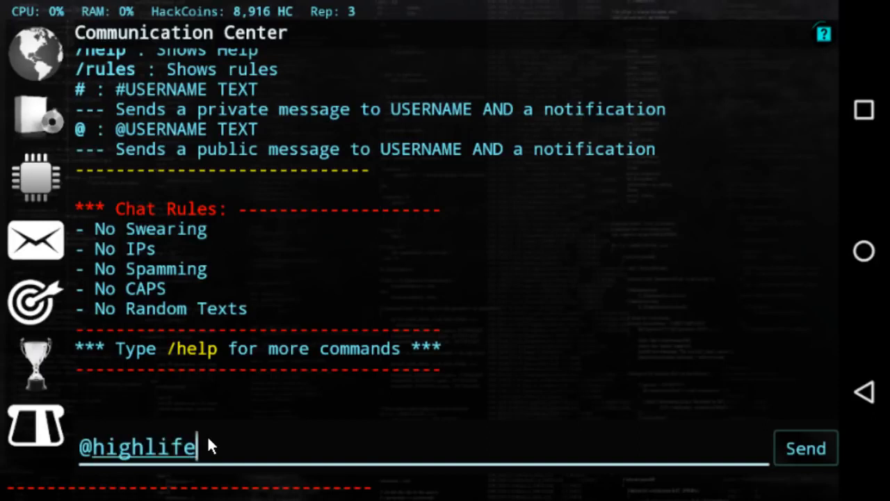
type("hi man")
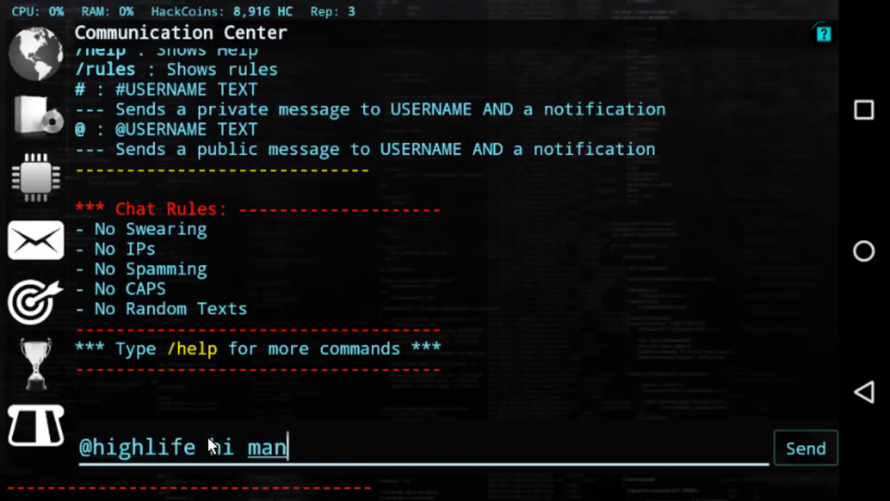
type(". i am recording")
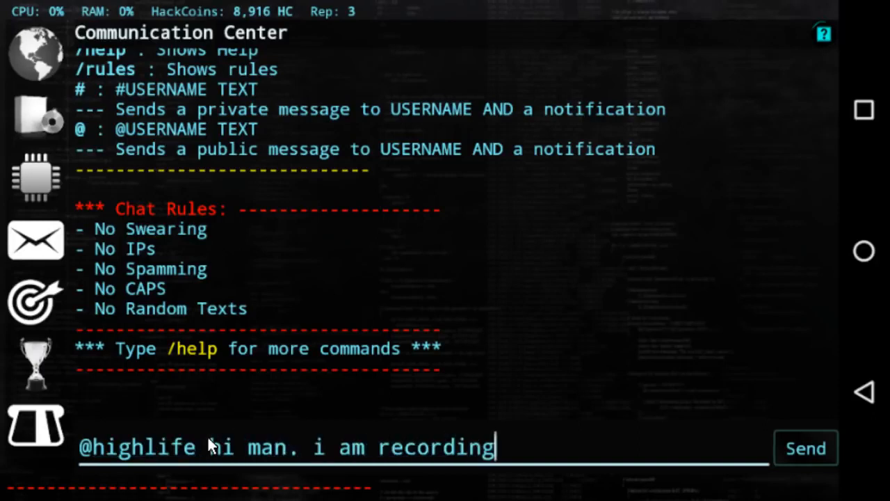
type("a youtube vi")
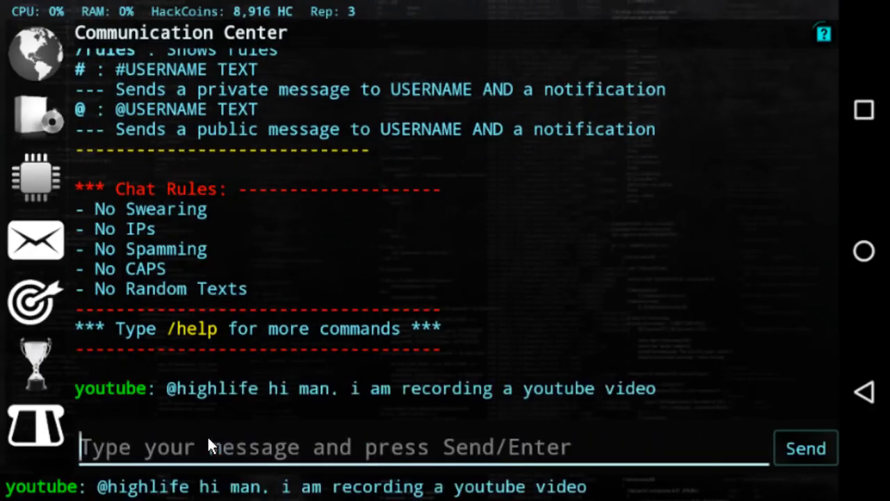
mouse_move(172, 400)
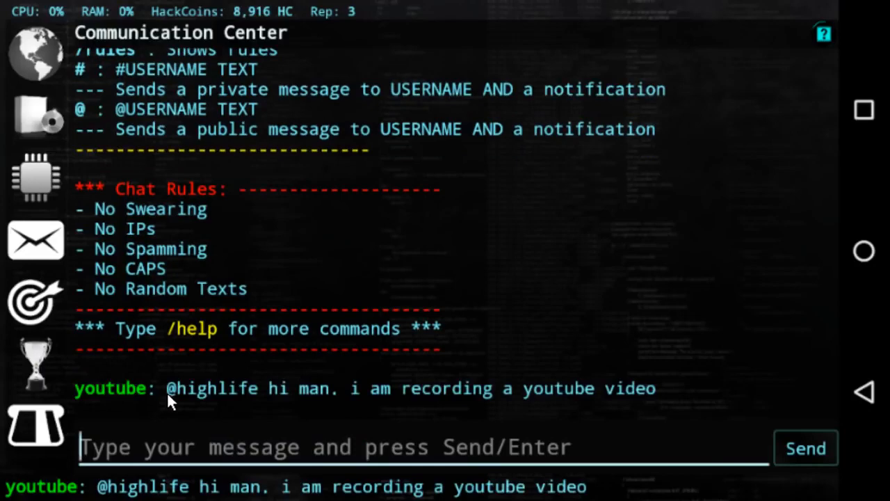
mouse_move(727, 414)
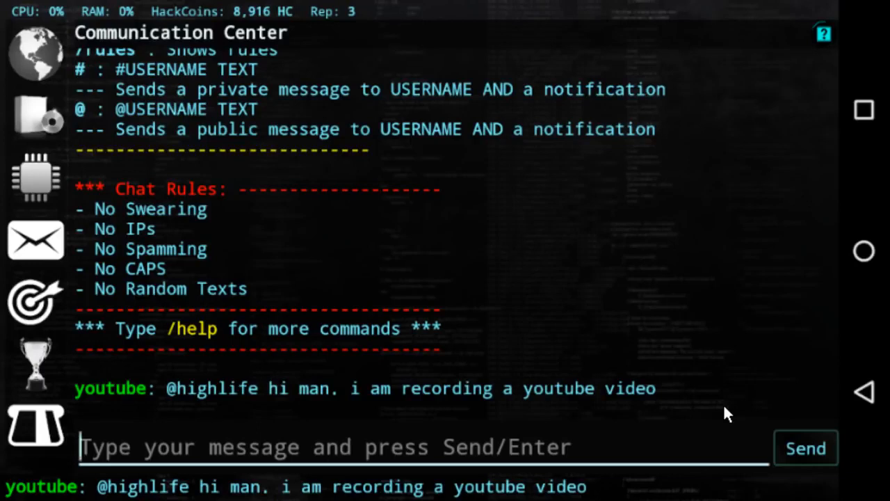
mouse_move(418, 337)
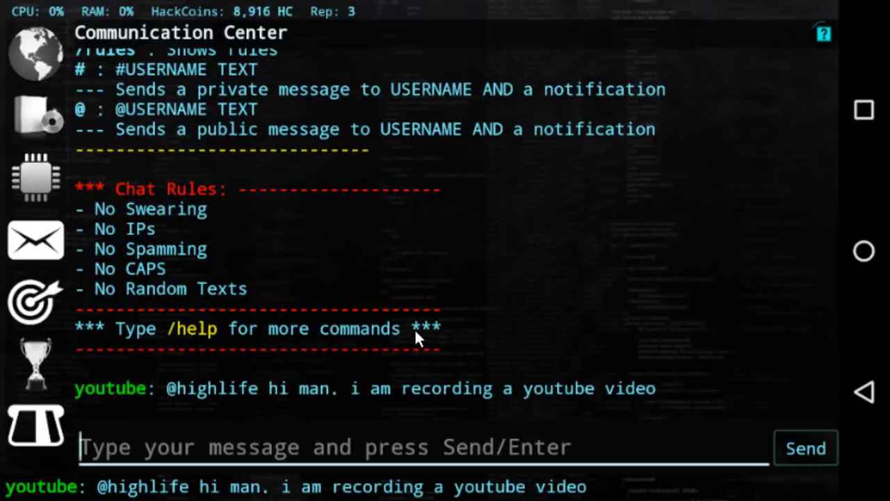
mouse_move(146, 410)
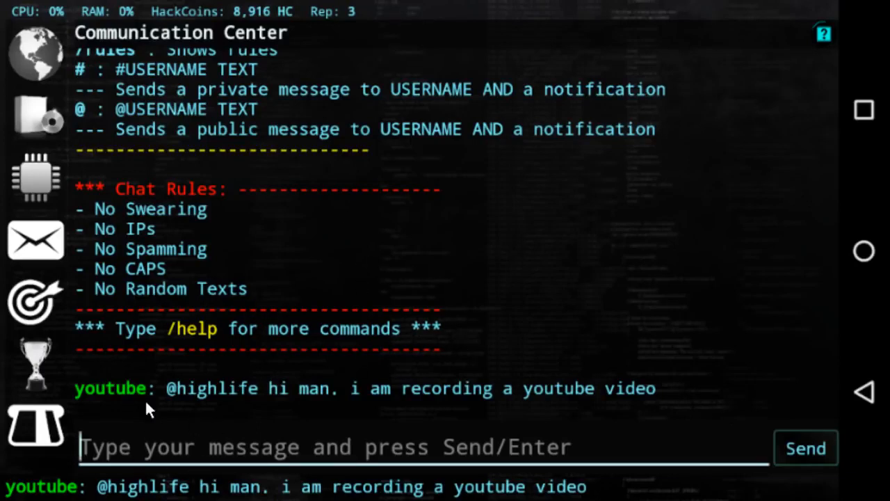
mouse_move(221, 455)
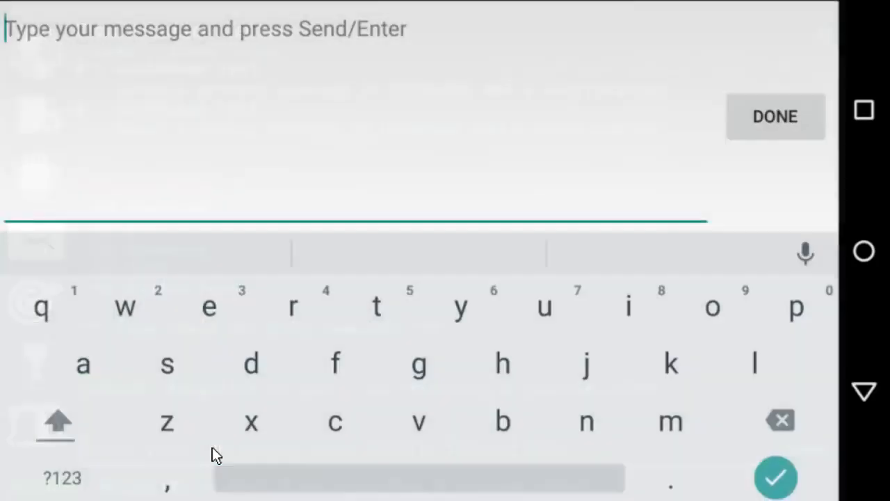
Send dev2 the private message 'hi there' and close the empty input.
type("@")
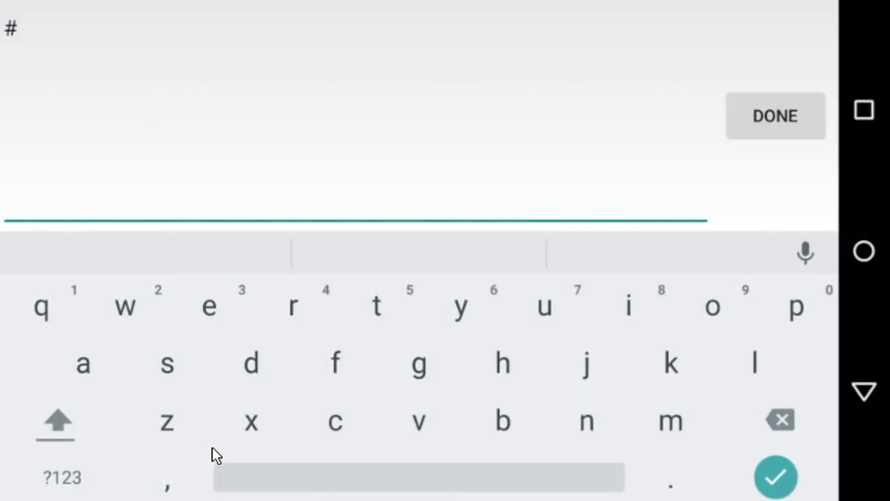
type("dev2 hi there")
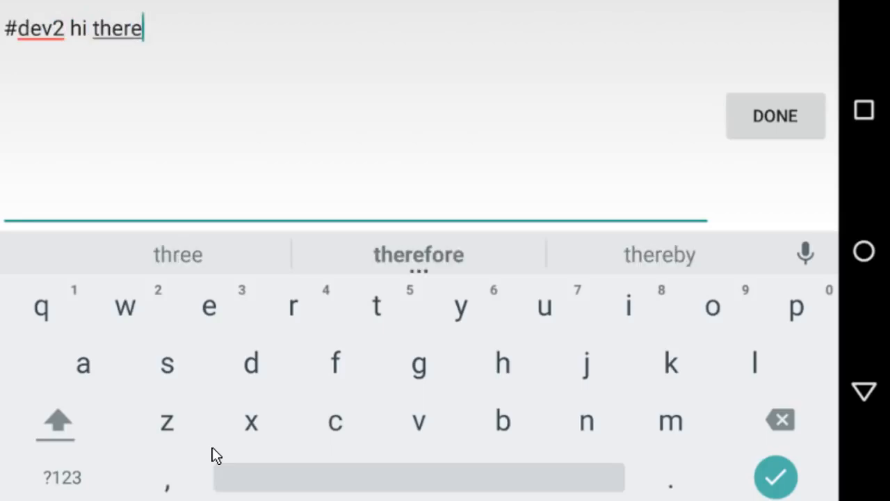
left_click(775, 116)
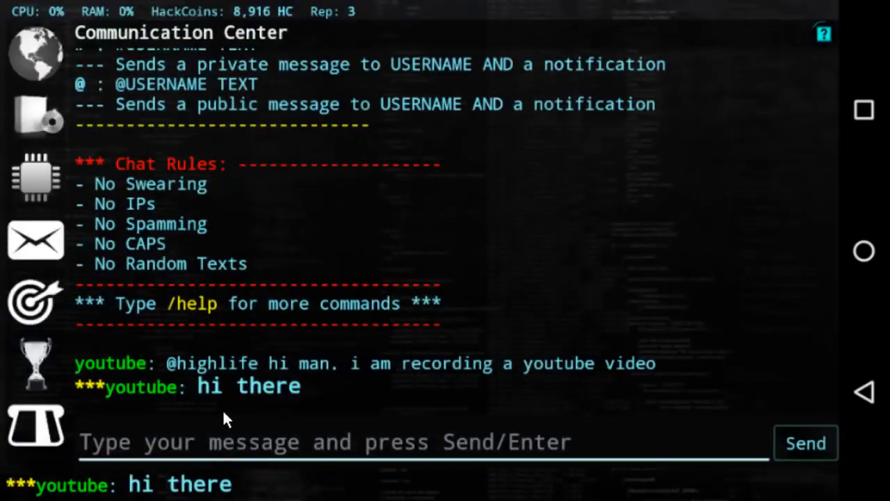
mouse_move(124, 389)
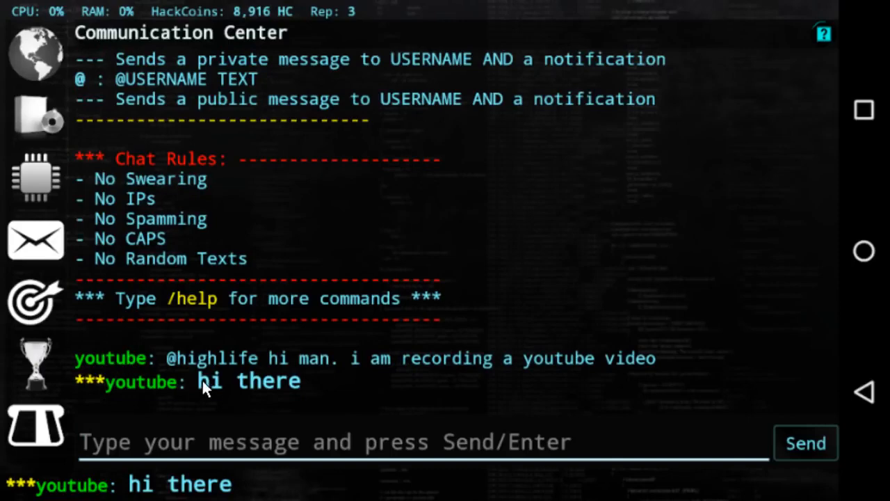
mouse_move(680, 42)
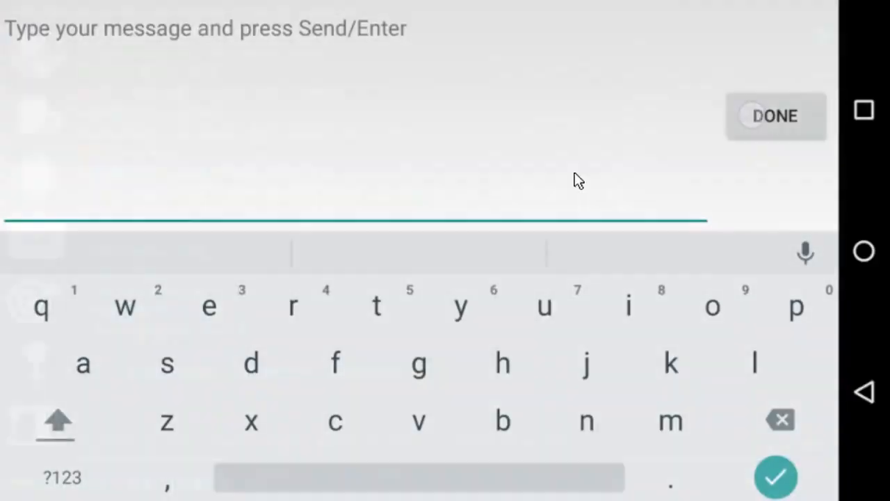
left_click(775, 116)
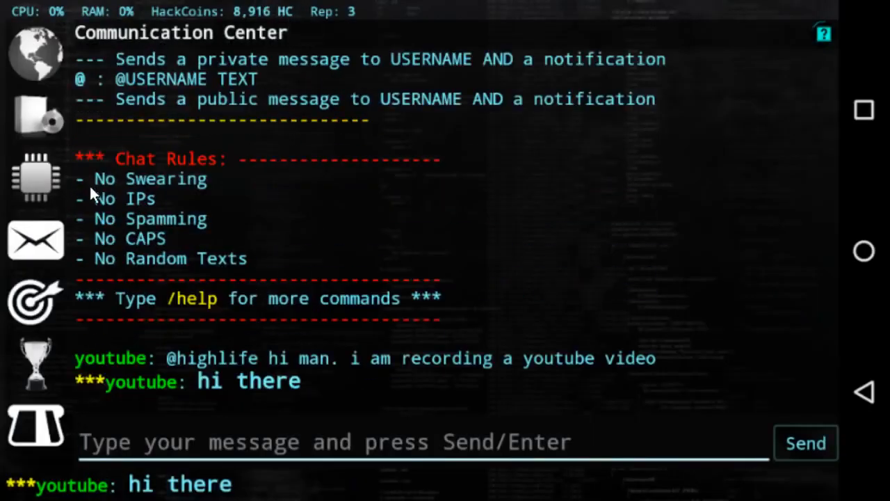
Open the Missions and Jobs portal and check its empty In Progress tab.
left_click(35, 299)
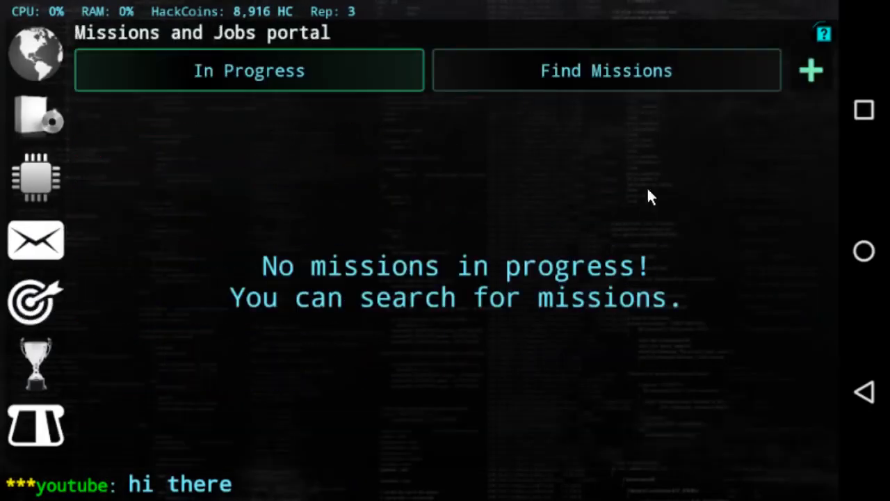
left_click(249, 70)
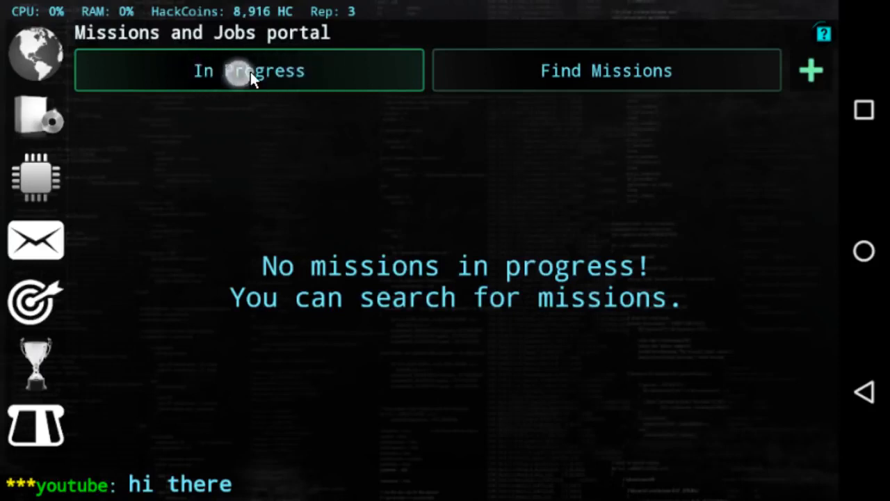
mouse_move(201, 36)
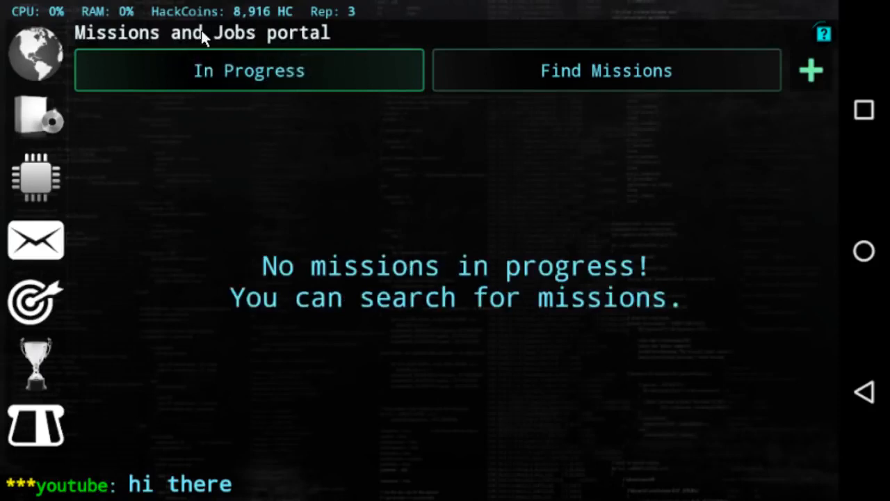
mouse_move(628, 109)
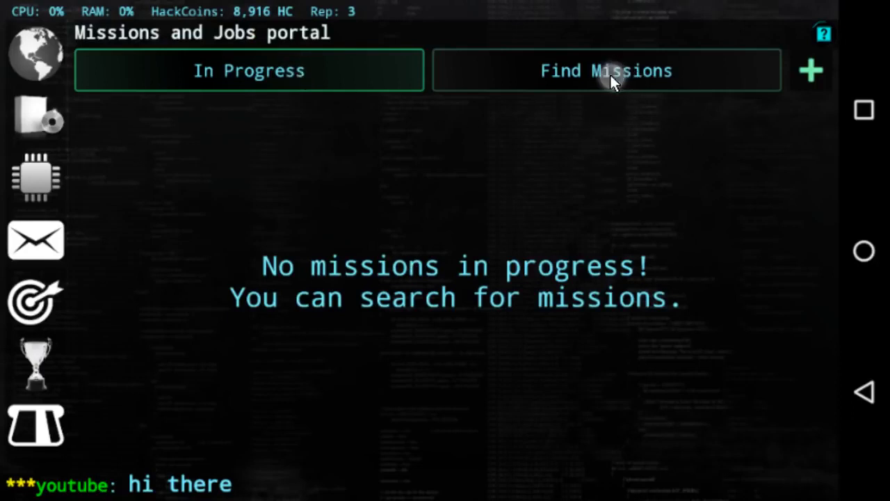
Browse the Find Missions list of A.I Council Collect jobs paying 1000 HC and +10 rep.
left_click(606, 70)
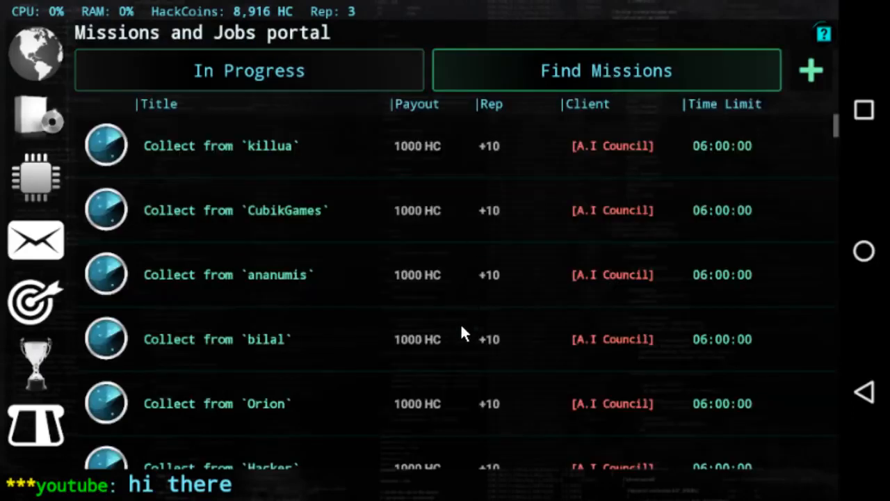
scroll("down", 3)
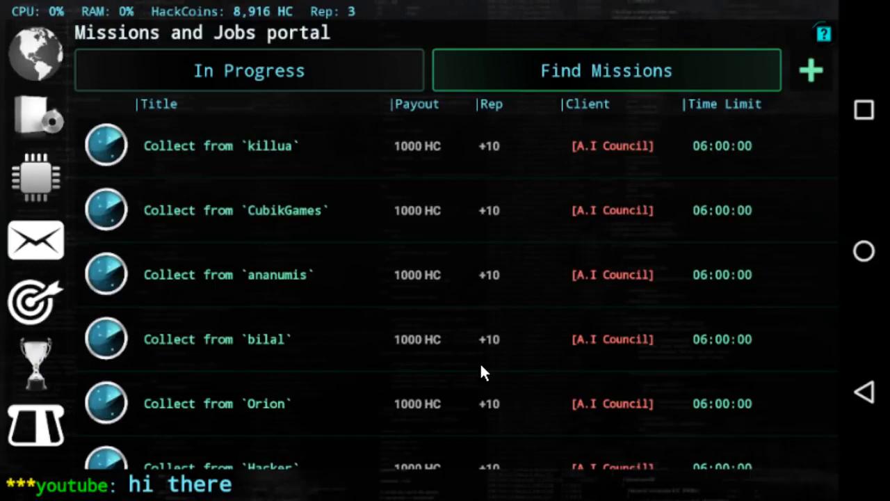
mouse_move(489, 376)
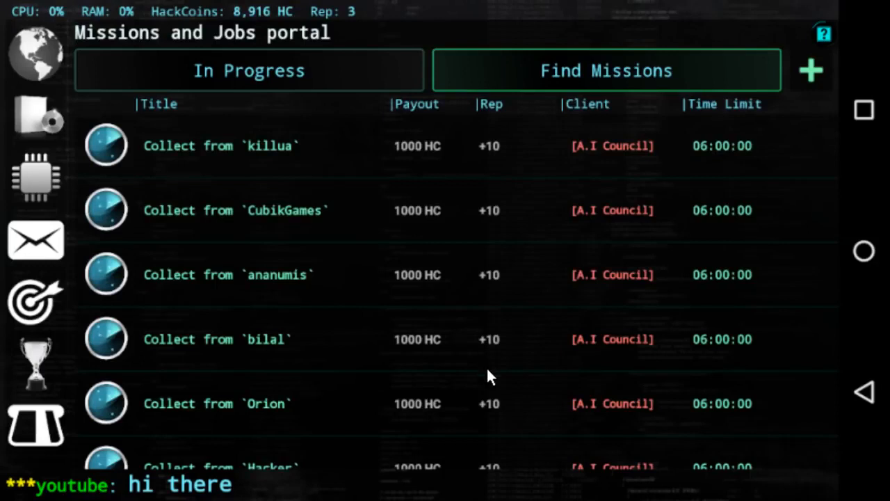
mouse_move(308, 240)
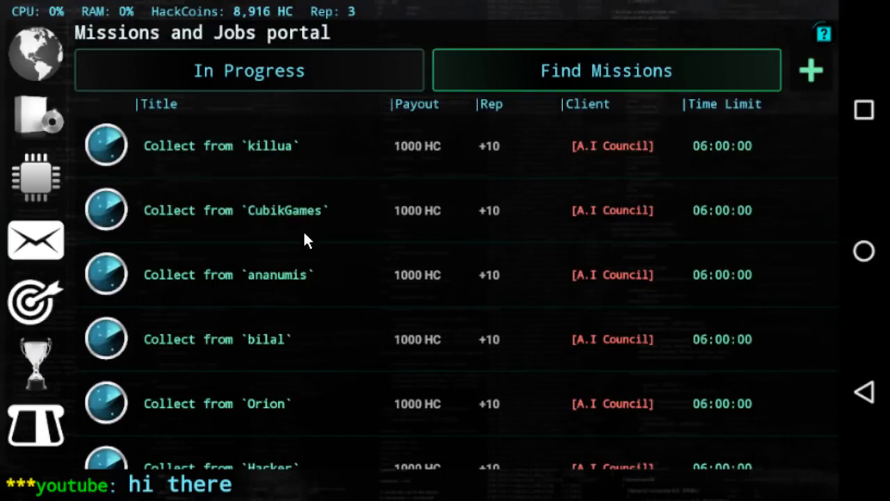
mouse_move(388, 226)
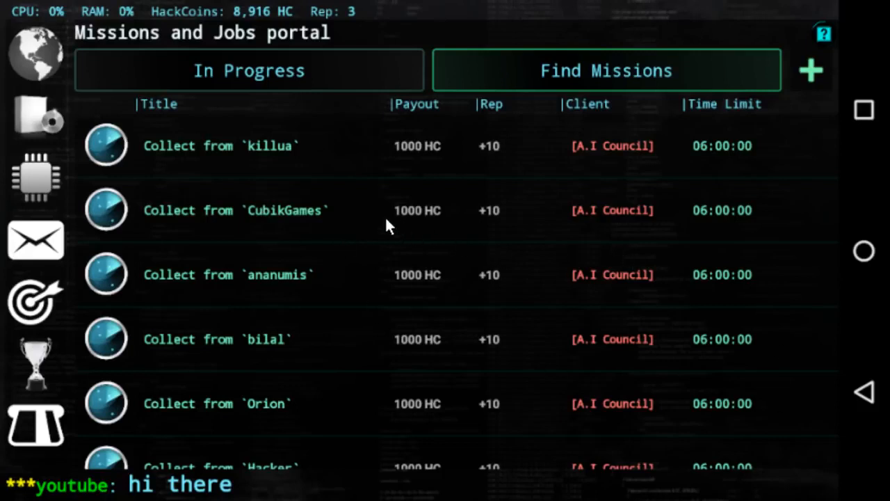
mouse_move(405, 216)
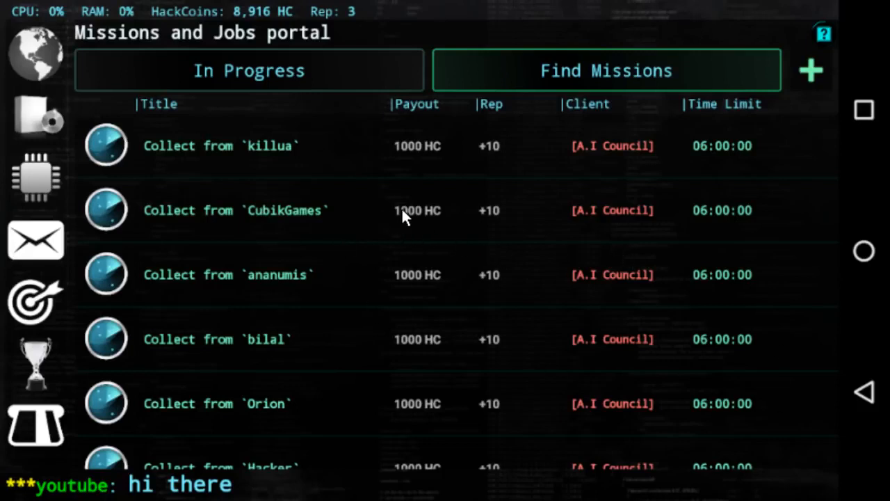
mouse_move(393, 224)
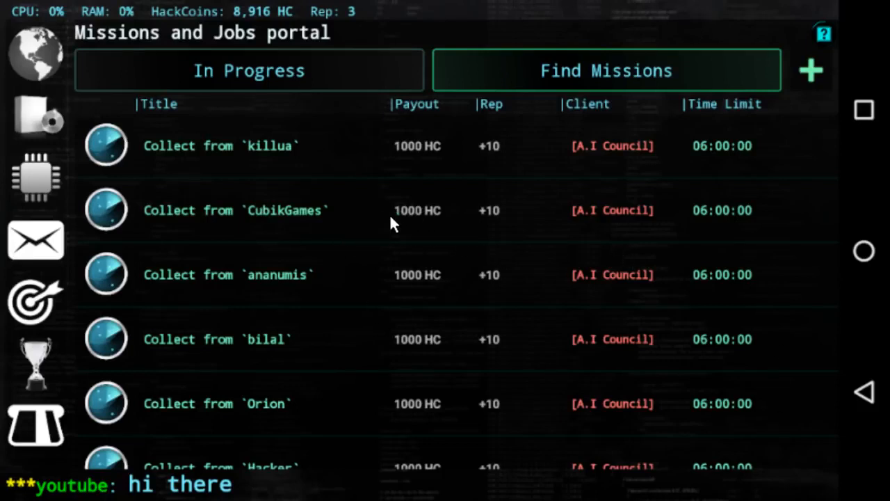
mouse_move(549, 214)
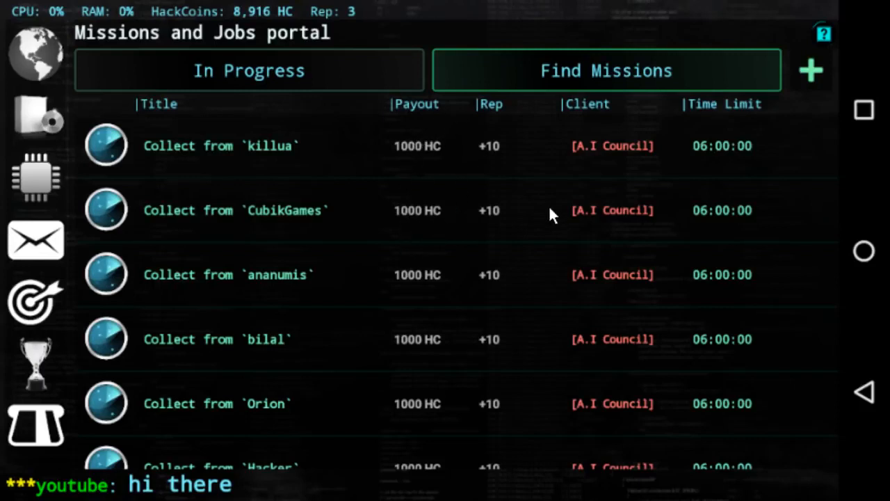
mouse_move(263, 217)
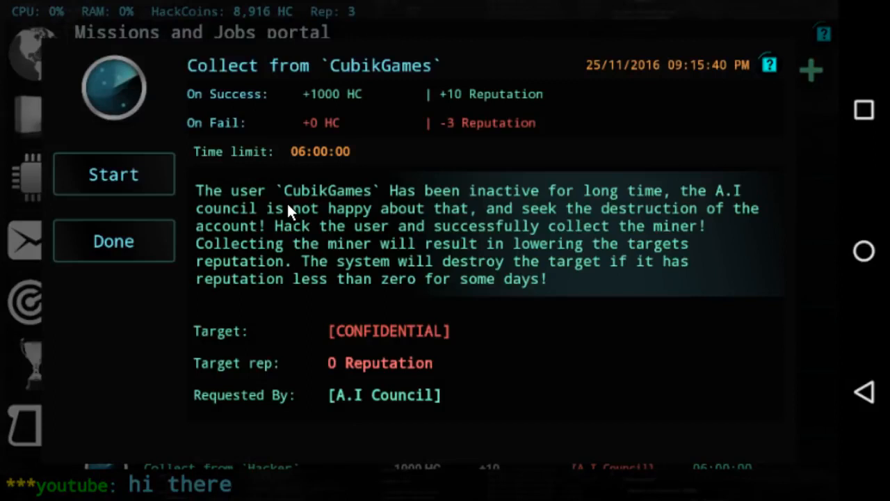
mouse_move(263, 104)
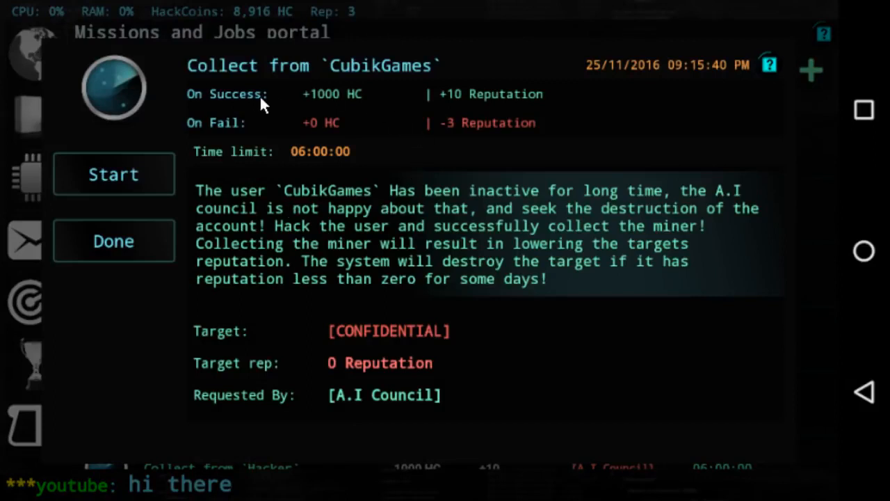
mouse_move(263, 330)
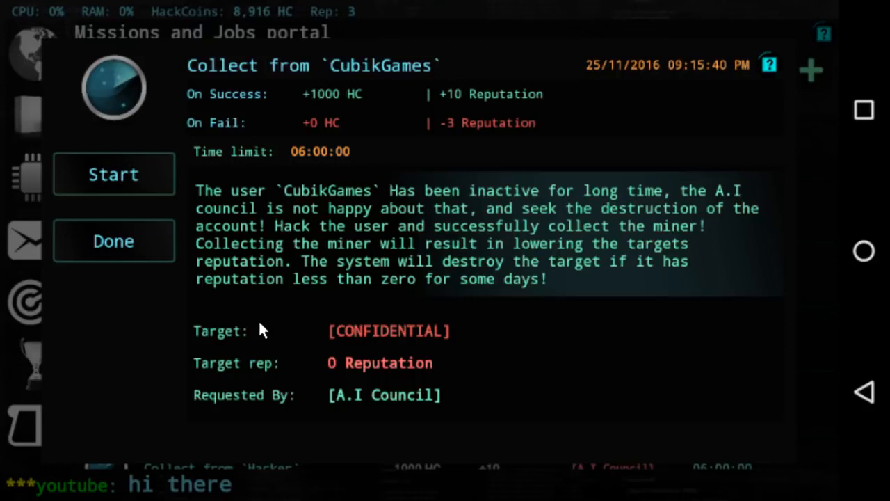
mouse_move(511, 417)
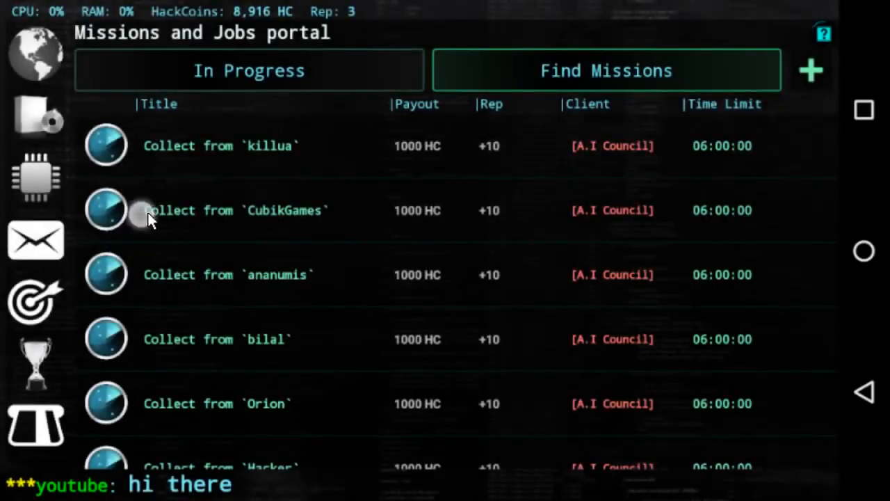
Read the Collect from CubikGames mission briefing, then close it.
left_click(222, 210)
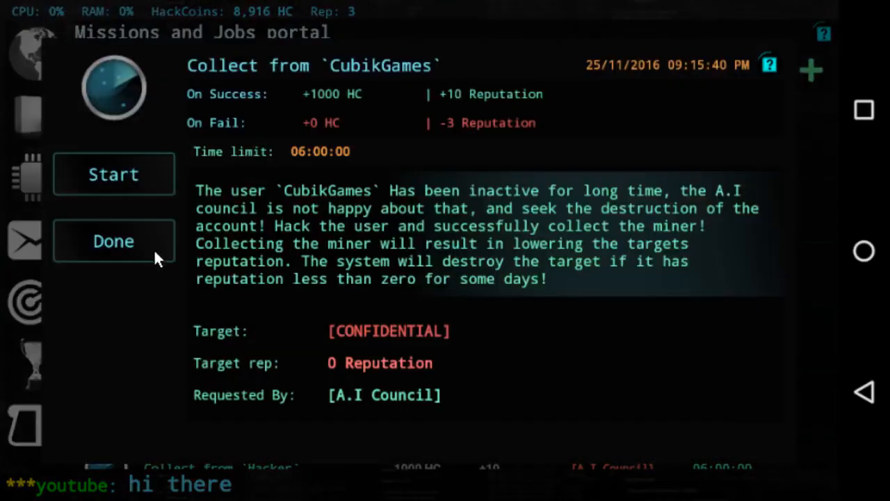
left_click(114, 241)
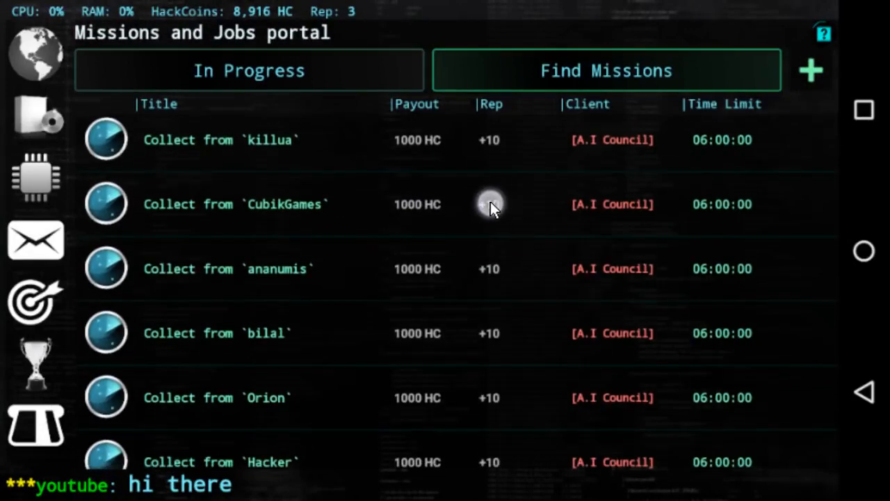
mouse_move(580, 204)
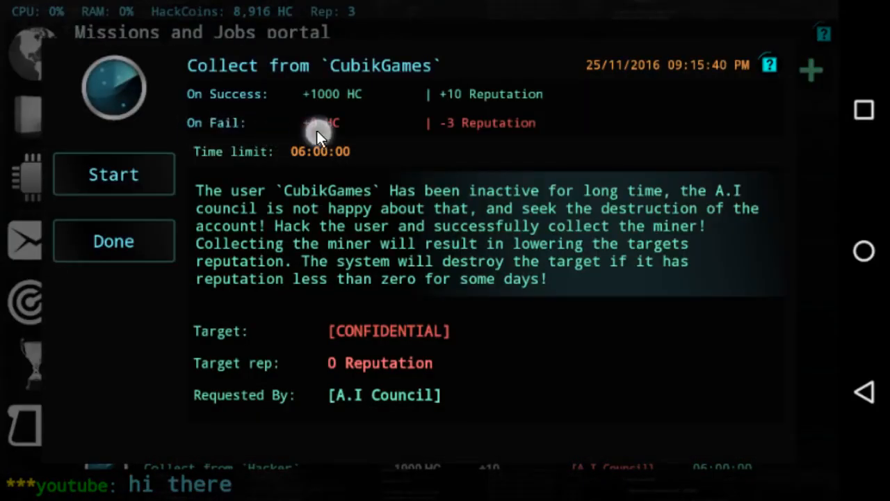
mouse_move(452, 142)
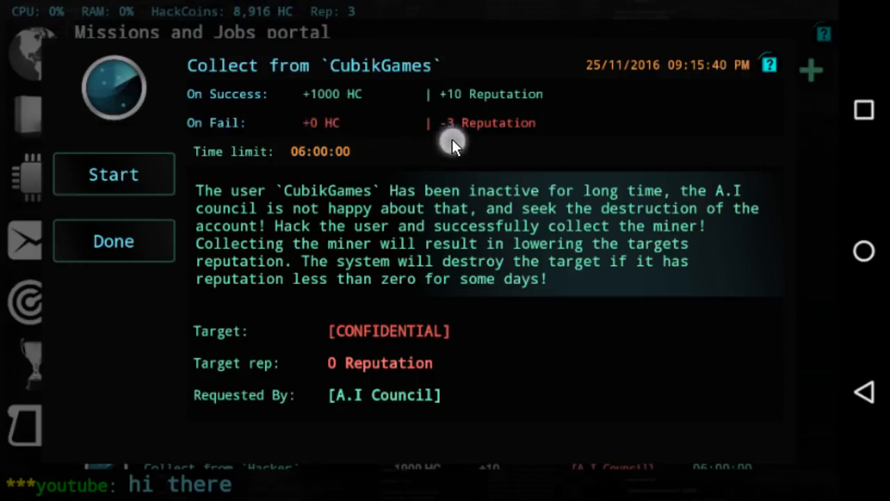
mouse_move(553, 132)
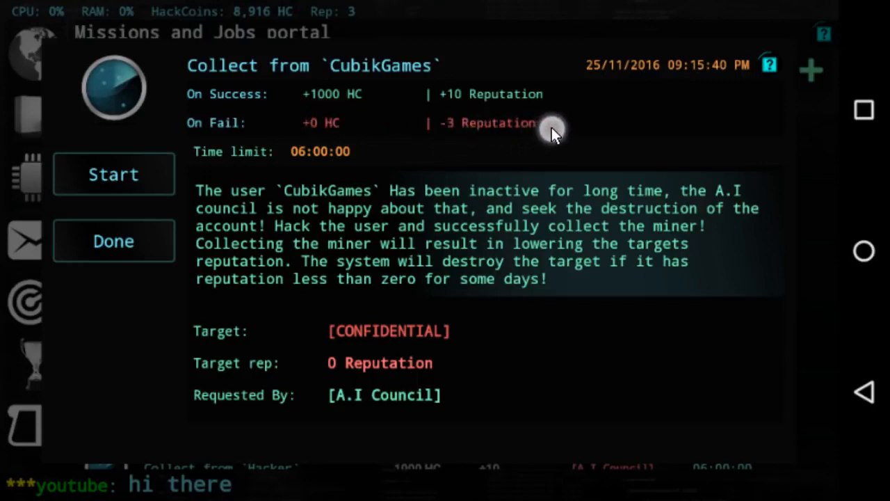
mouse_move(385, 209)
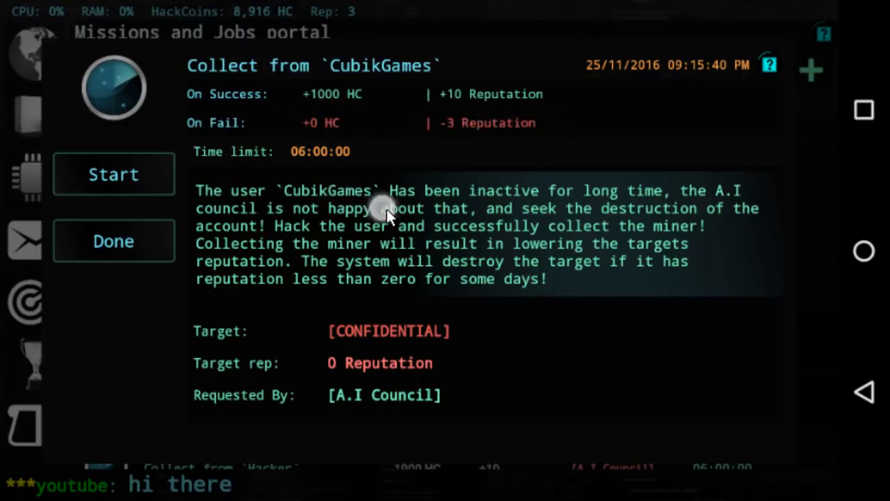
mouse_move(323, 334)
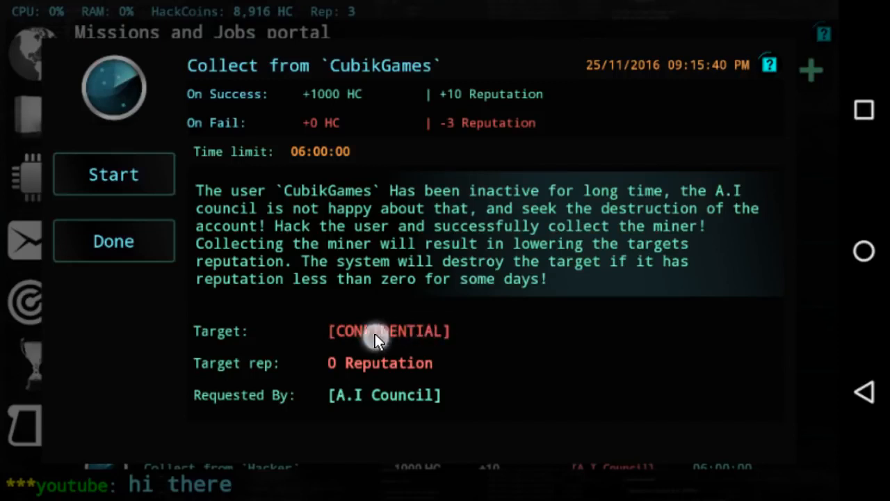
mouse_move(421, 365)
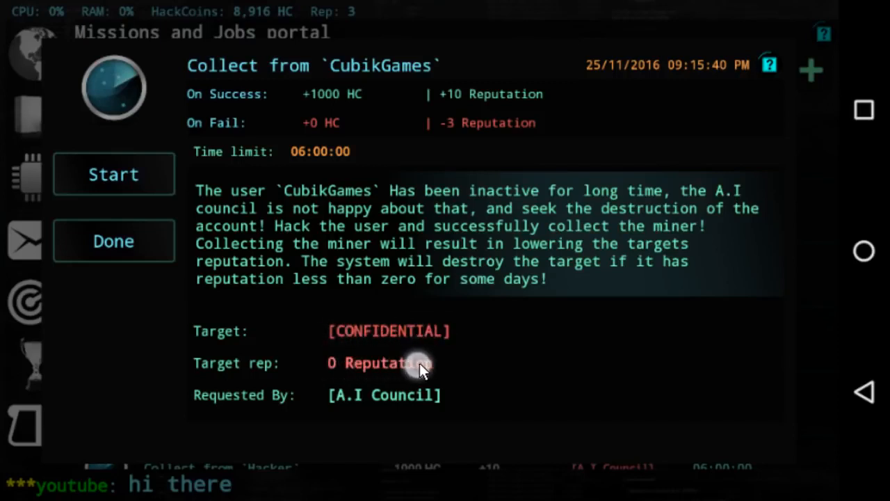
mouse_move(438, 393)
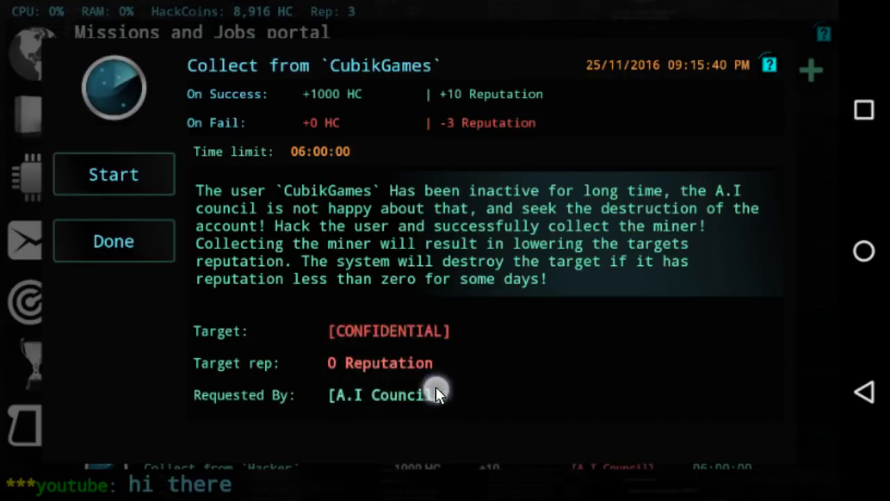
mouse_move(114, 174)
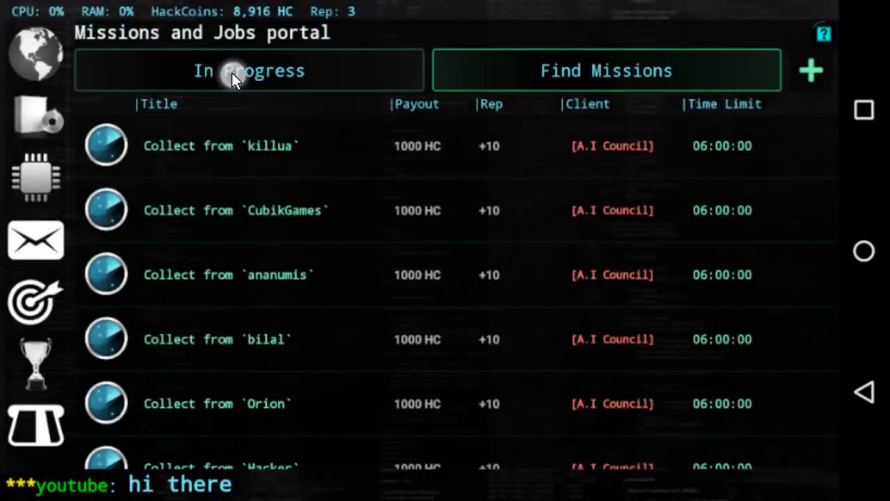
Copy the in-progress CubikGames mission's target IP 182.101.111.46 to the target list.
left_click(248, 70)
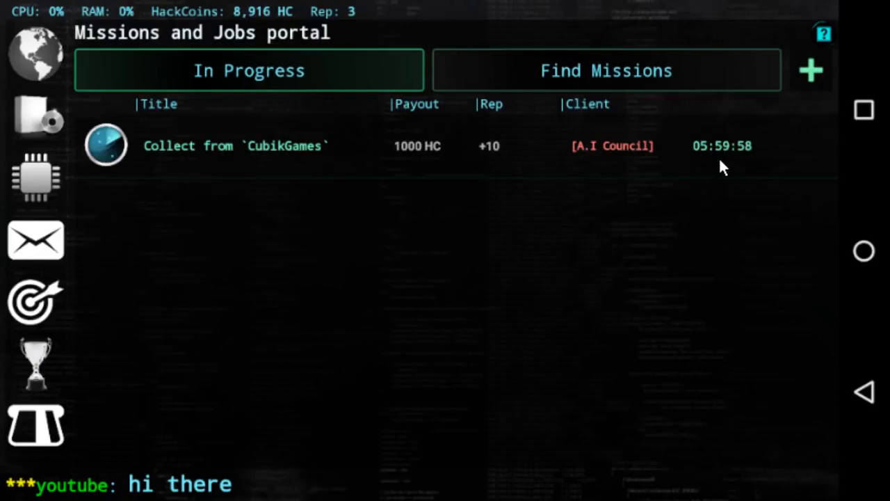
mouse_move(353, 153)
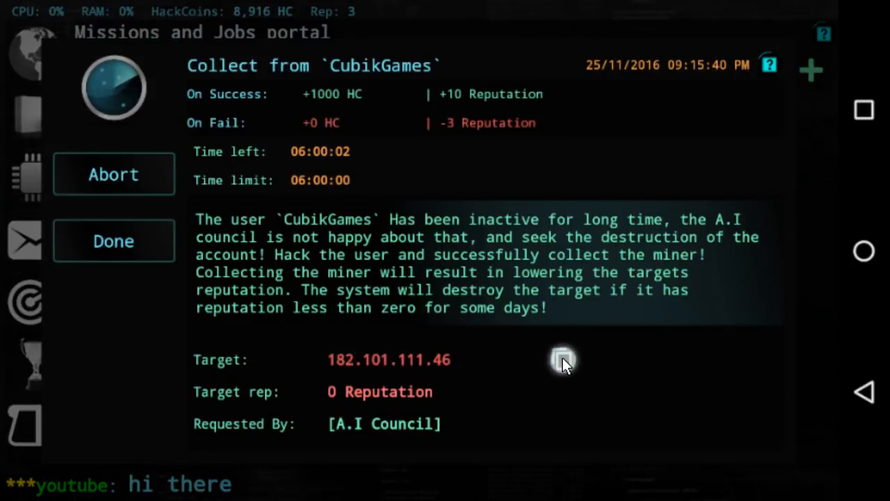
left_click(562, 359)
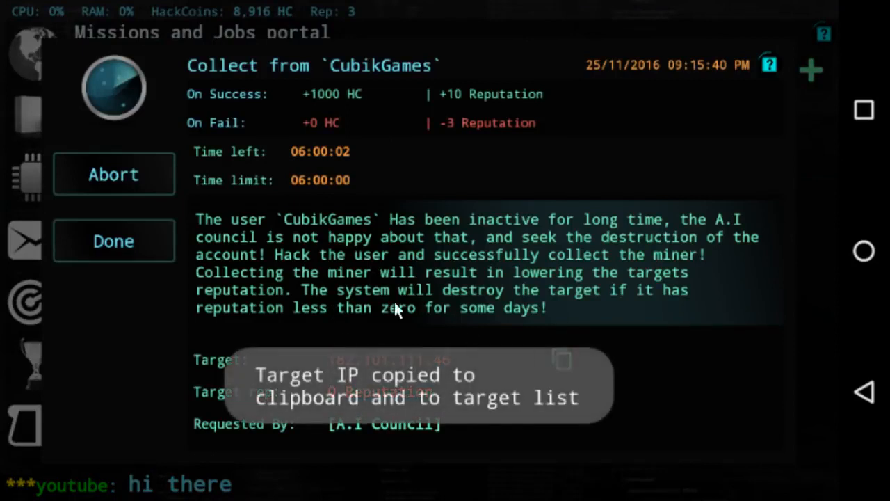
left_click(113, 241)
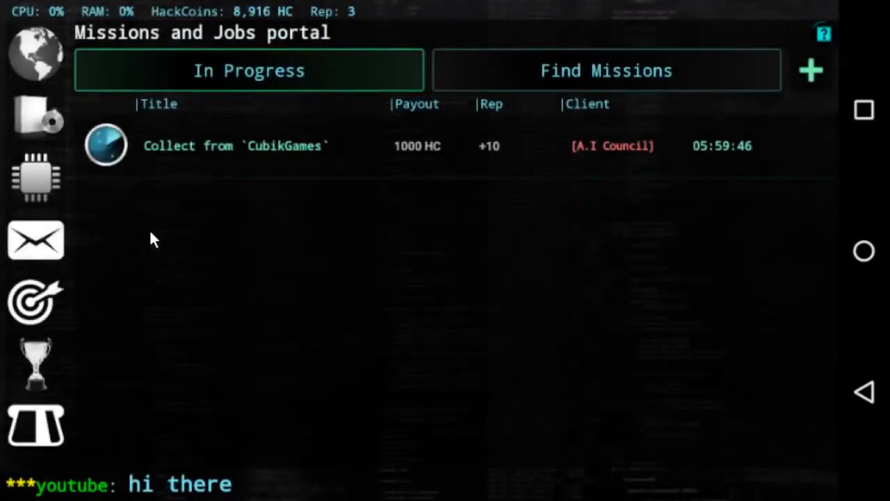
Look up 182.101.111.46 with IPINFO and add CubikGames's Gateway to the bounce list.
left_click(35, 52)
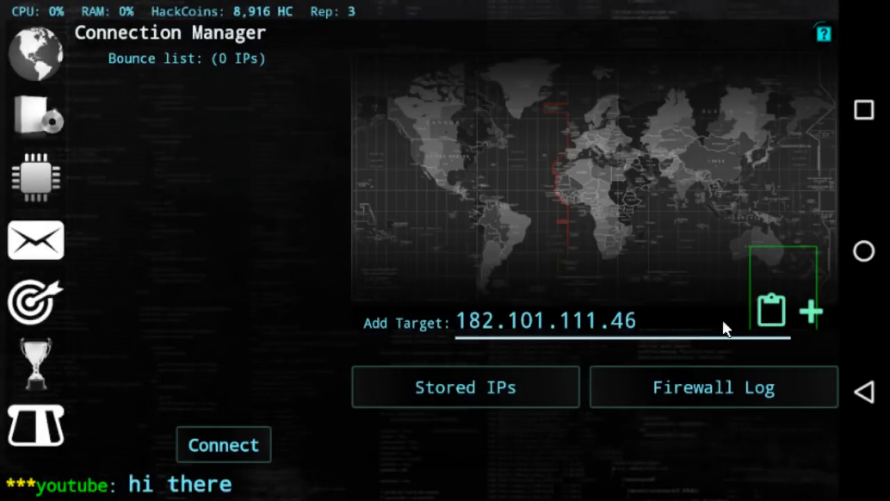
mouse_move(812, 316)
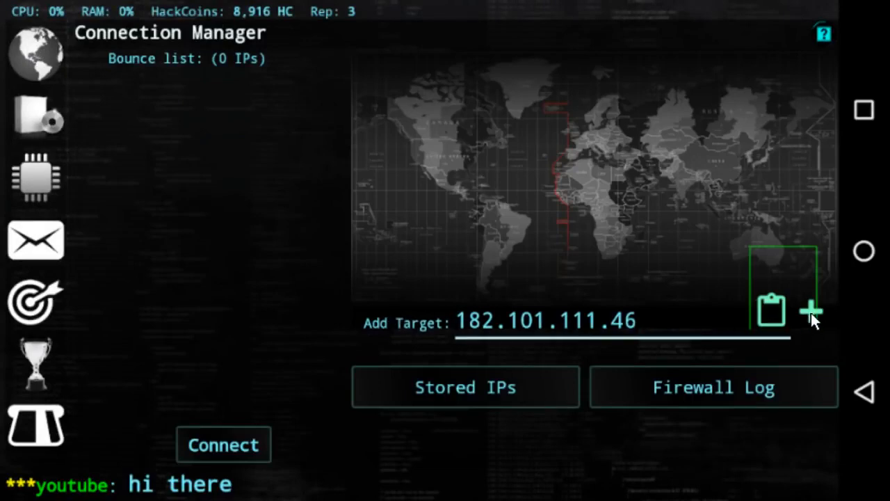
left_click(810, 312)
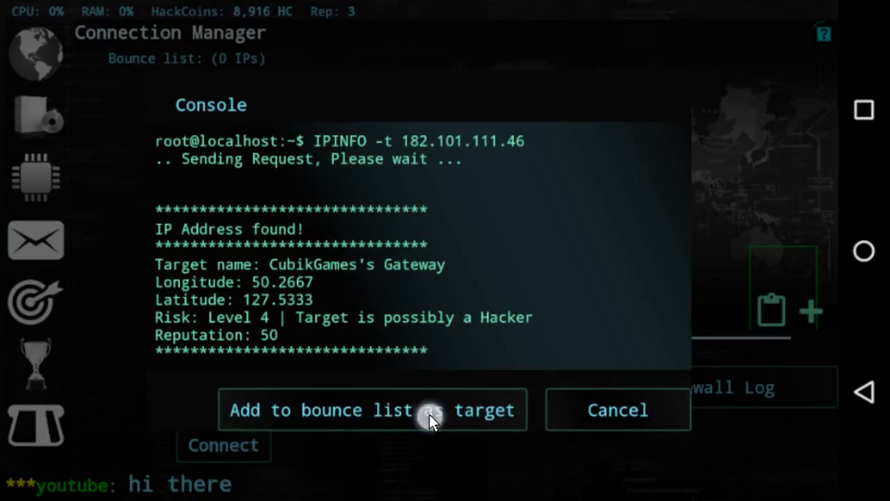
left_click(372, 409)
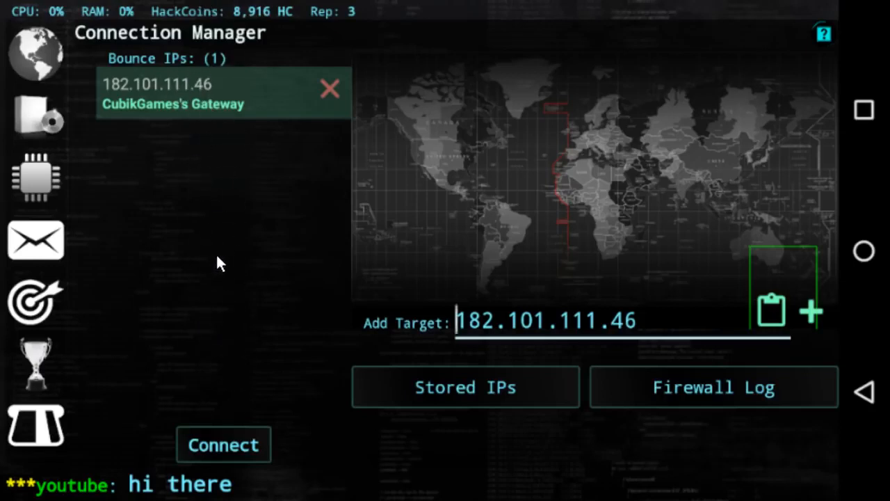
mouse_move(260, 222)
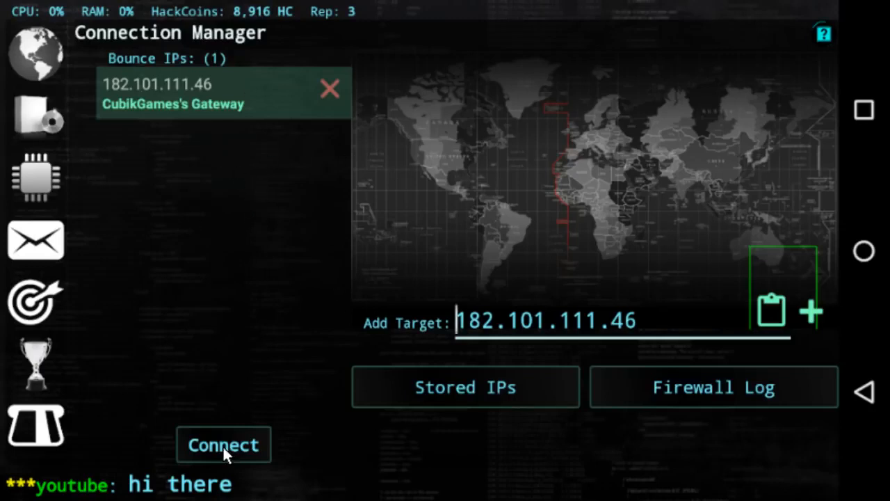
Connect to CubikGames's Gateway and run the password cracker on its login.
left_click(224, 444)
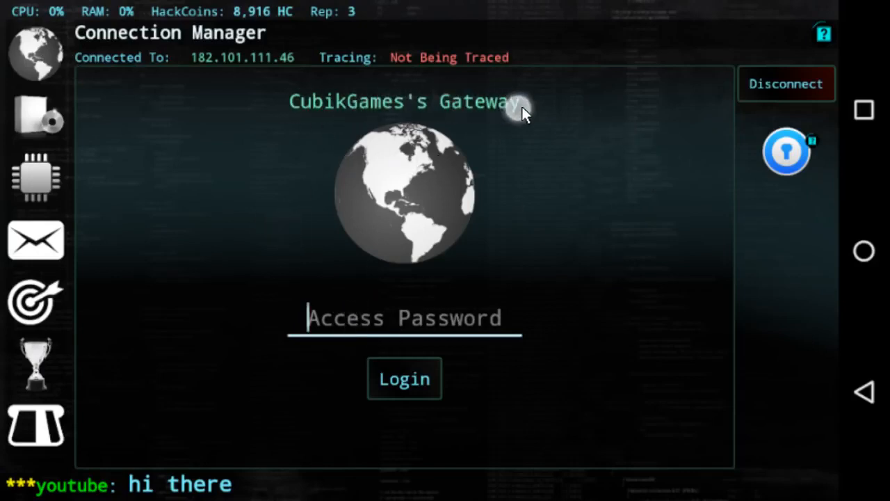
mouse_move(250, 244)
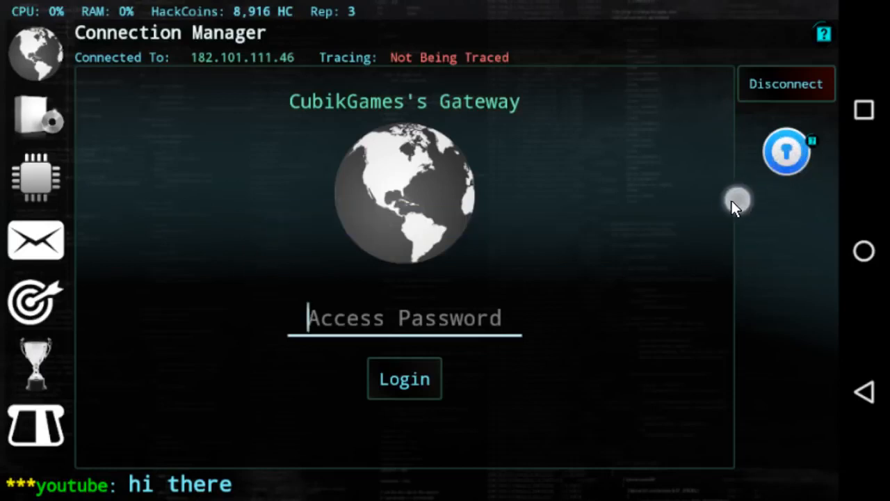
mouse_move(91, 149)
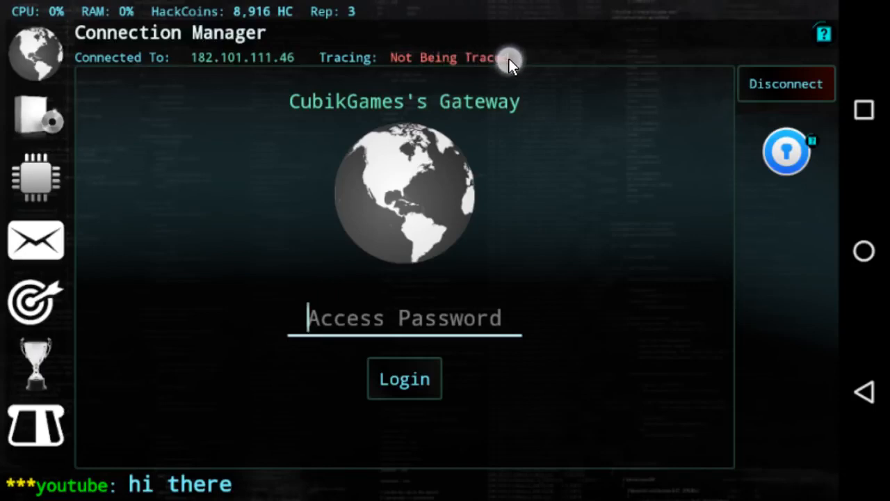
mouse_move(504, 57)
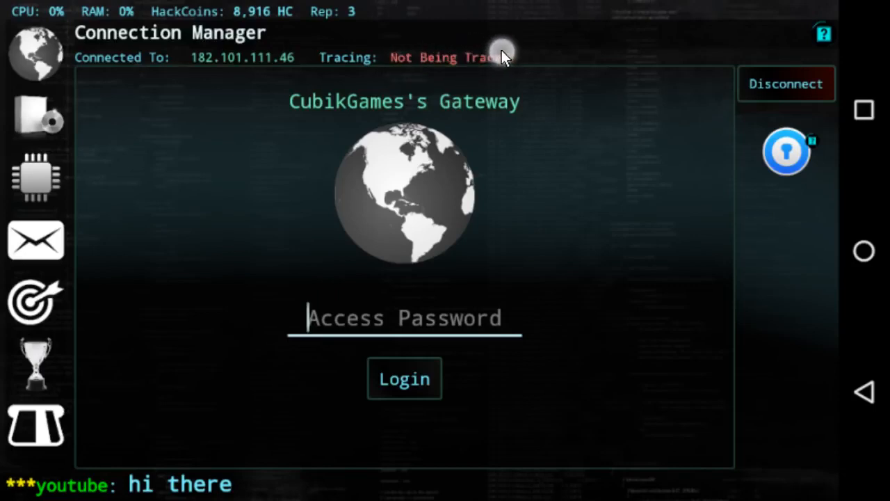
mouse_move(497, 69)
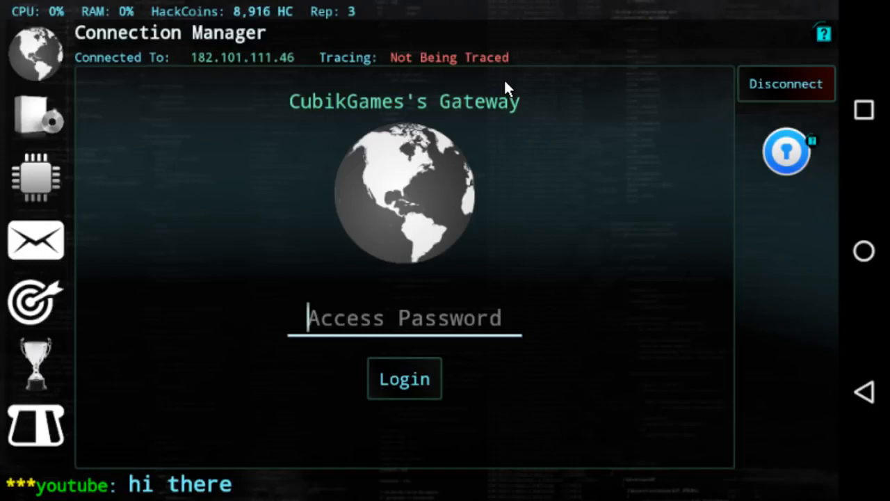
mouse_move(659, 143)
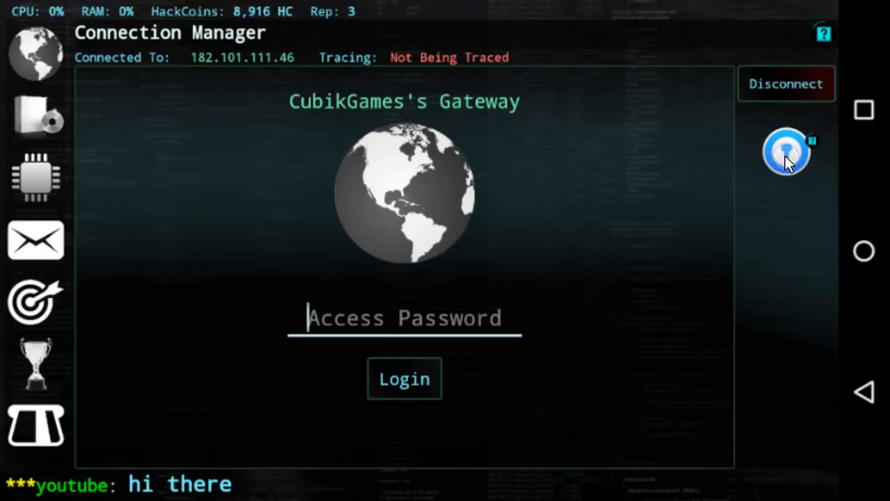
left_click(404, 377)
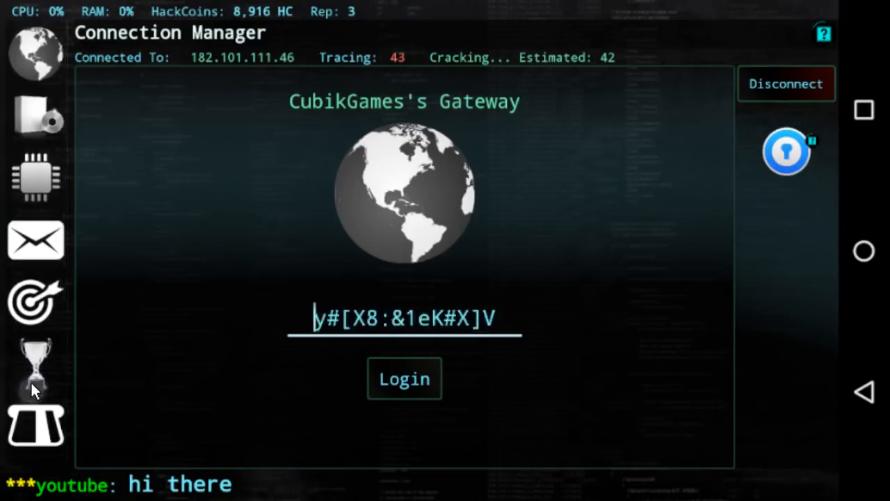
Scroll down and back up through the Top Hackers leaderboard rankings.
left_click(35, 358)
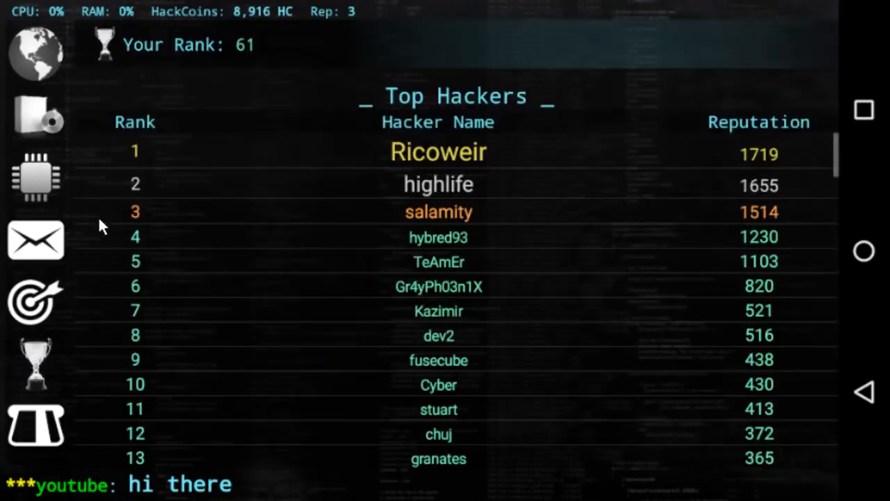
scroll("down", 3)
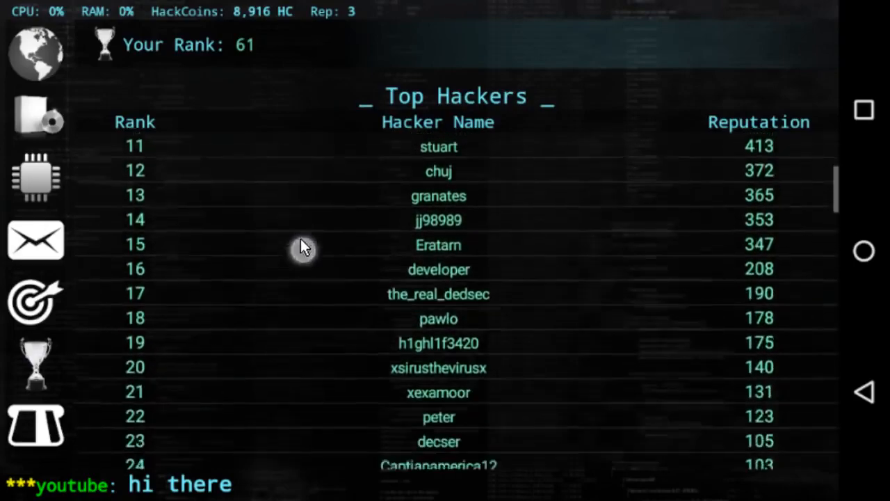
scroll("down", 3)
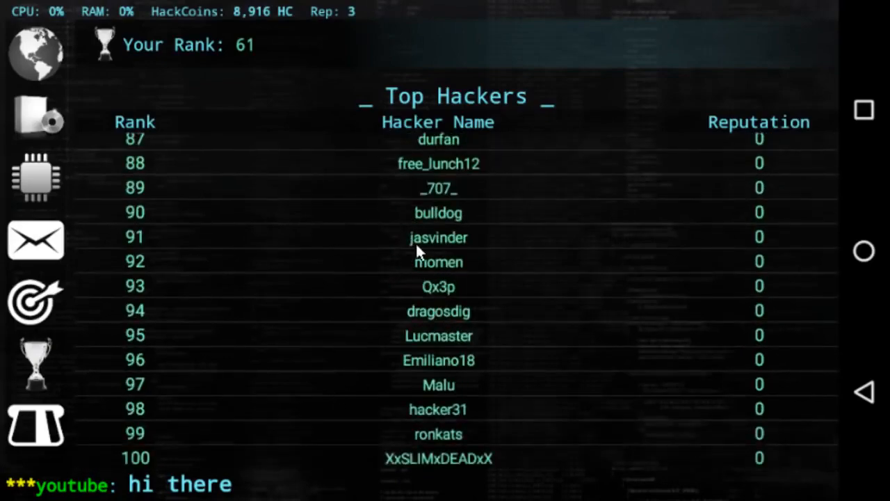
scroll("up", 3)
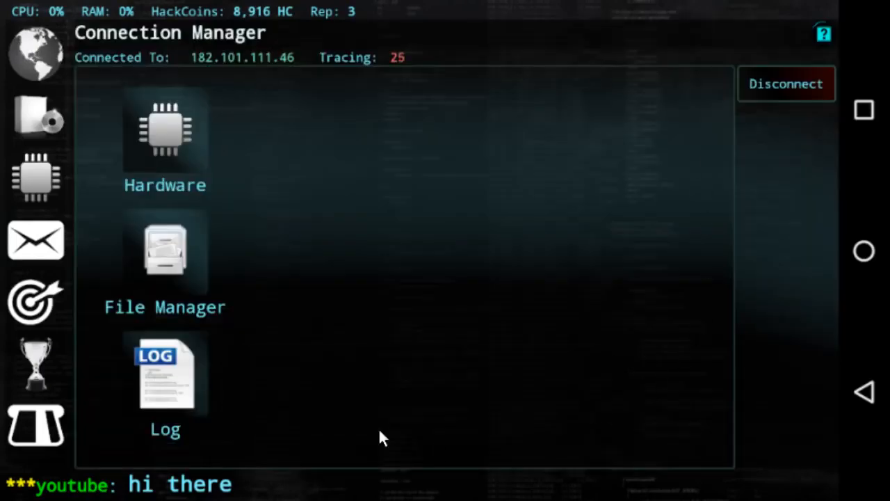
mouse_move(291, 132)
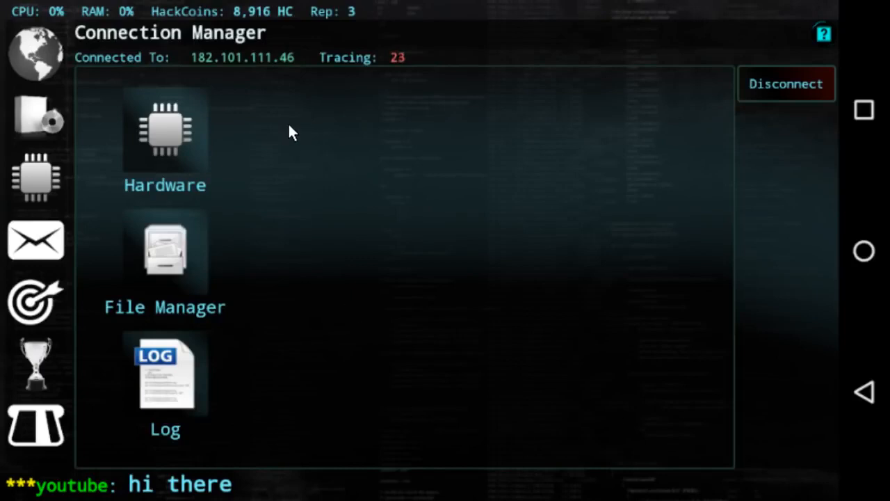
Collect the gateway's miner for 798 plus 1,053 HackCoins, check its log, and disconnect.
left_click(164, 136)
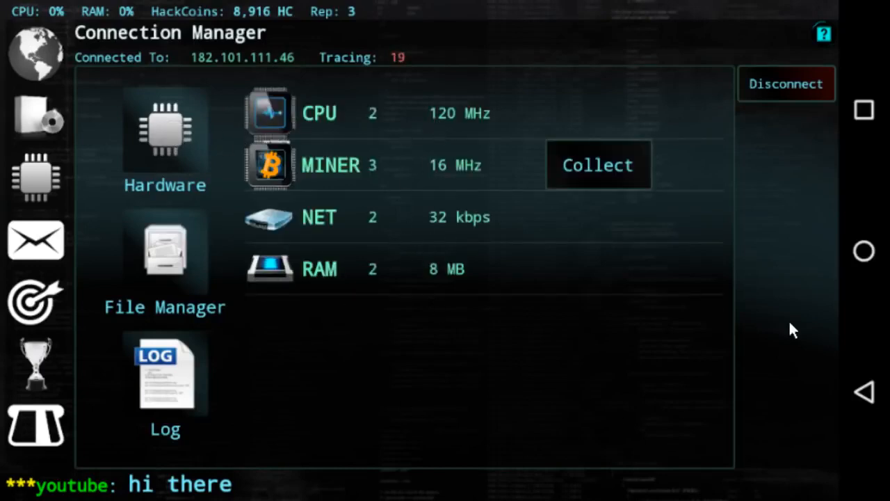
left_click(597, 165)
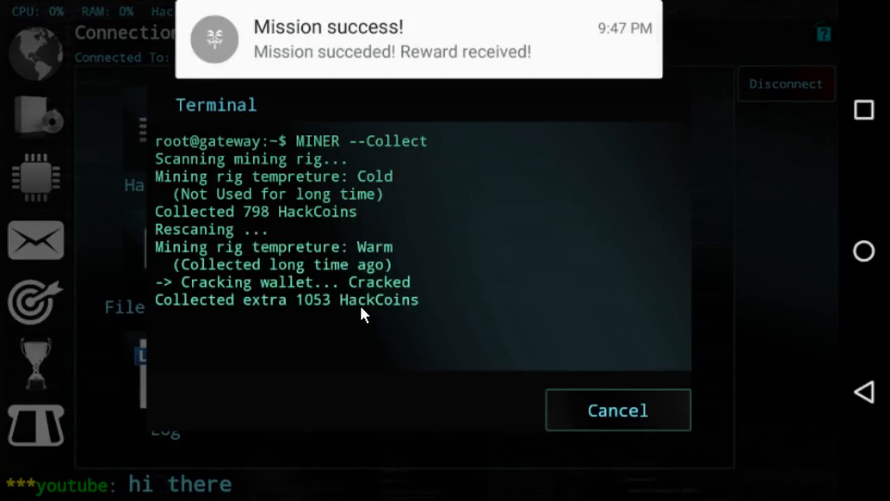
mouse_move(310, 66)
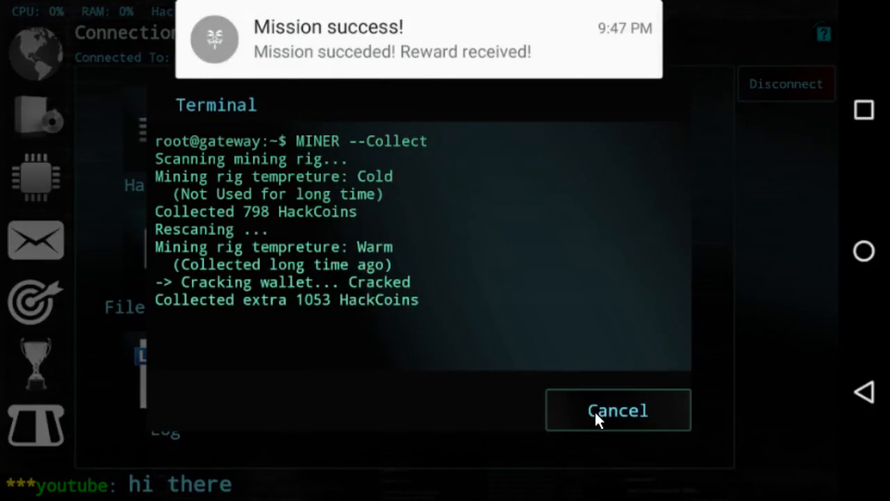
left_click(617, 410)
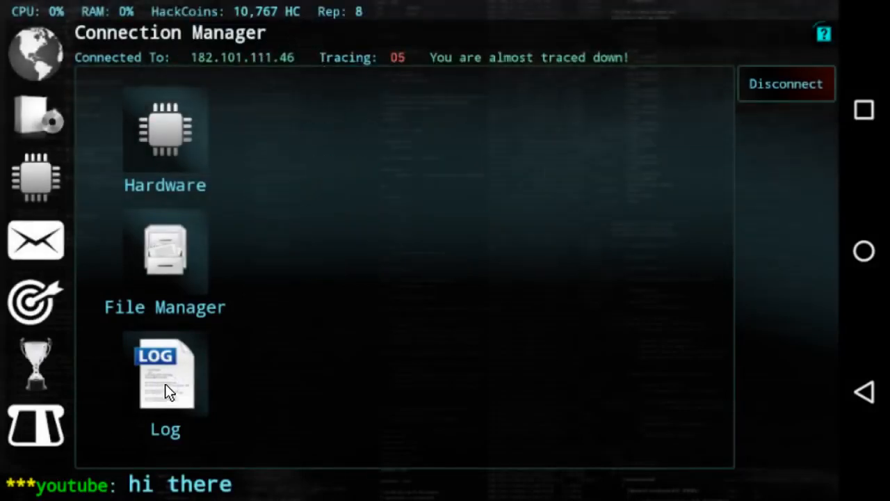
left_click(701, 179)
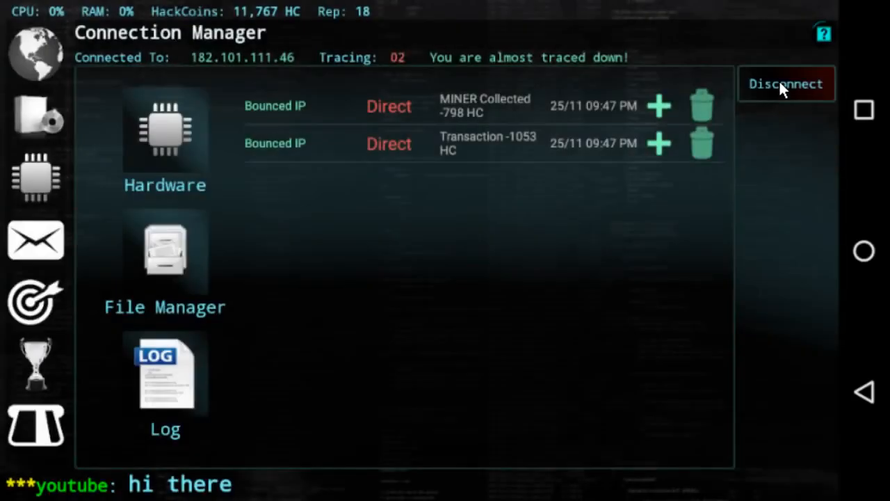
left_click(786, 84)
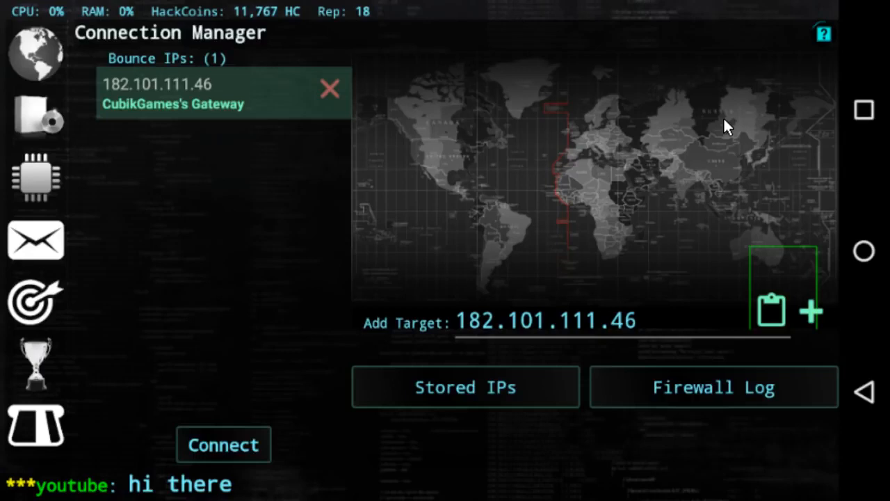
mouse_move(278, 24)
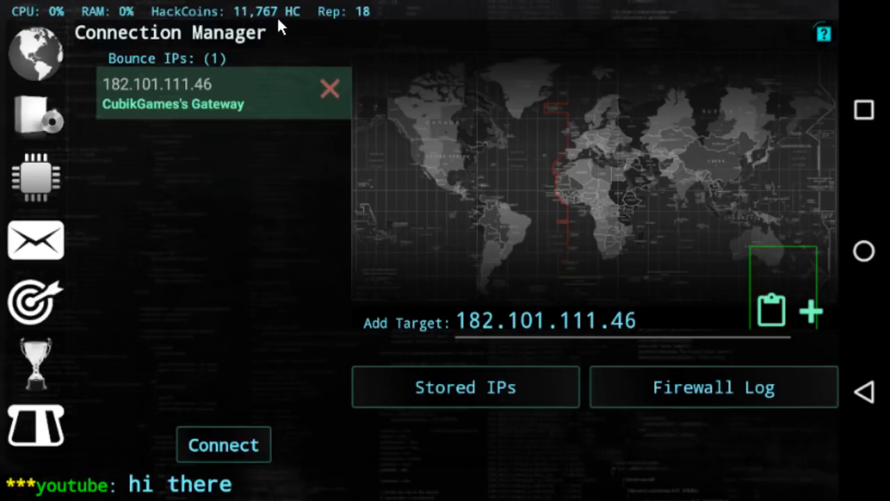
mouse_move(48, 199)
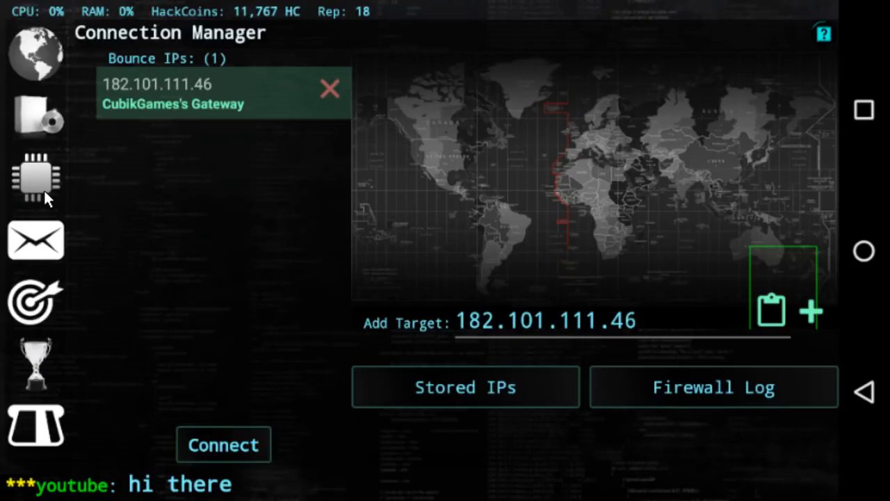
Start RAM, back-tracing and miner upgrades, and collect 56 HackCoins from the miner.
left_click(35, 177)
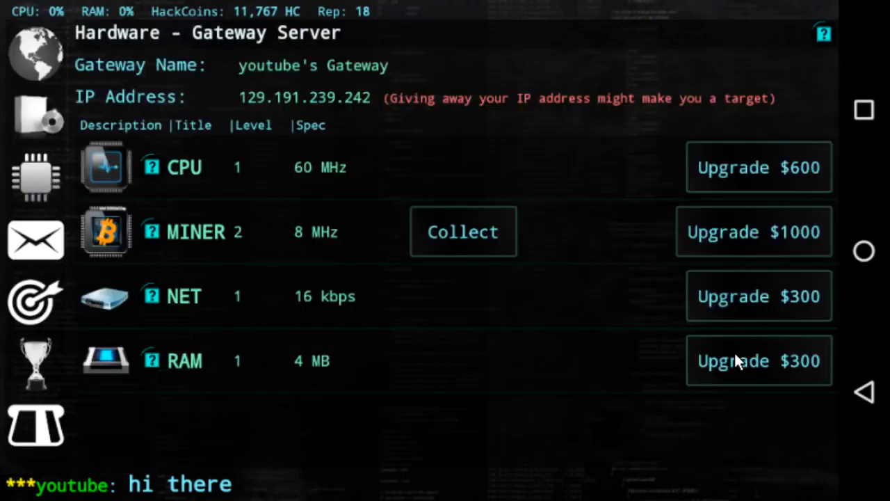
left_click(759, 360)
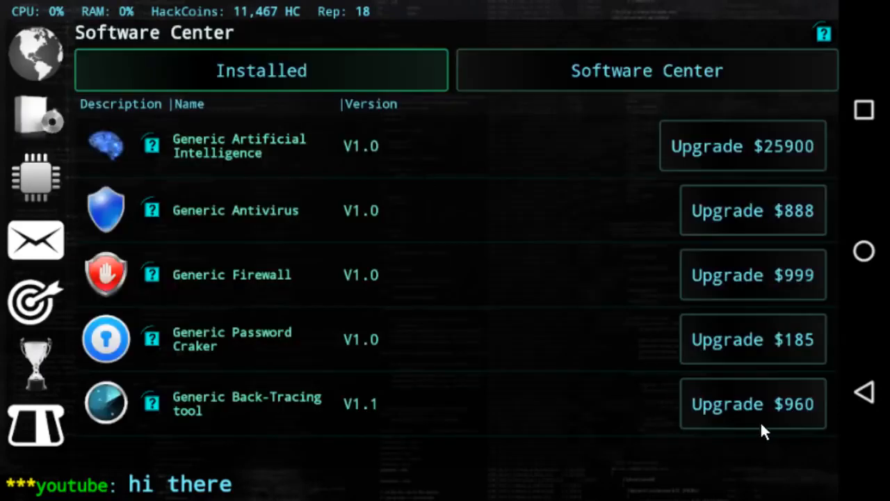
left_click(752, 404)
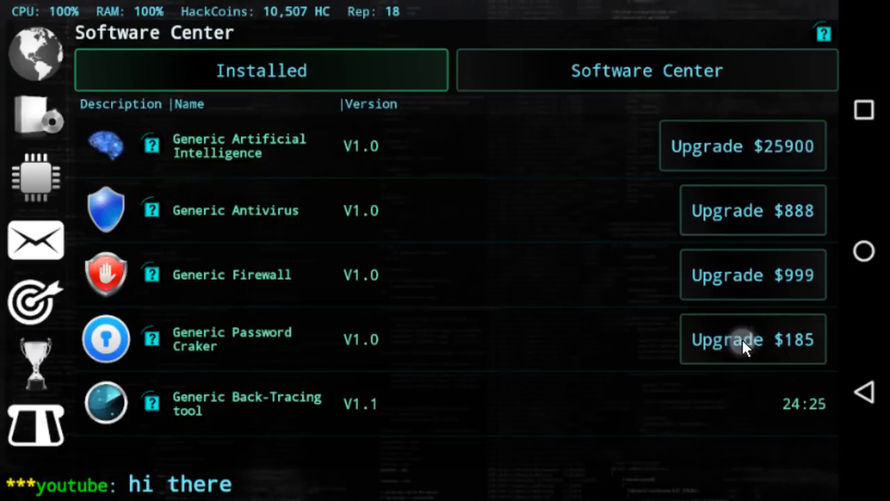
left_click(752, 340)
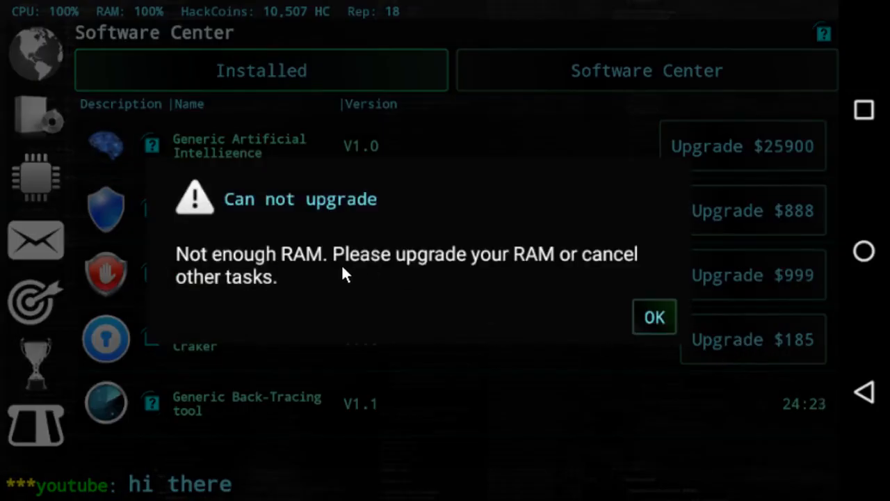
left_click(653, 316)
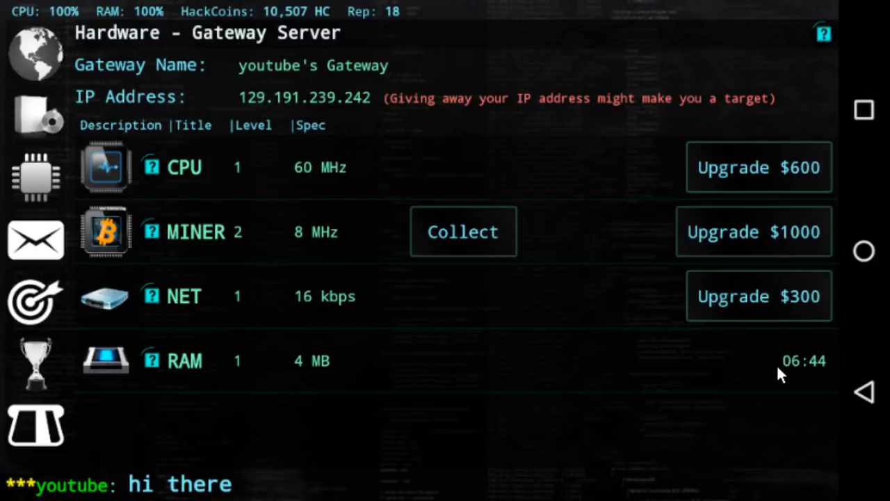
left_click(463, 232)
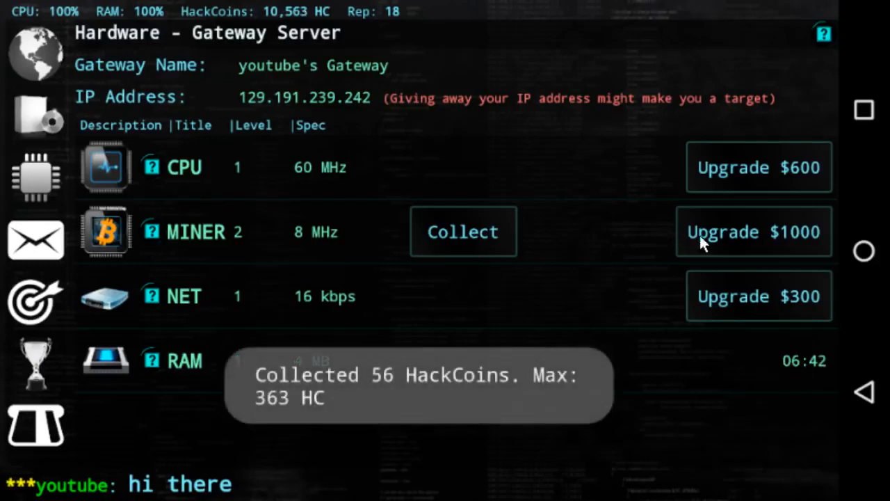
left_click(754, 232)
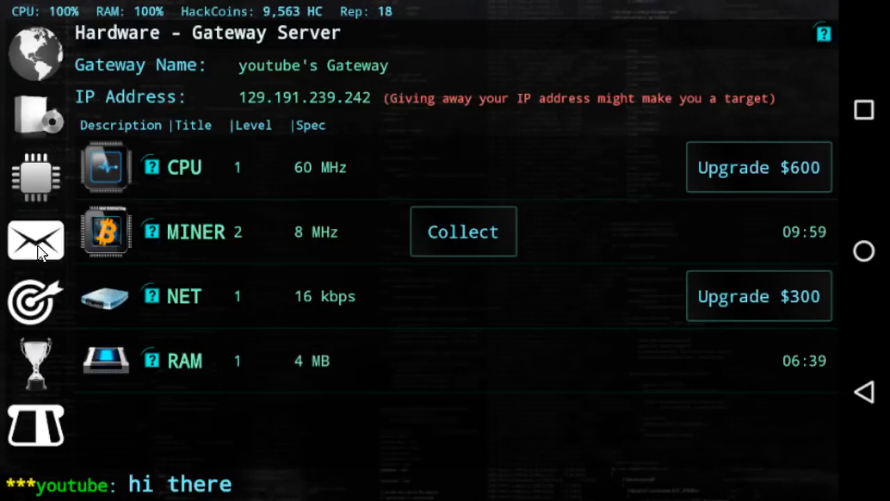
Accept the Collect from killua mission and copy its target IP 154.206.92.56.
left_click(36, 300)
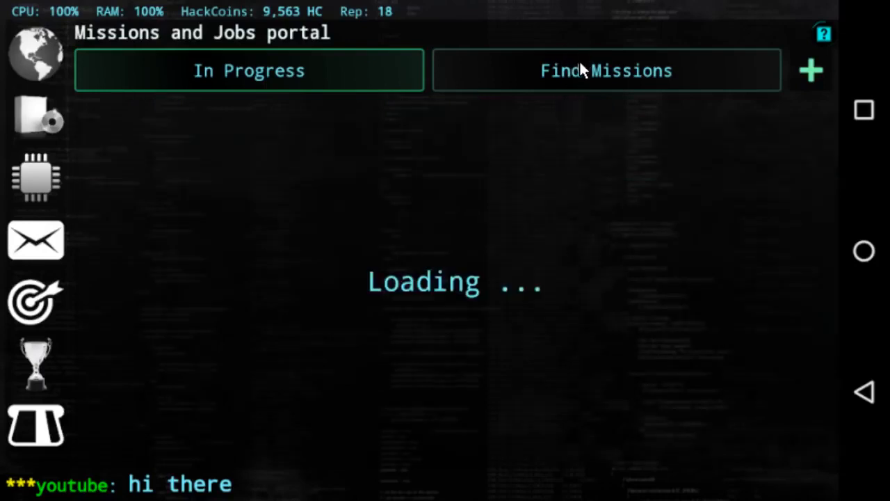
left_click(605, 70)
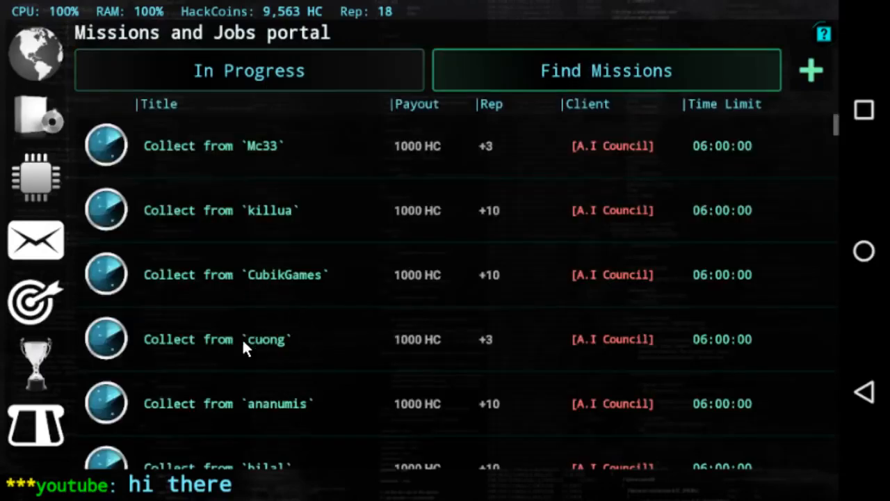
mouse_move(278, 230)
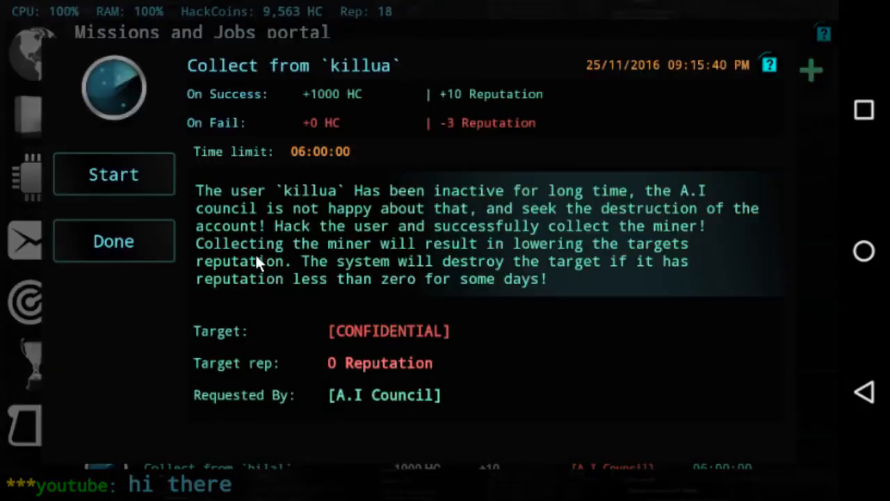
left_click(249, 70)
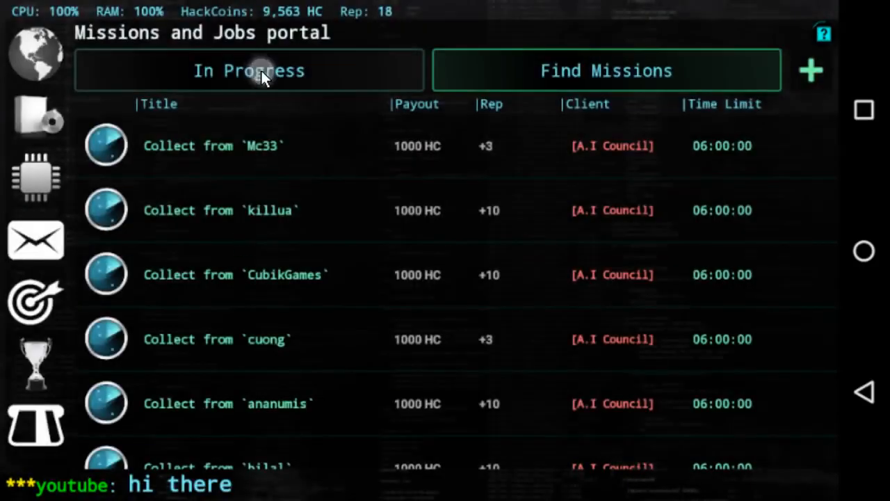
left_click(249, 71)
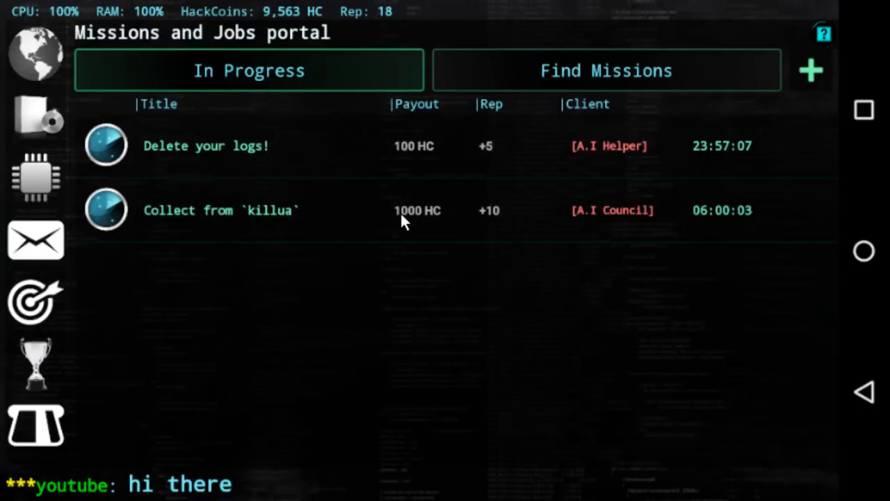
left_click(219, 210)
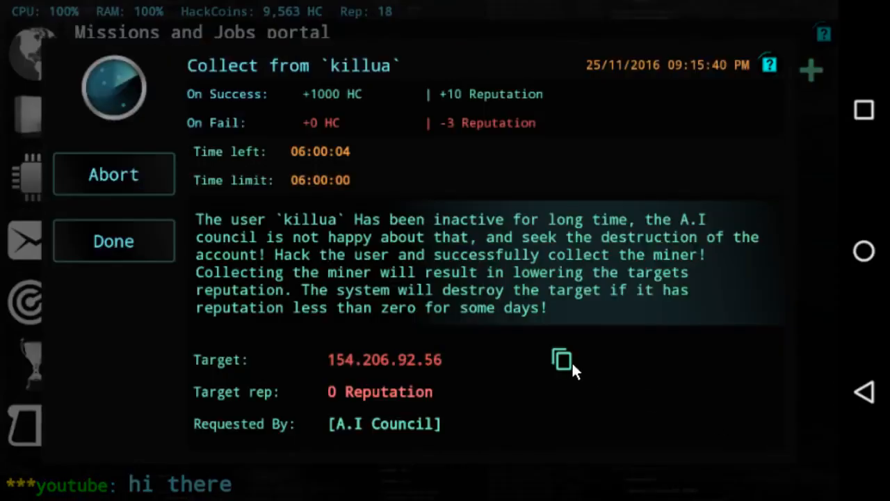
left_click(560, 359)
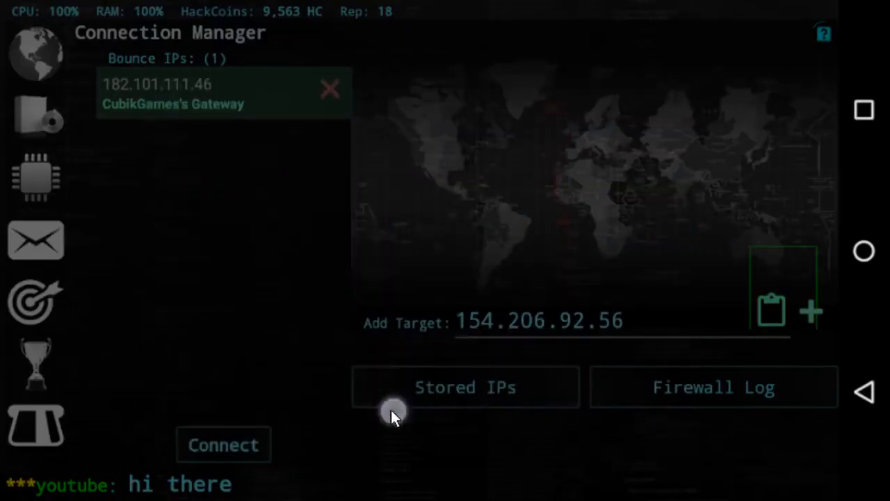
left_click(810, 311)
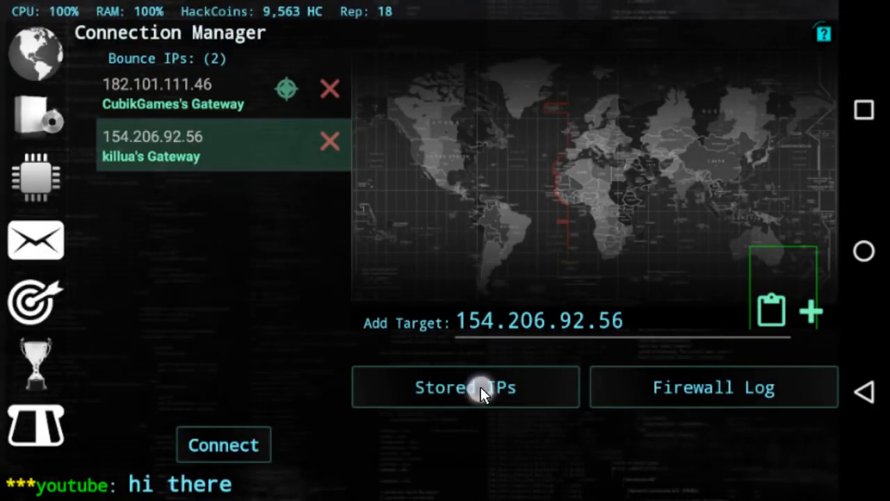
left_click(464, 387)
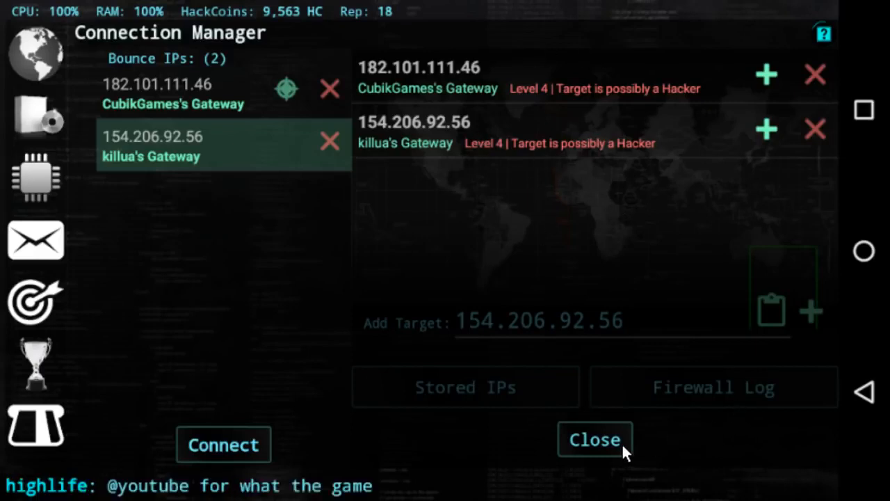
left_click(594, 439)
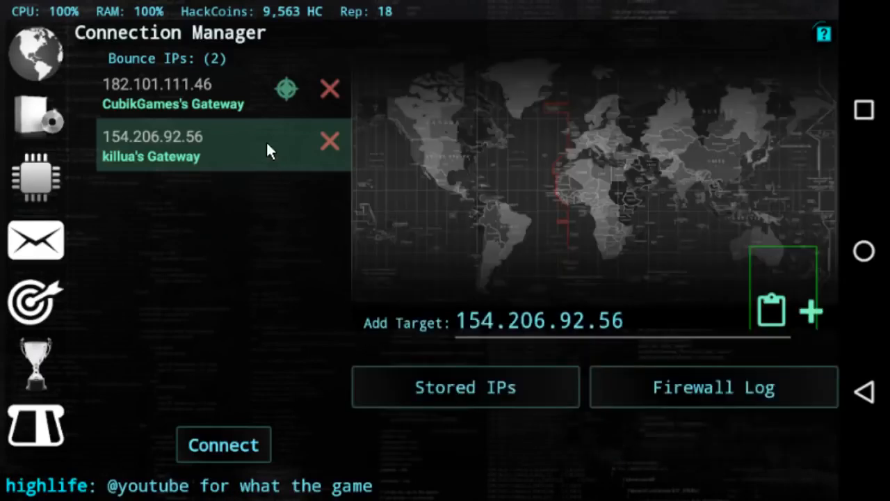
mouse_move(178, 473)
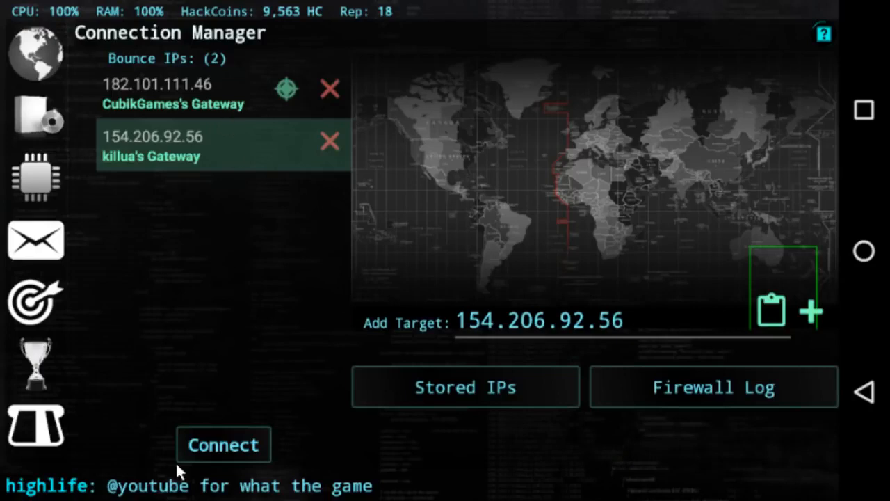
left_click(36, 240)
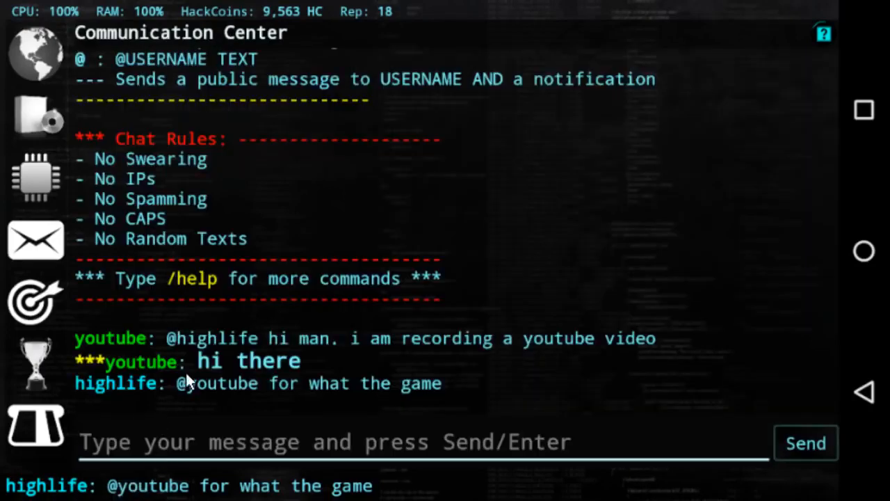
mouse_move(765, 451)
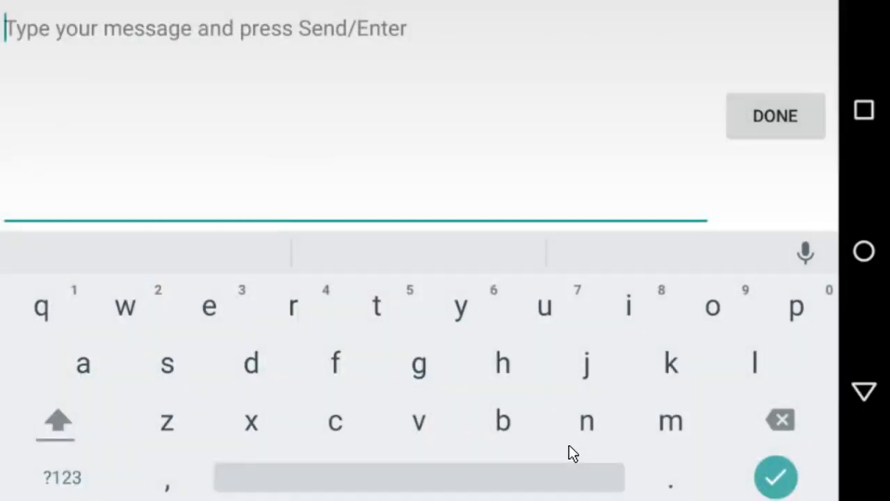
left_click(775, 116)
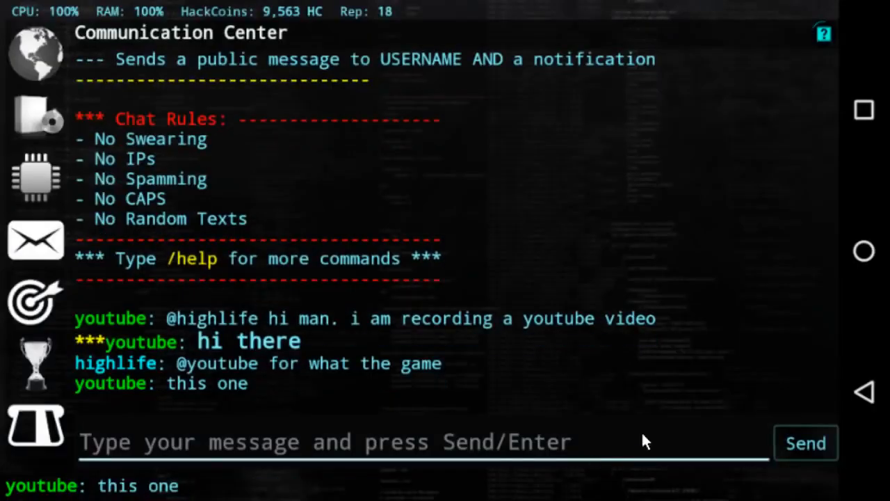
Connect to killua's gateway via bounce nodes, crack its password, and collect 1,294 miner HackCoins.
left_click(34, 52)
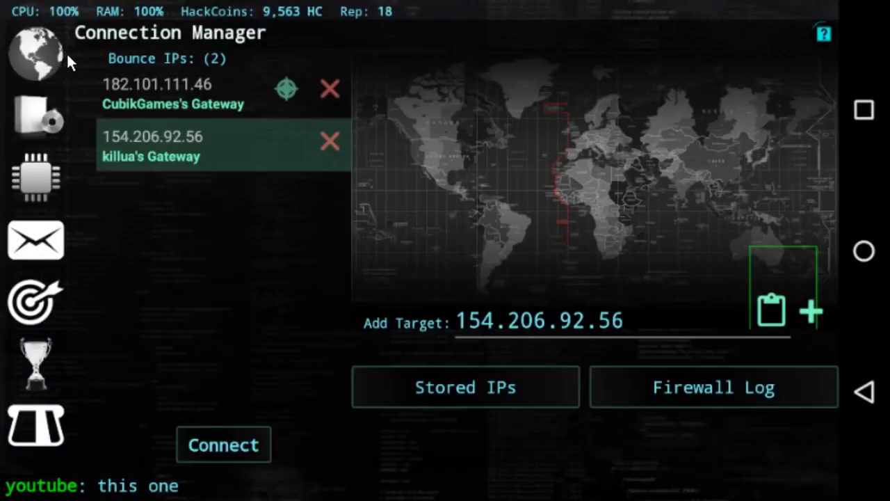
mouse_move(515, 285)
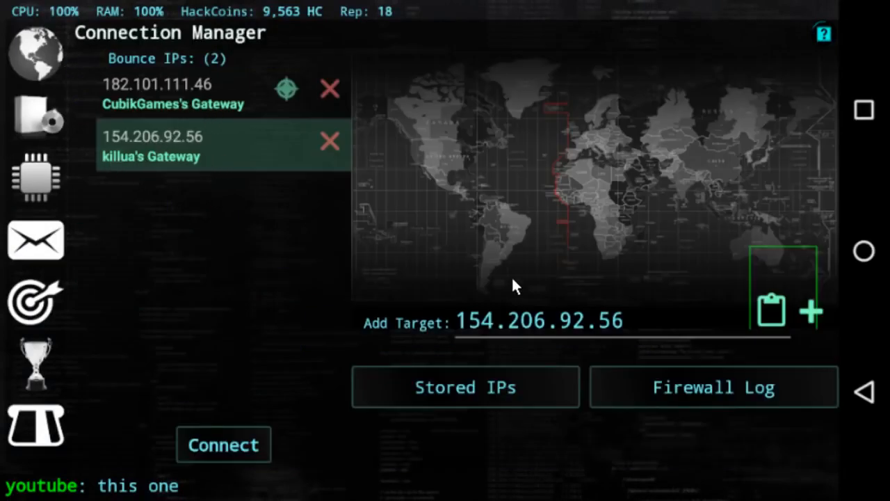
mouse_move(136, 115)
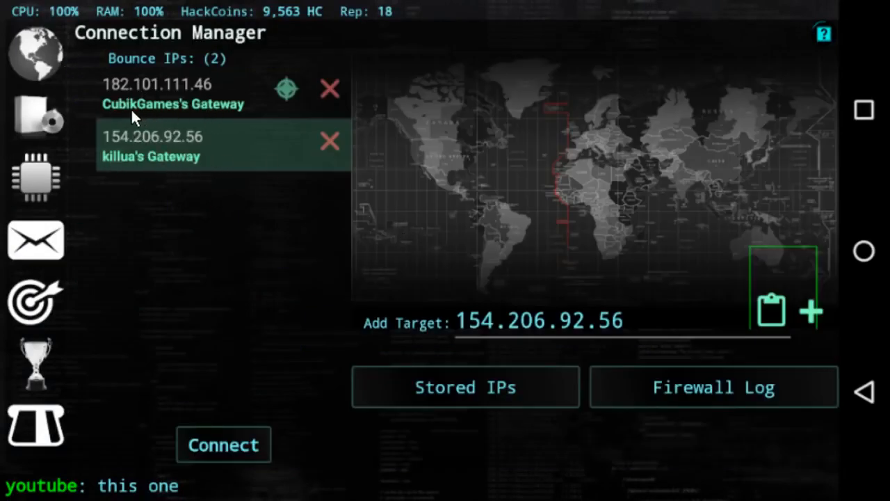
left_click(223, 444)
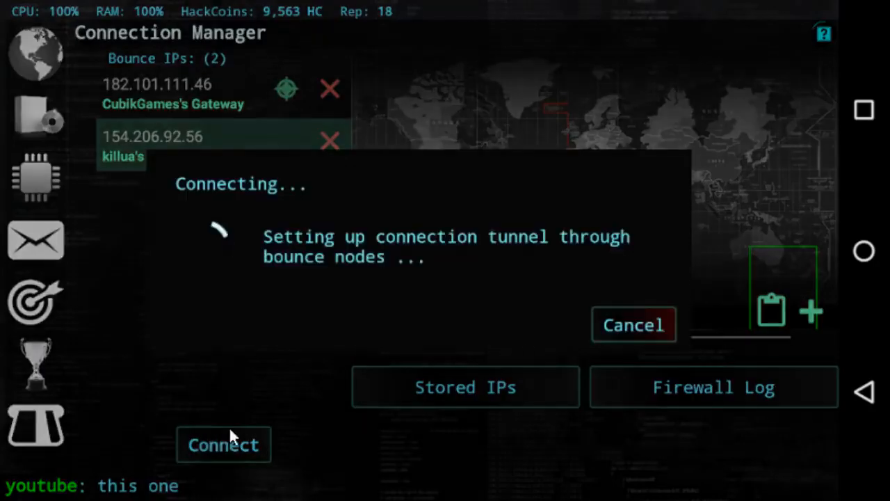
mouse_move(252, 414)
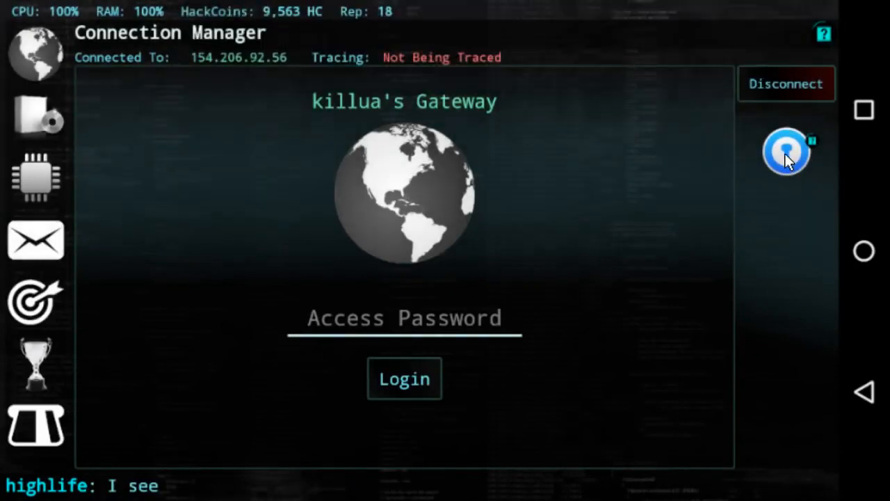
left_click(404, 378)
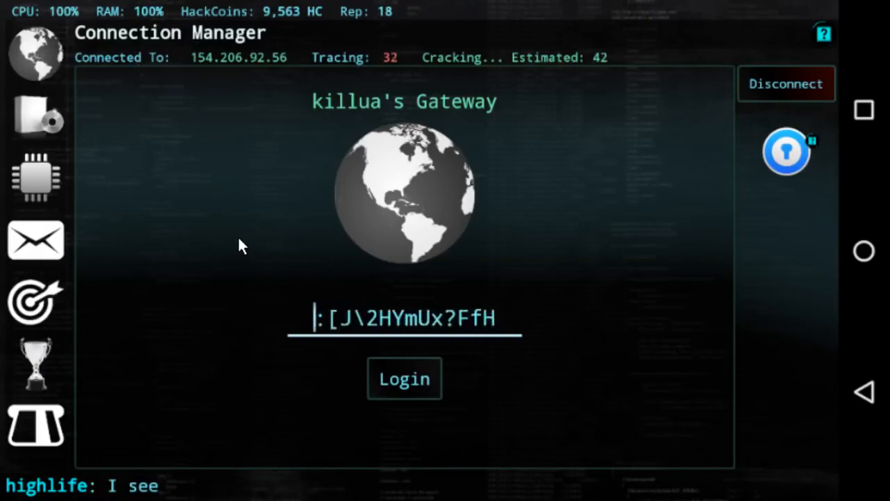
left_click(404, 378)
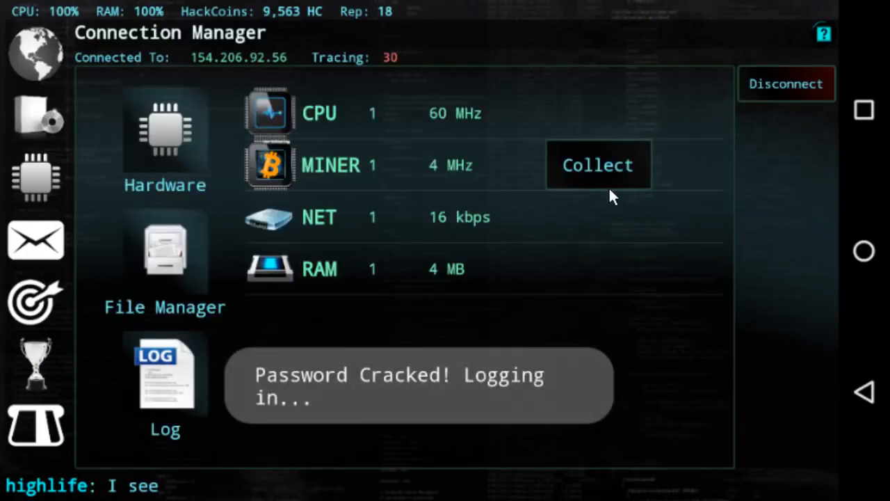
left_click(597, 165)
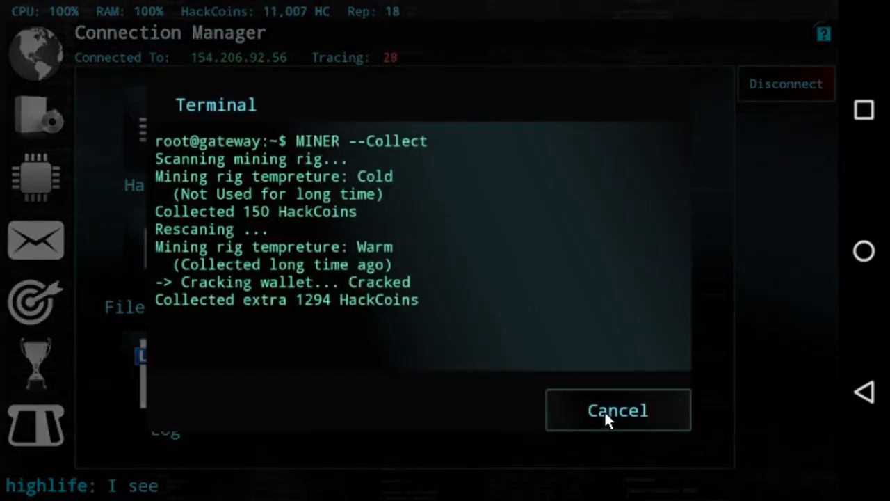